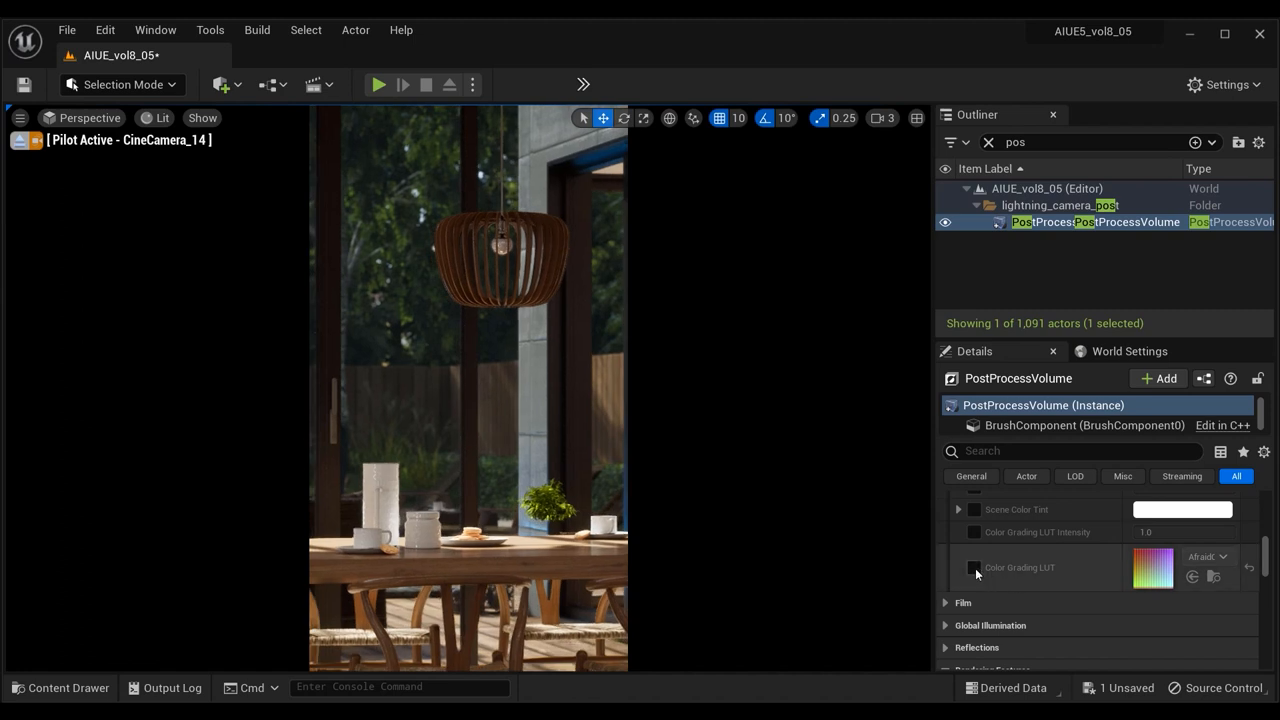
- Compare the Color Grading LUT on and off across camera views, leaving it enabled
{"action": "left_click", "coordinate": [972, 568]}
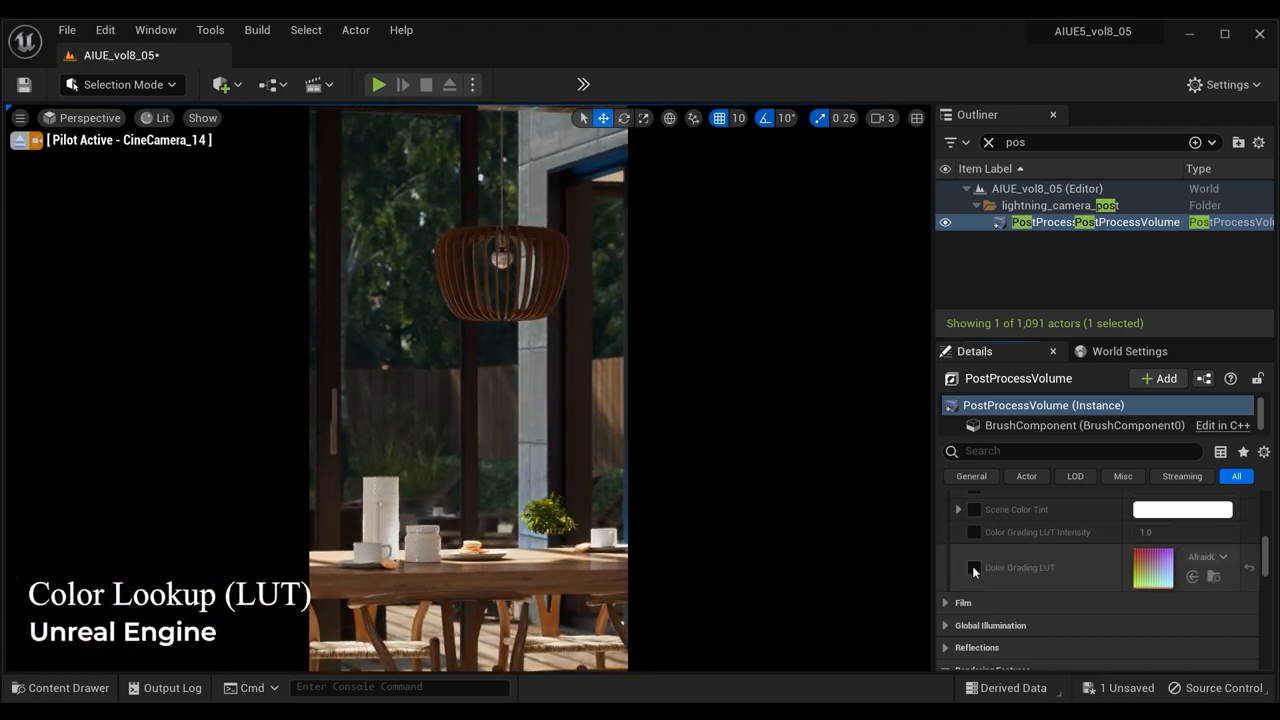
{"action": "left_click", "coordinate": [972, 568]}
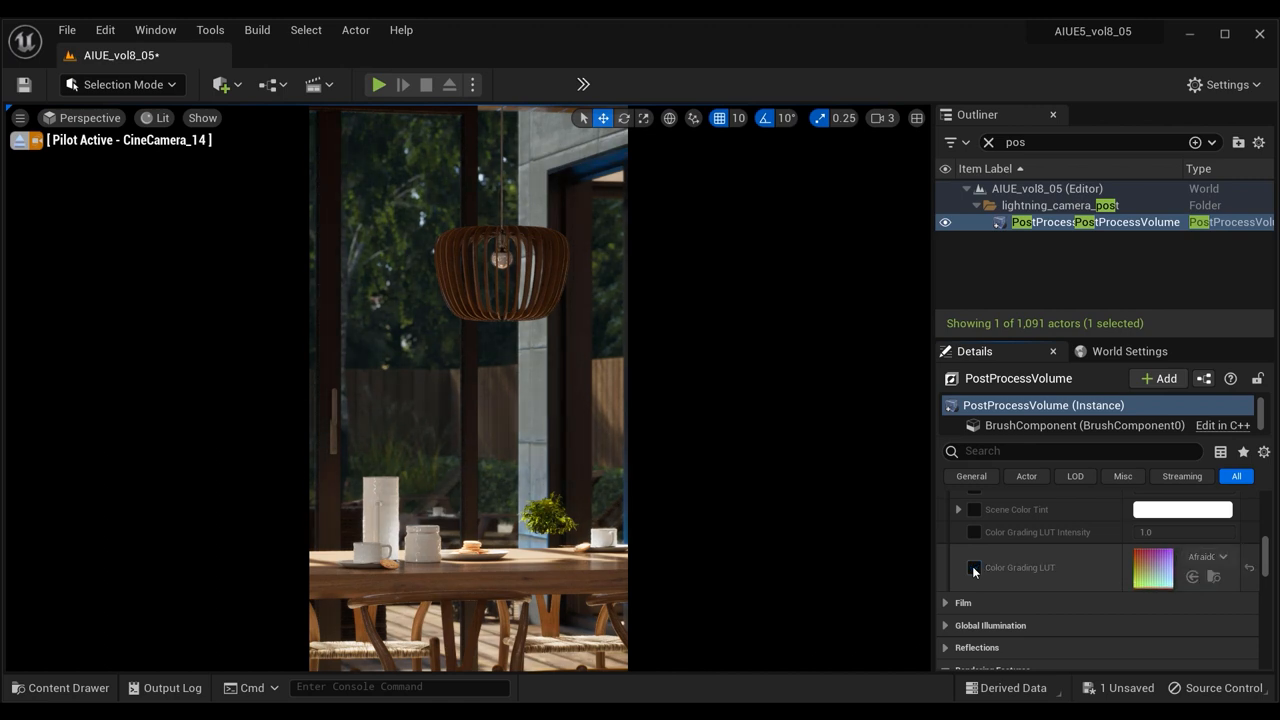
{"action": "left_click", "coordinate": [972, 568]}
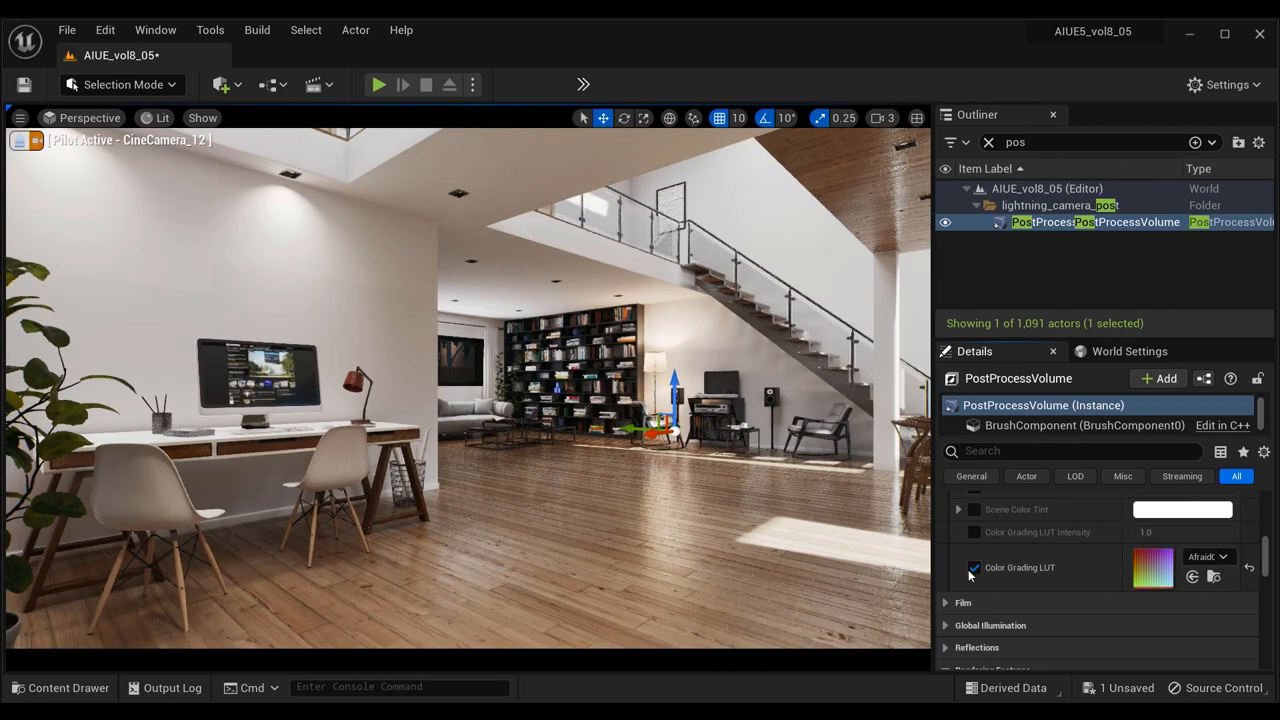
{"action": "left_click", "coordinate": [976, 568]}
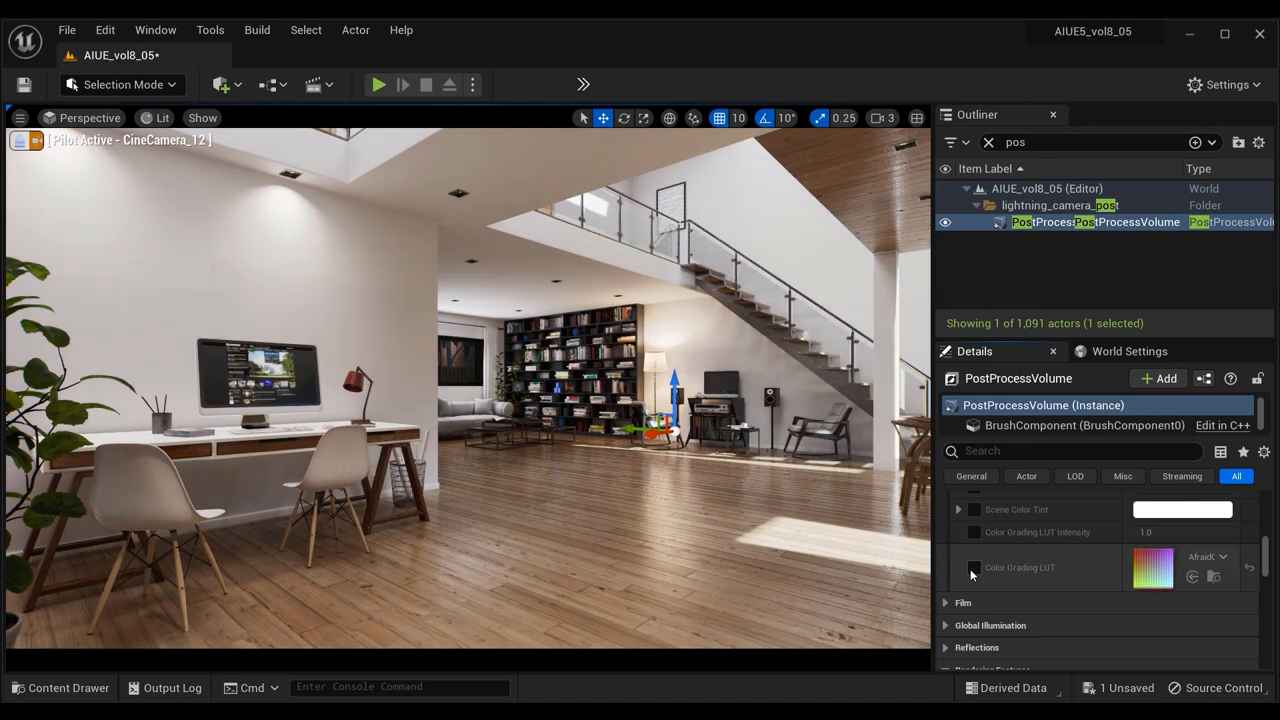
{"action": "left_click", "coordinate": [972, 568]}
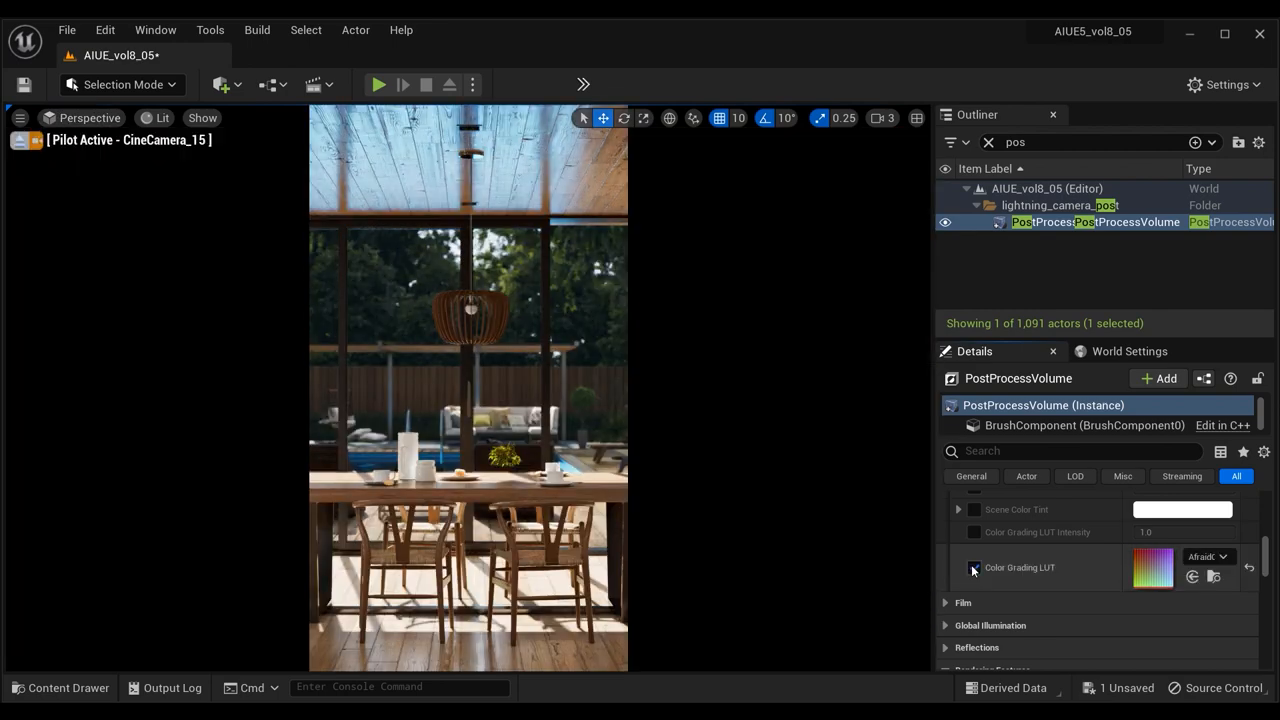
{"action": "left_click", "coordinate": [972, 568]}
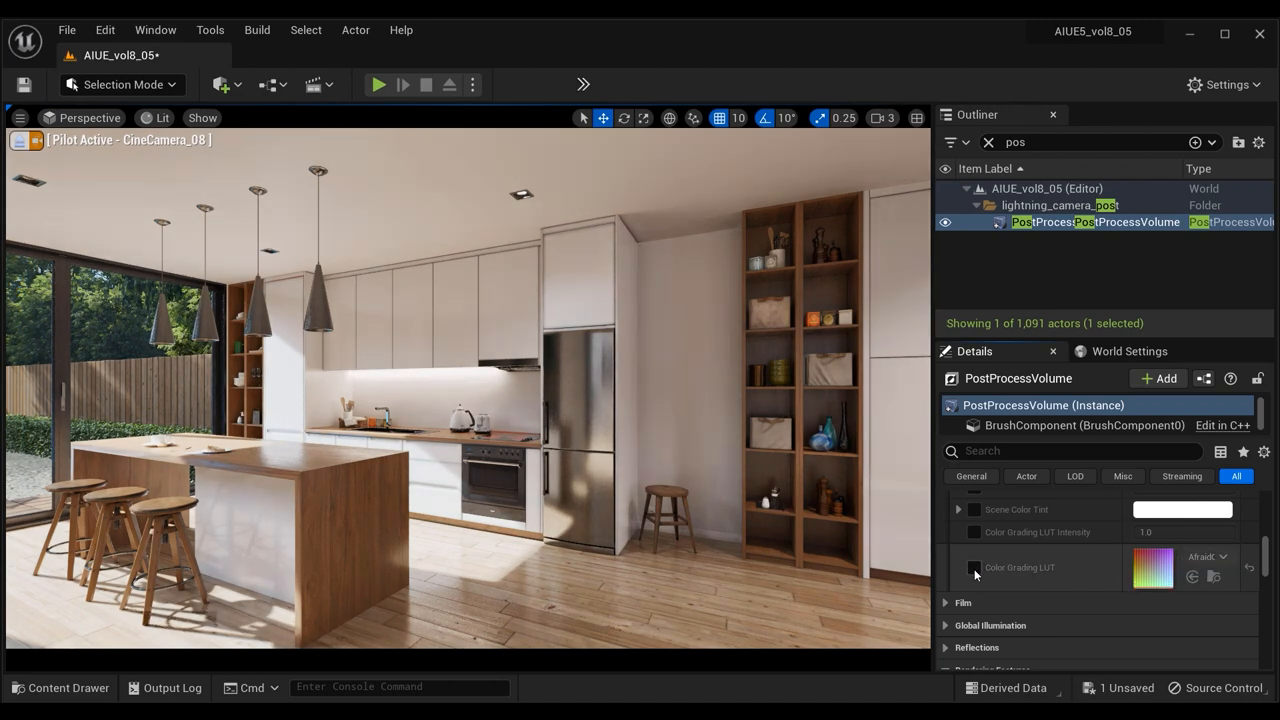
{"action": "left_click", "coordinate": [974, 568]}
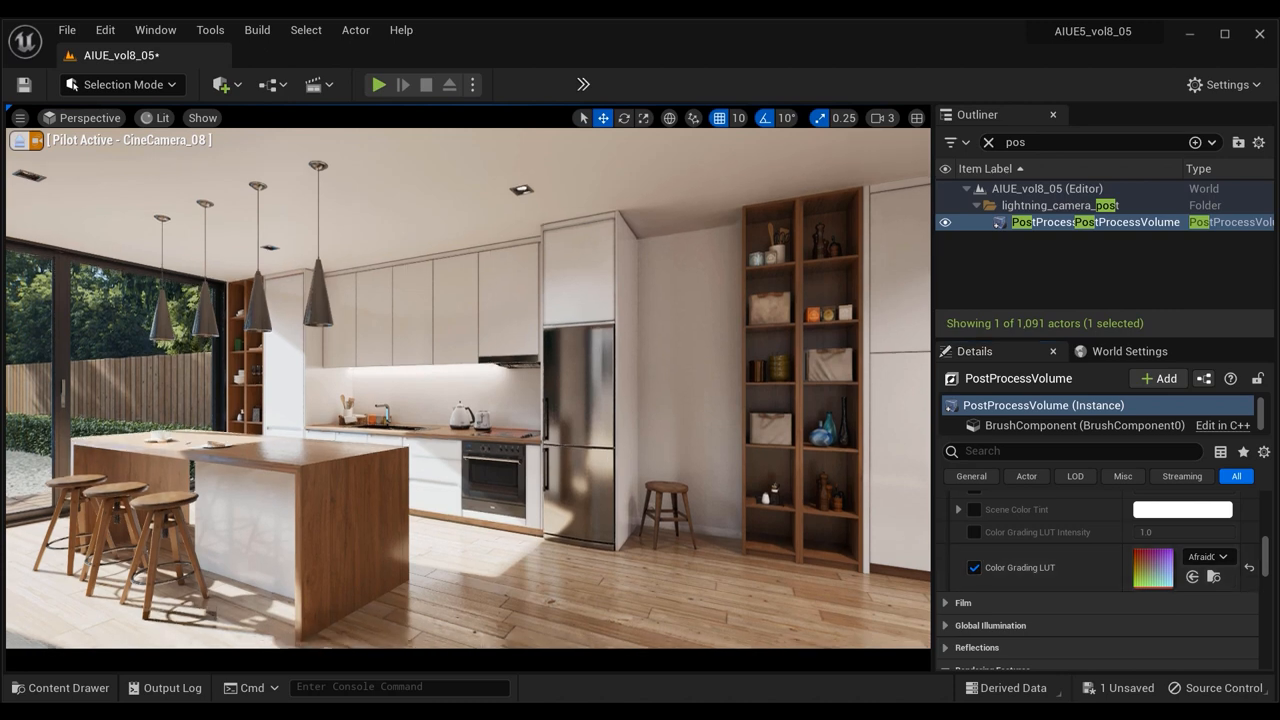
{"action": "left_click", "coordinate": [974, 568]}
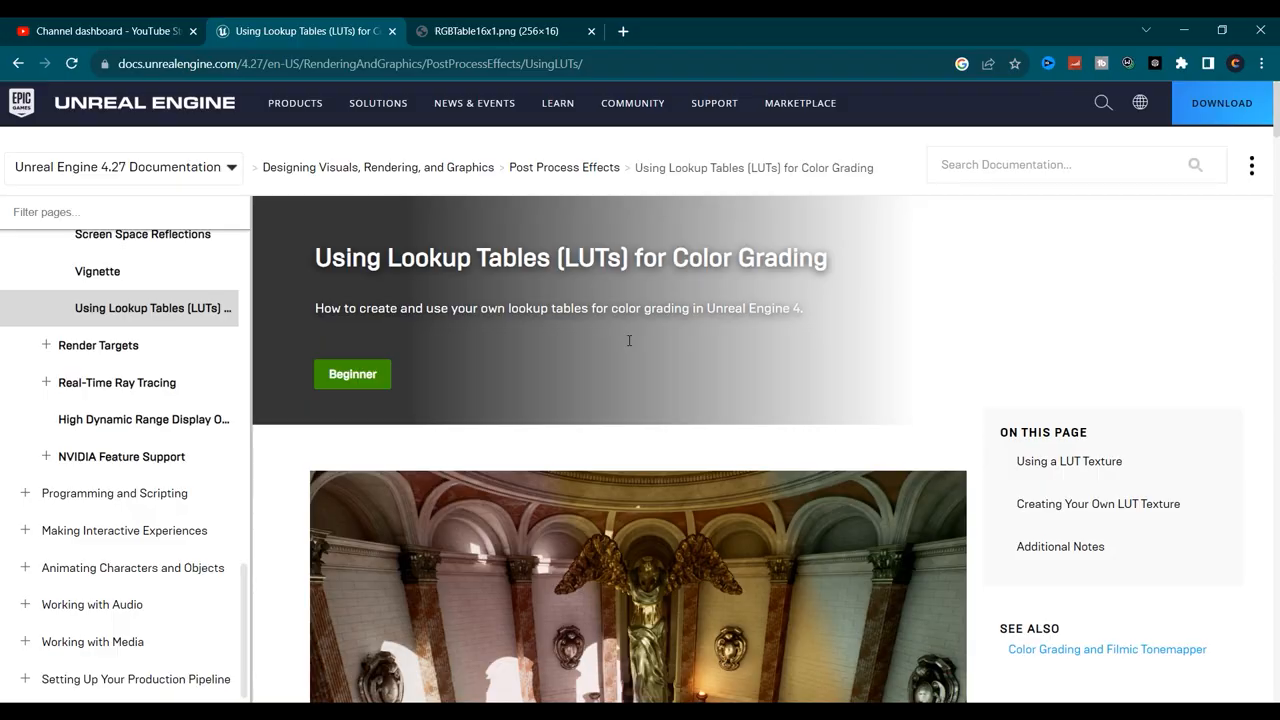
{"action": "mouse_move", "coordinate": [600, 288]}
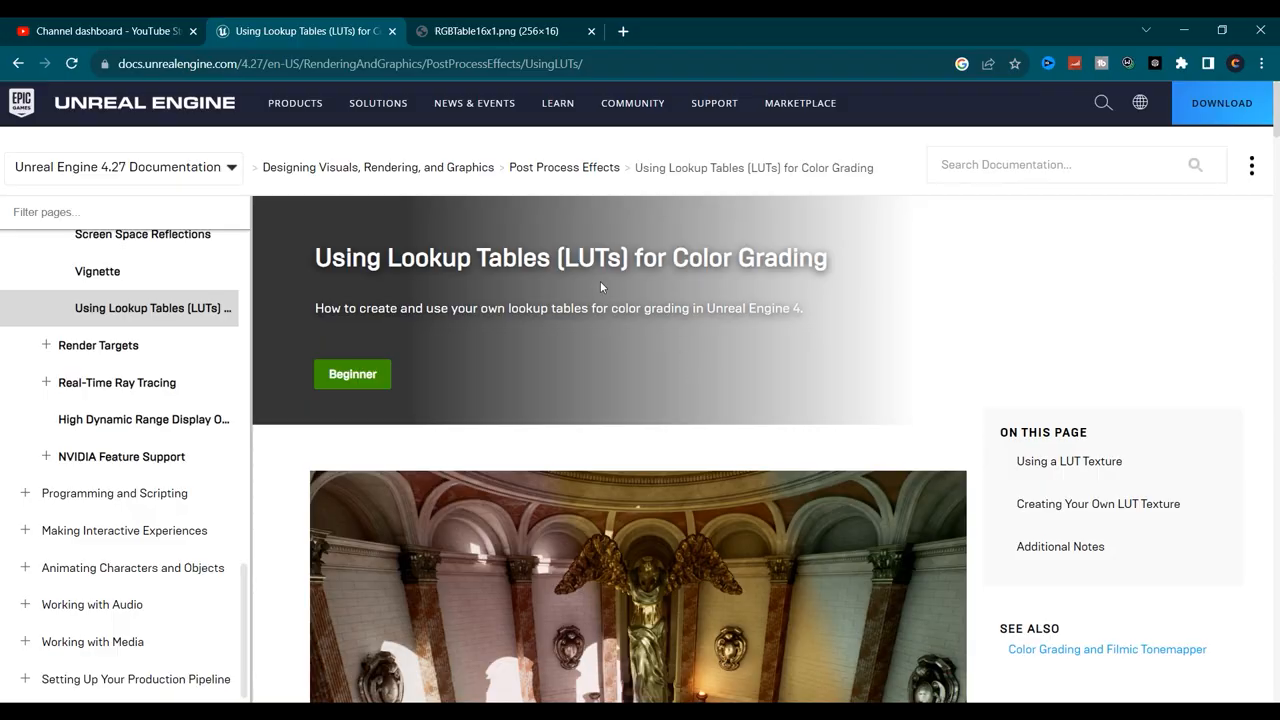
{"action": "scroll", "scroll_direction": "down", "scroll_amount": 3}
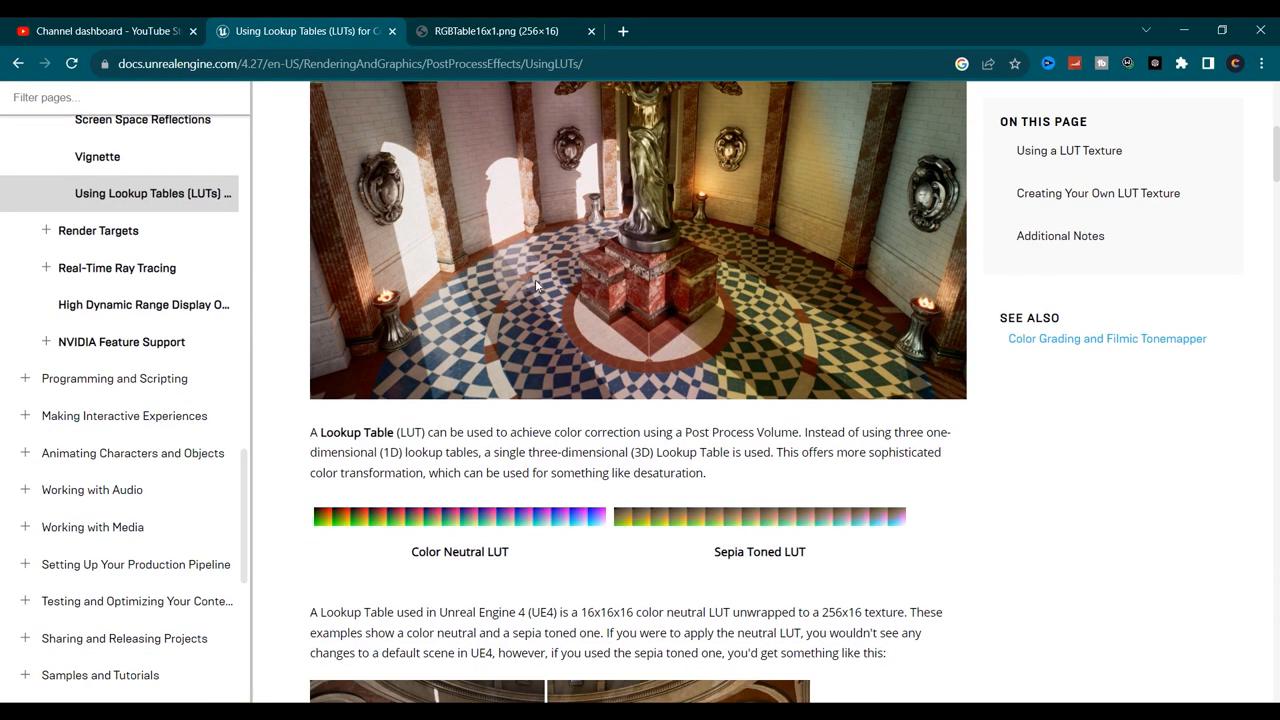
{"action": "scroll", "scroll_direction": "down", "scroll_amount": 3}
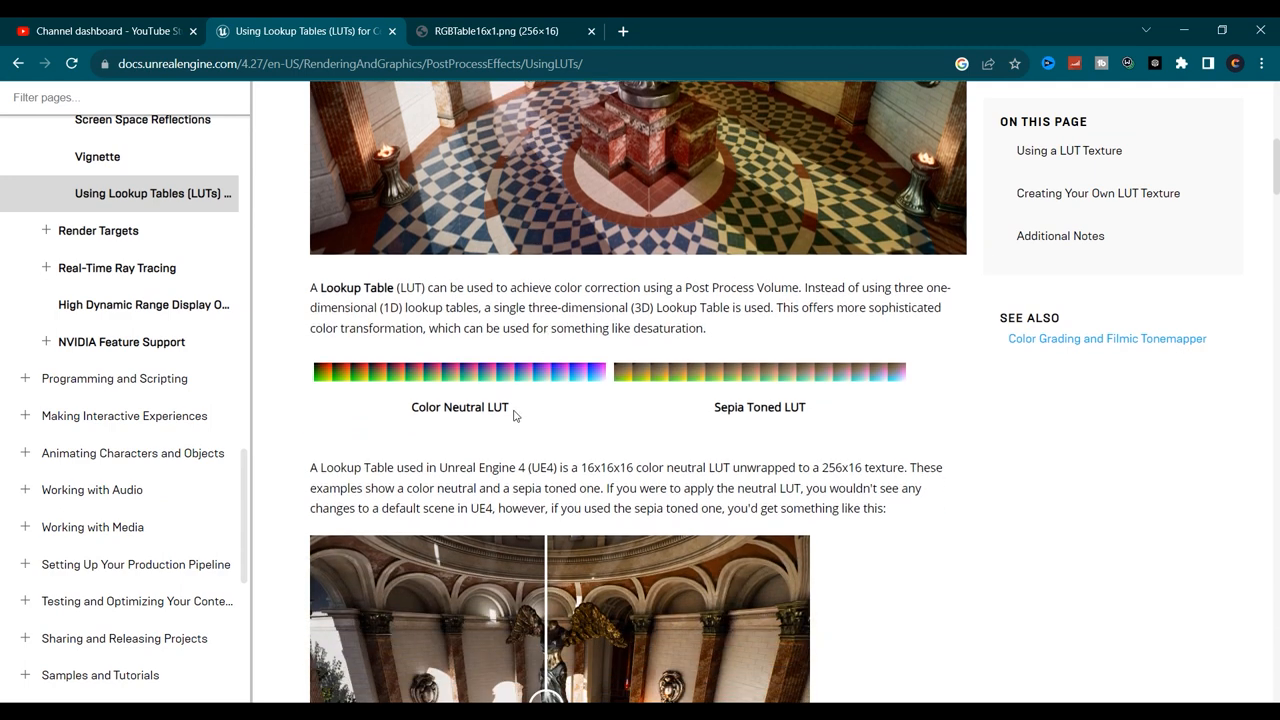
{"action": "mouse_move", "coordinate": [444, 408]}
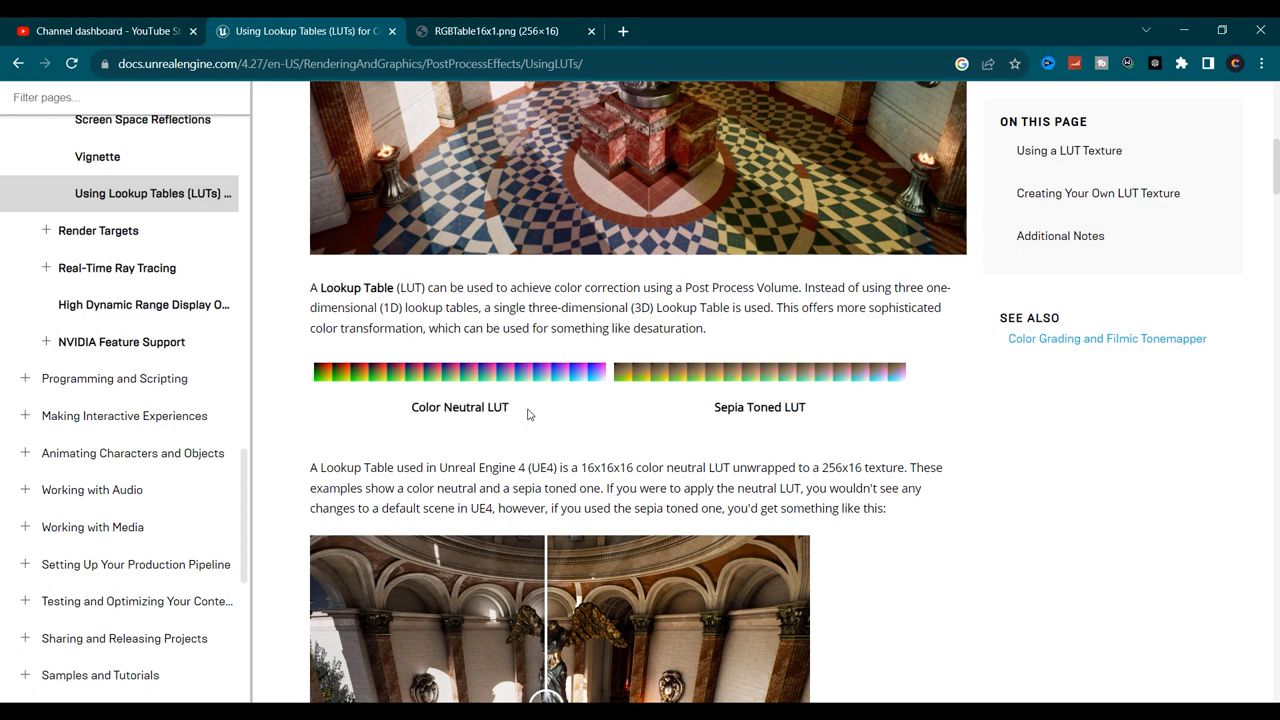
{"action": "scroll", "scroll_direction": "down", "scroll_amount": 3}
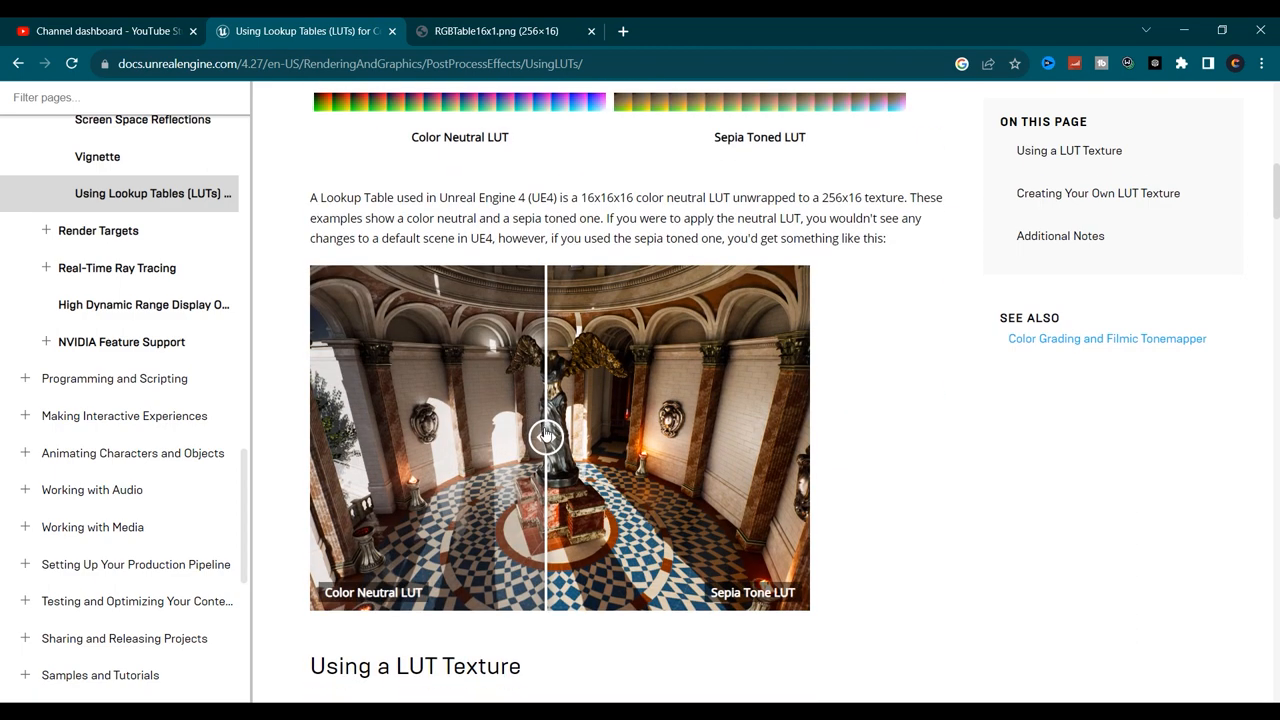
{"action": "left_click_drag", "start_coordinate": [544, 436], "coordinate": [484, 436]}
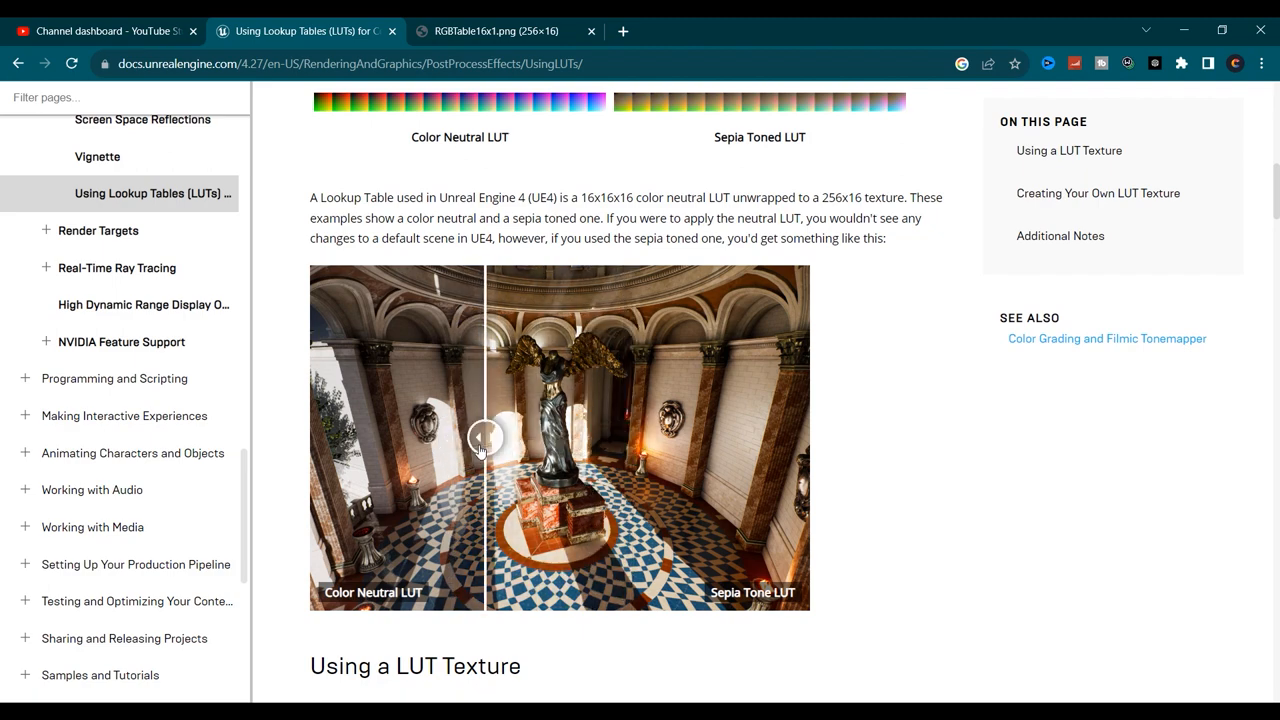
{"action": "left_click_drag", "start_coordinate": [484, 436], "coordinate": [550, 436]}
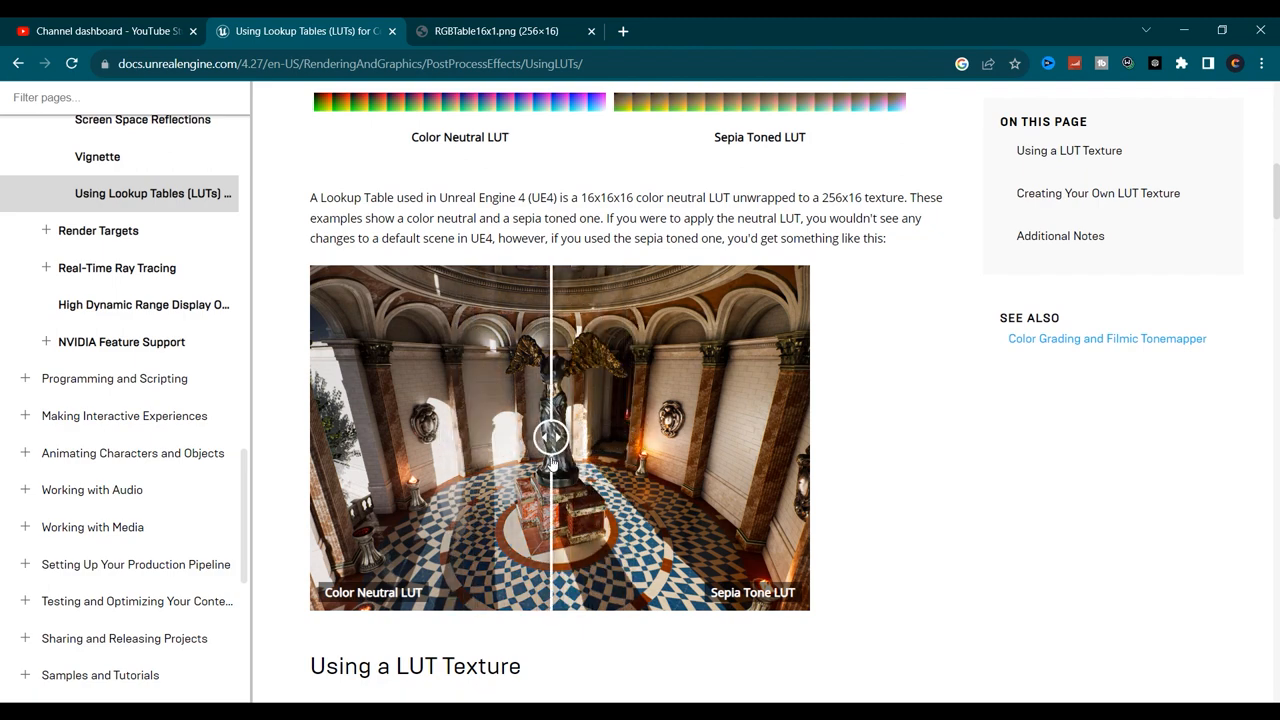
{"action": "scroll", "scroll_direction": "down", "scroll_amount": 3}
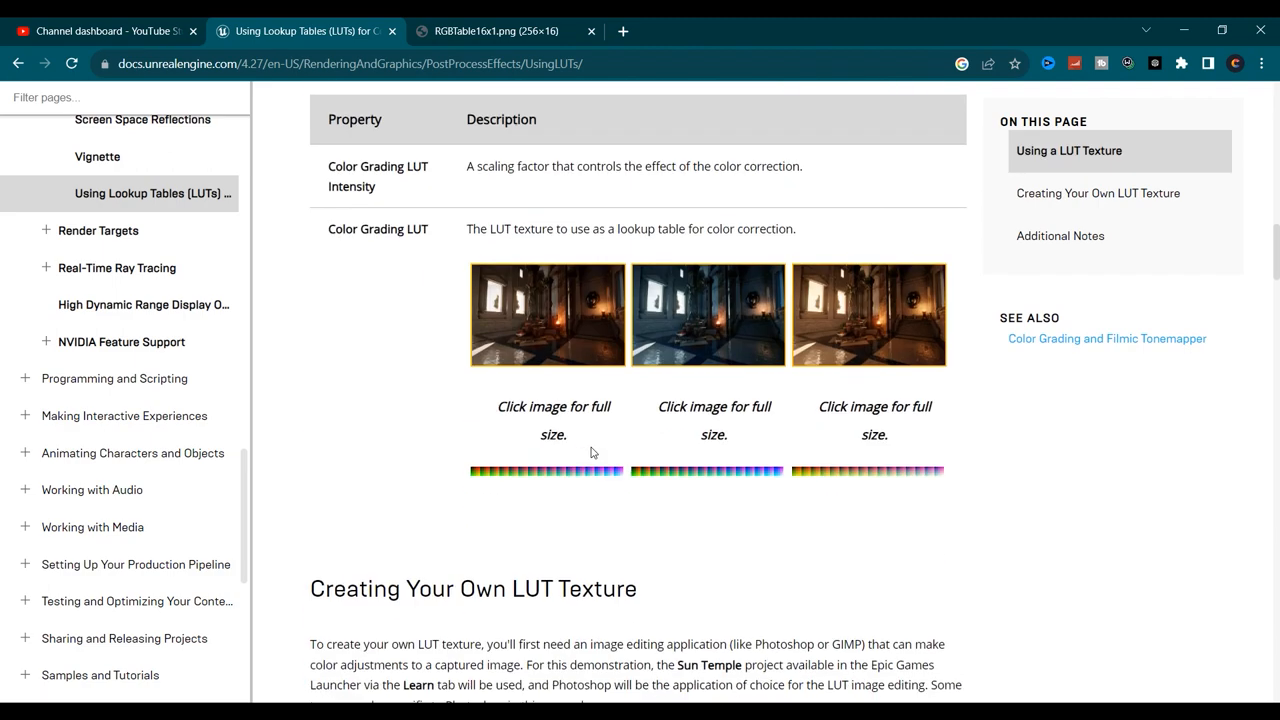
{"action": "scroll", "scroll_direction": "down", "scroll_amount": 3}
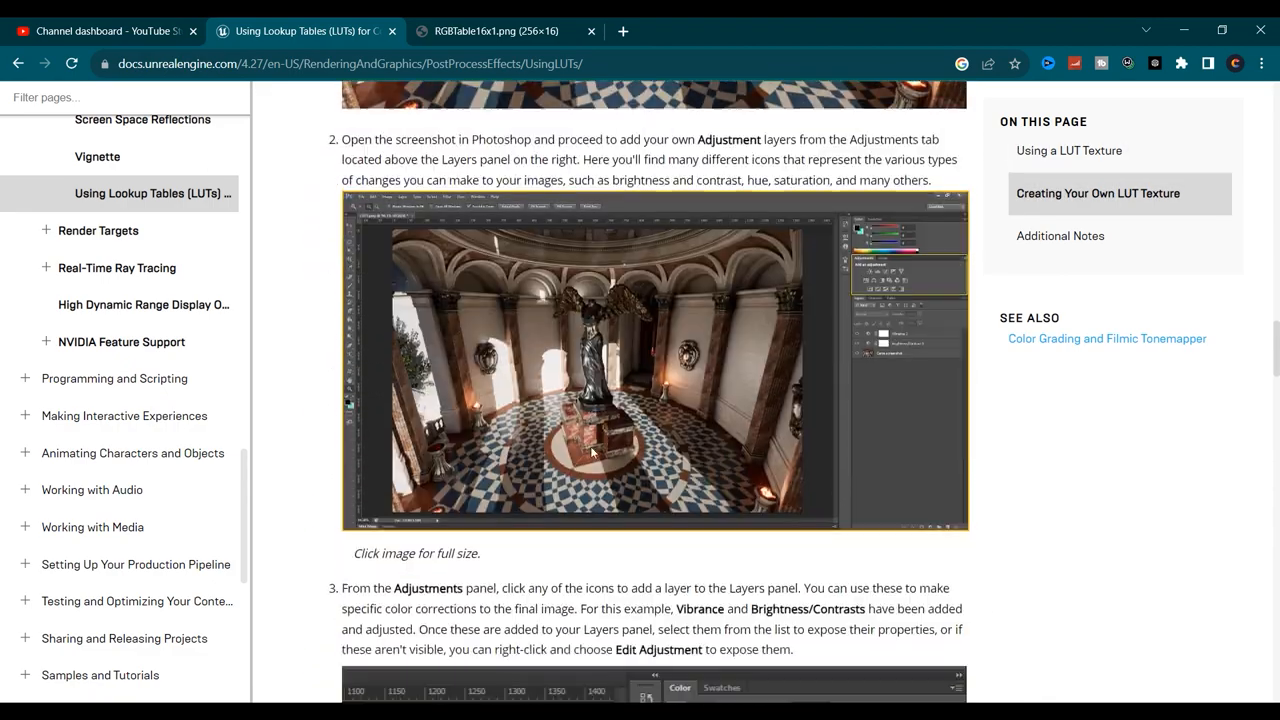
{"action": "scroll", "scroll_direction": "down", "scroll_amount": 3}
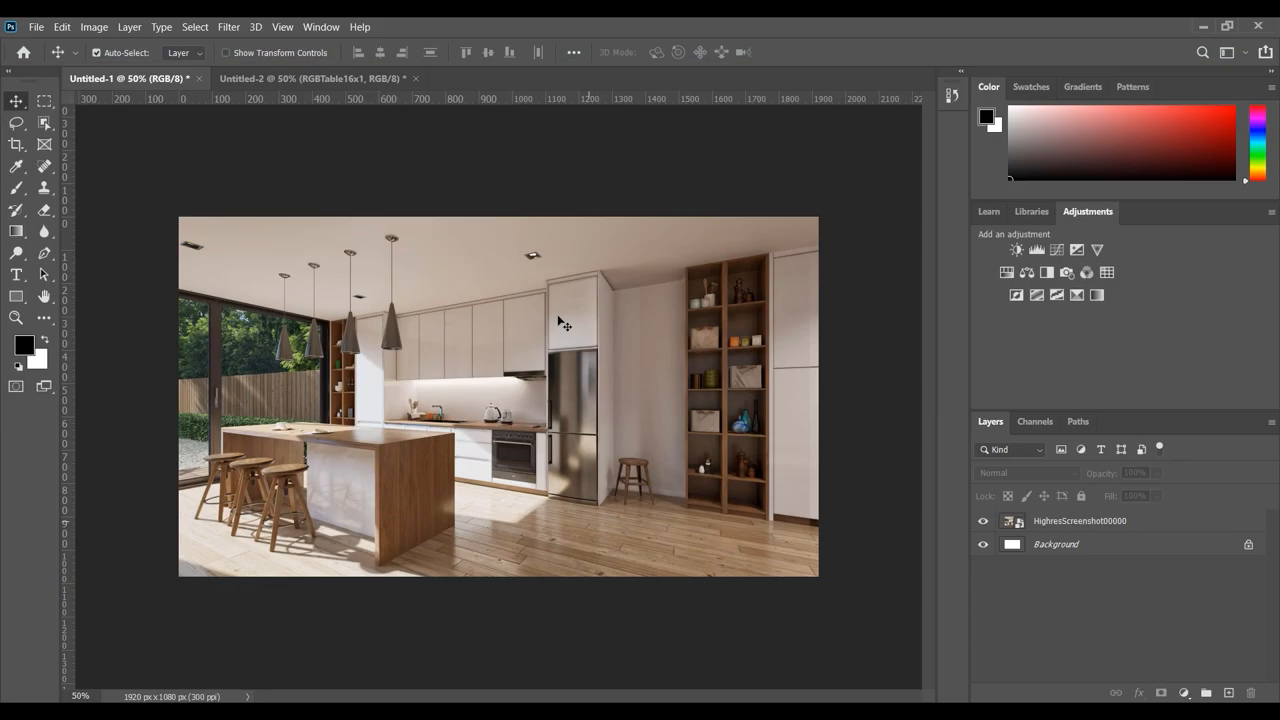
{"action": "mouse_move", "coordinate": [516, 292]}
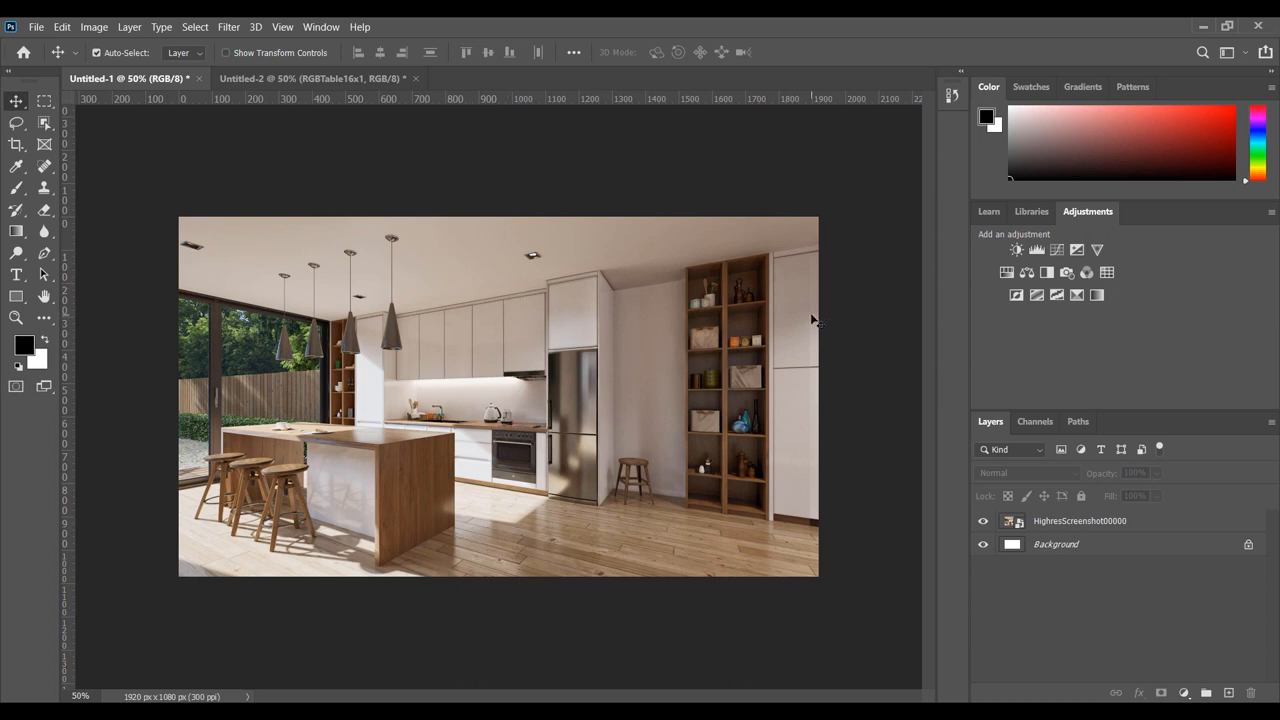
{"action": "mouse_move", "coordinate": [418, 640]}
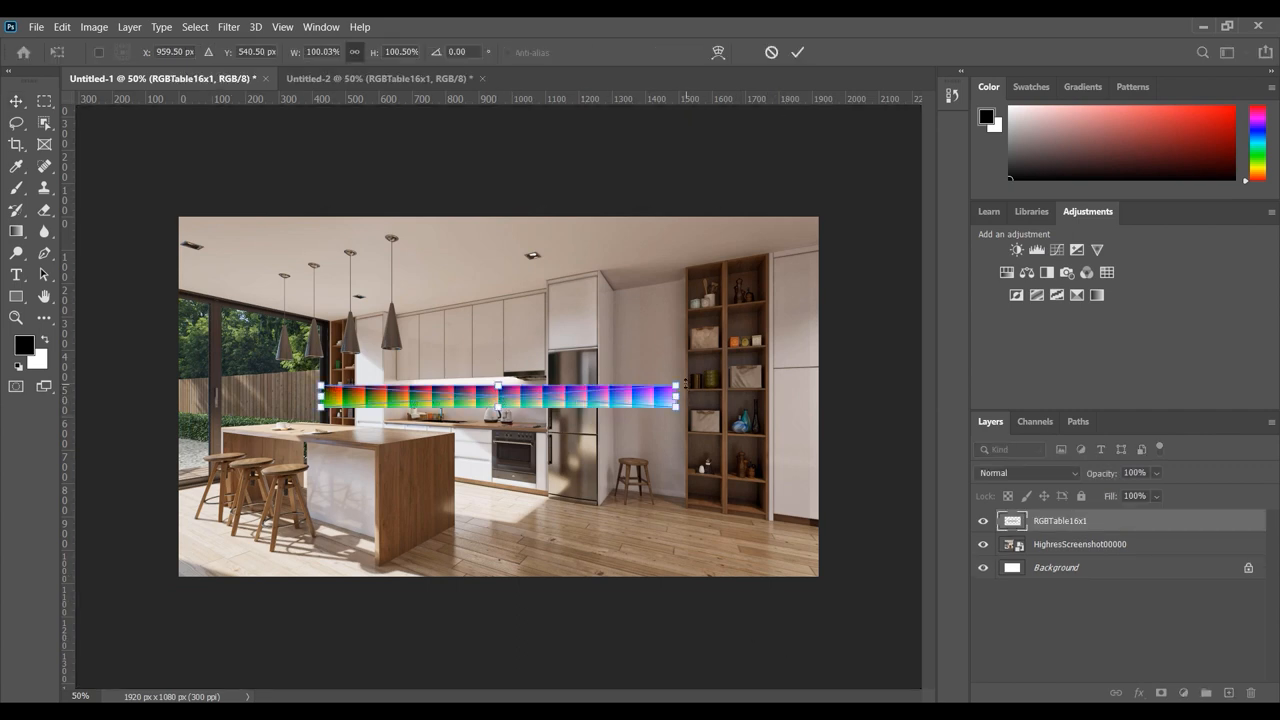
- Scale the pasted RGBTable16x1 strip down and move it to the screenshot's bottom edge
{"action": "left_click_drag", "start_coordinate": [678, 396], "coordinate": [508, 404]}
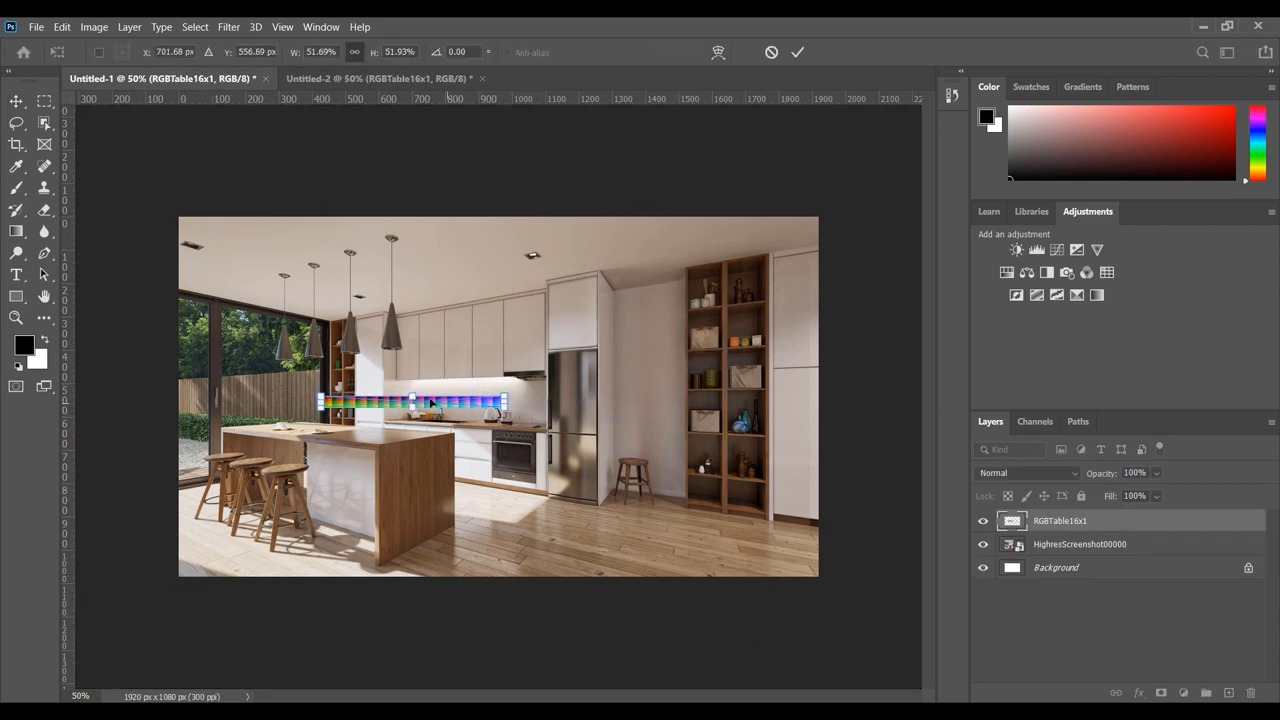
{"action": "left_click_drag", "start_coordinate": [410, 402], "coordinate": [716, 562]}
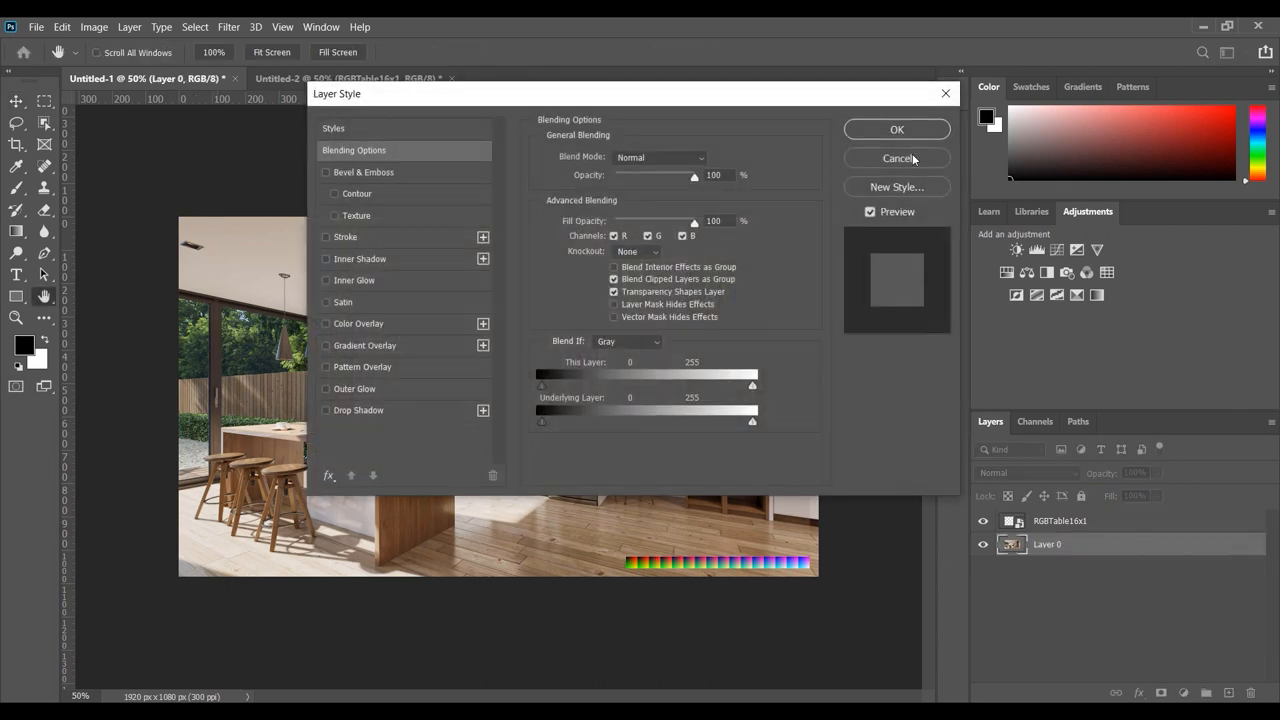
- Add a Color Fill 1 layer above the RGBTable16x1 strip and hide it
{"action": "left_click", "coordinate": [896, 158]}
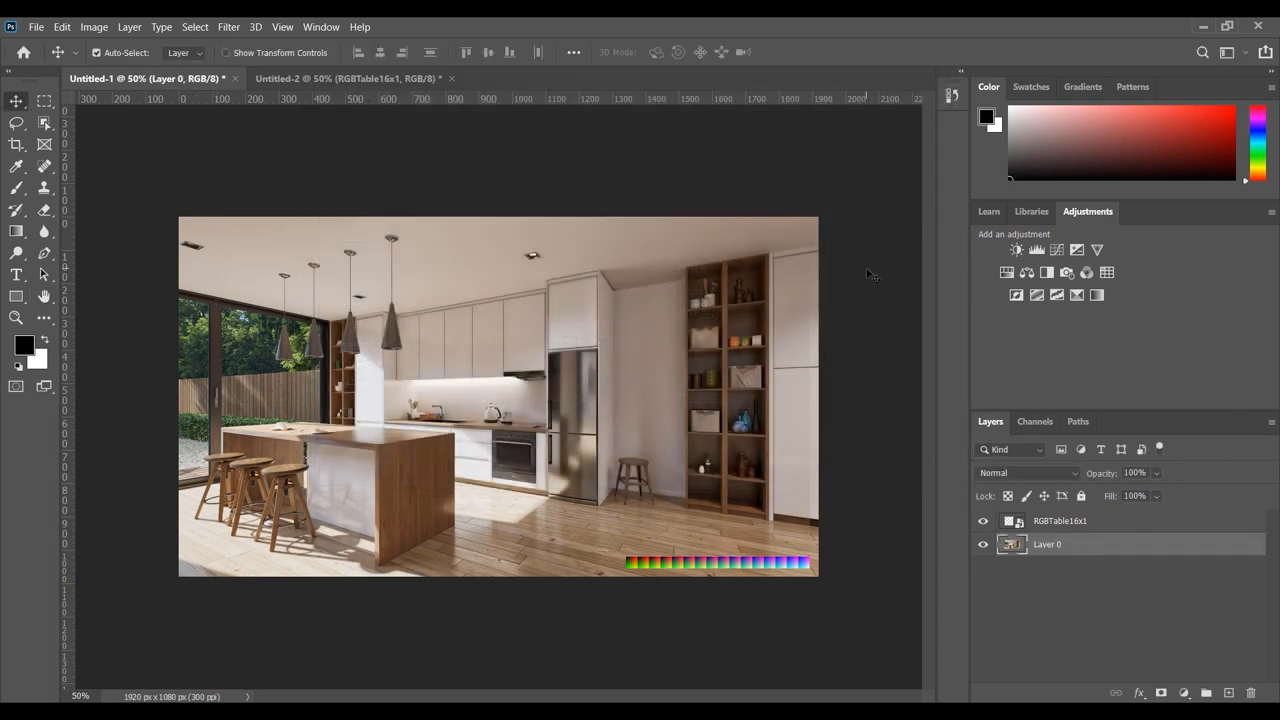
{"action": "left_click", "coordinate": [1060, 520]}
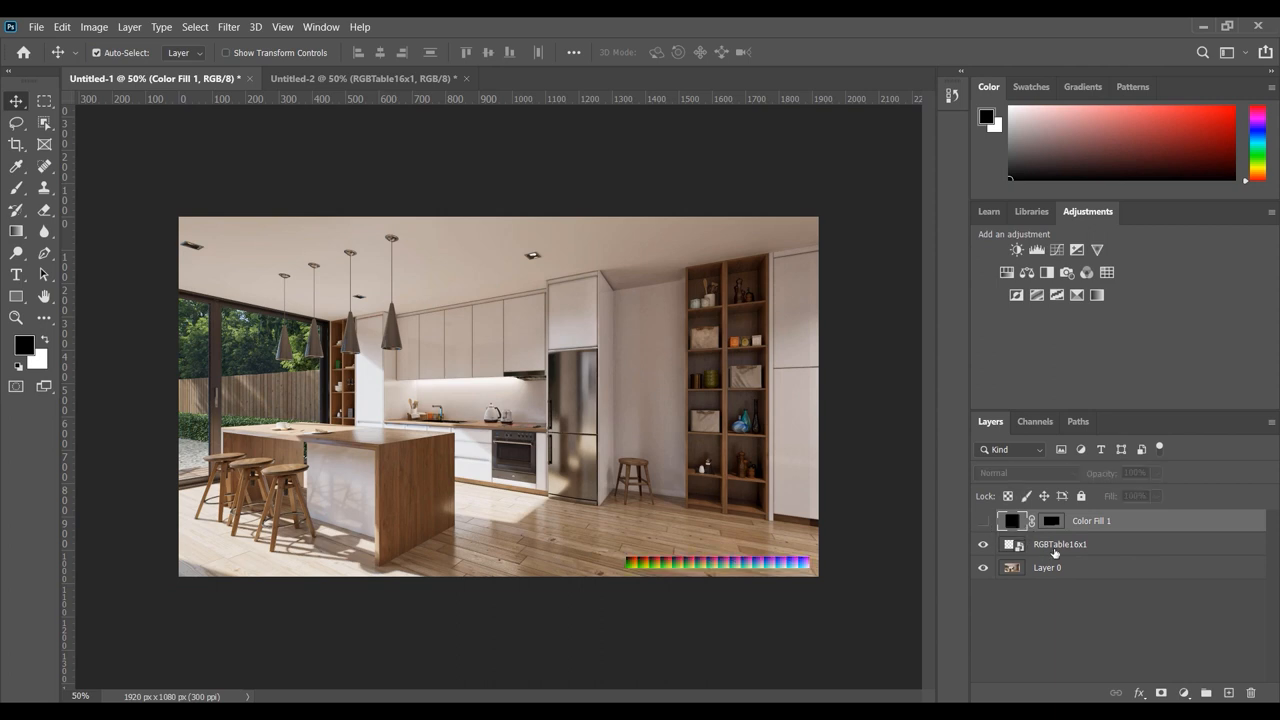
{"action": "left_click", "coordinate": [1060, 544]}
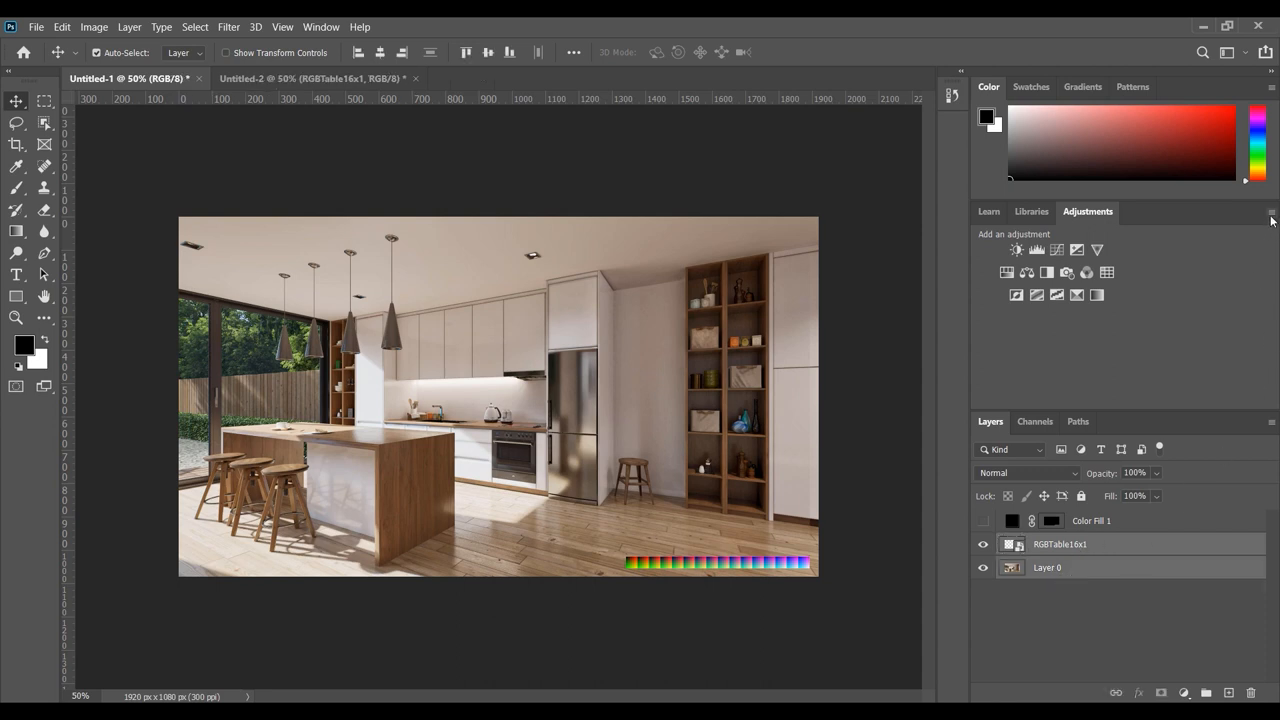
{"action": "left_click", "coordinate": [1272, 212]}
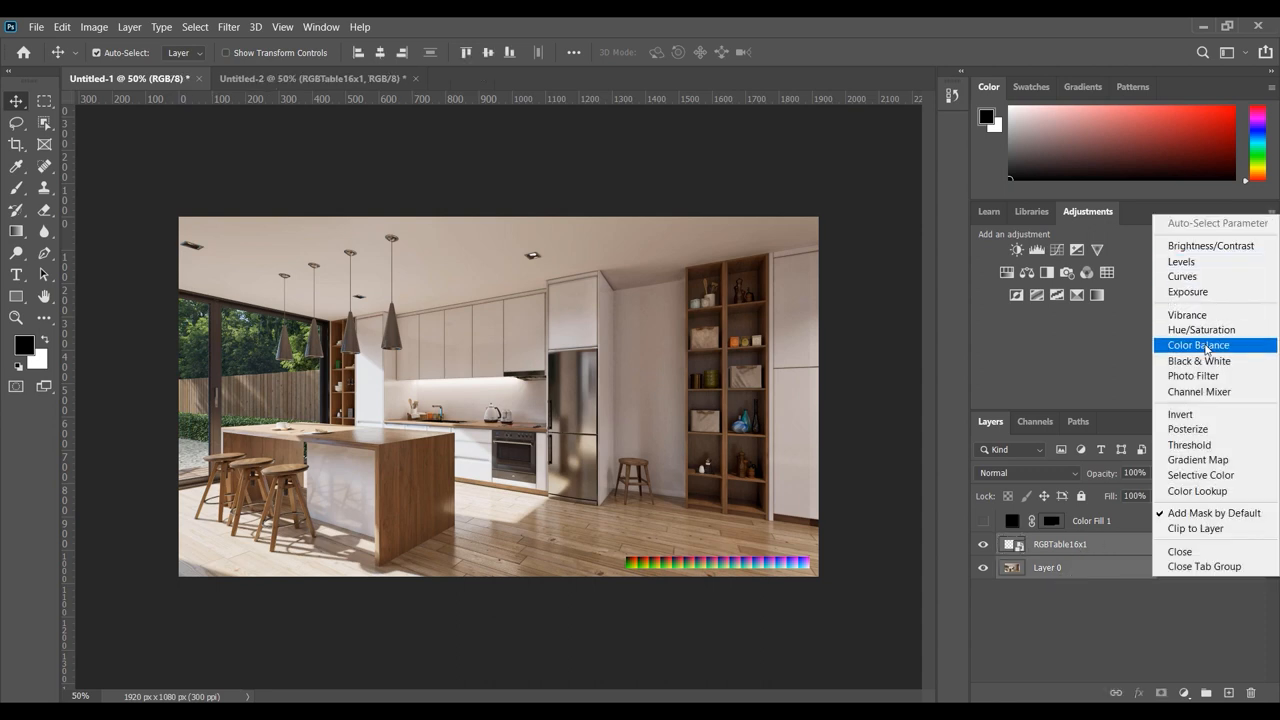
{"action": "mouse_move", "coordinate": [1204, 384]}
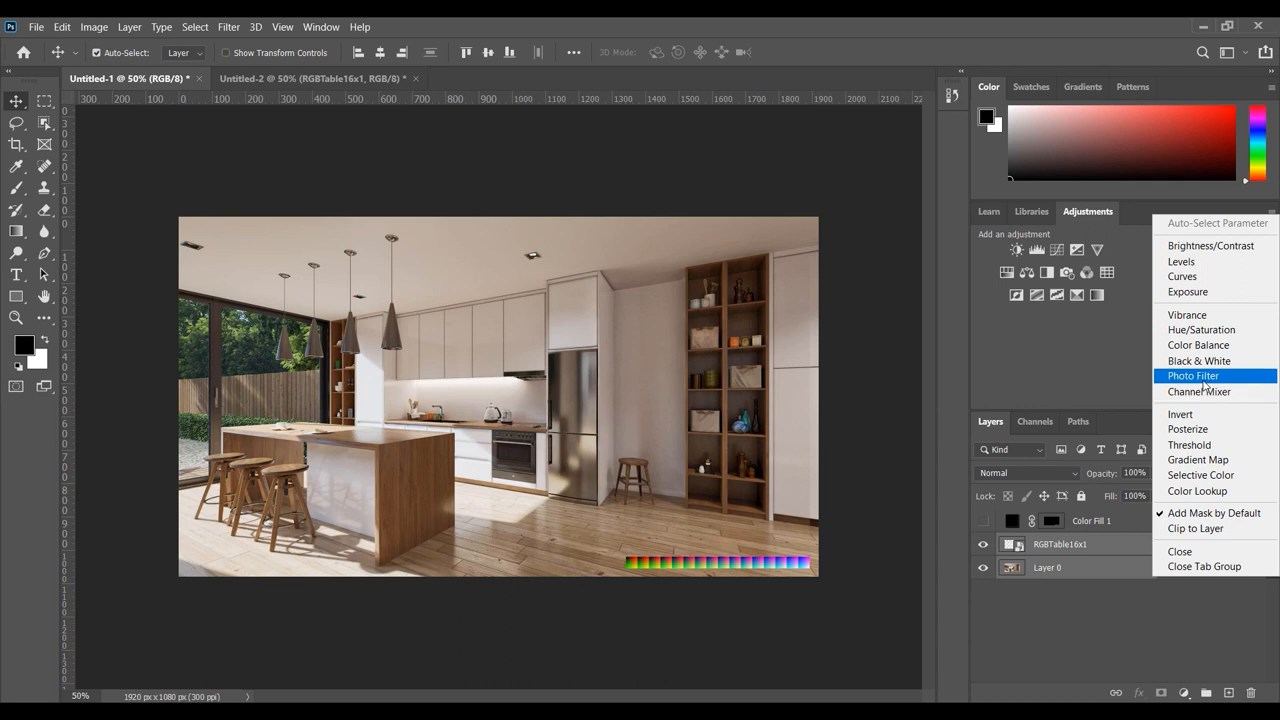
{"action": "mouse_move", "coordinate": [1200, 390]}
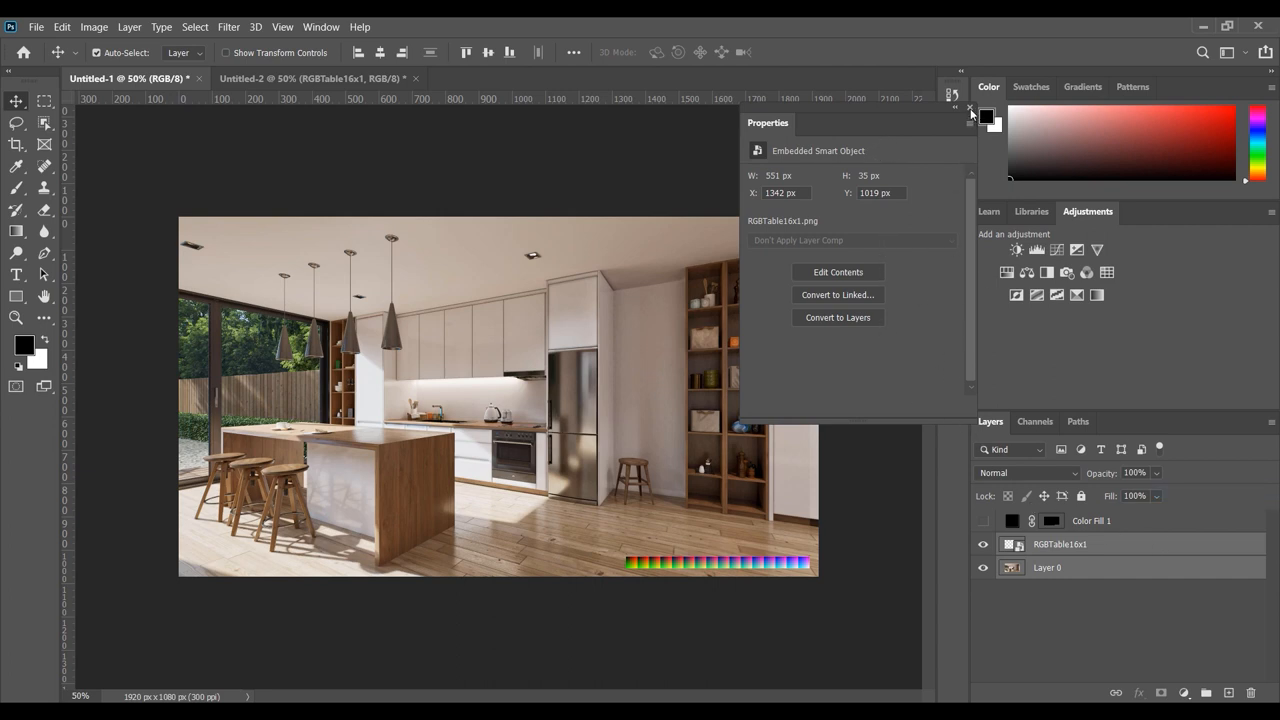
- Add a Color Lookup layer loading the 'Afraid of Nothing 10_S.cube' 3D LUT
{"action": "left_click", "coordinate": [1056, 250]}
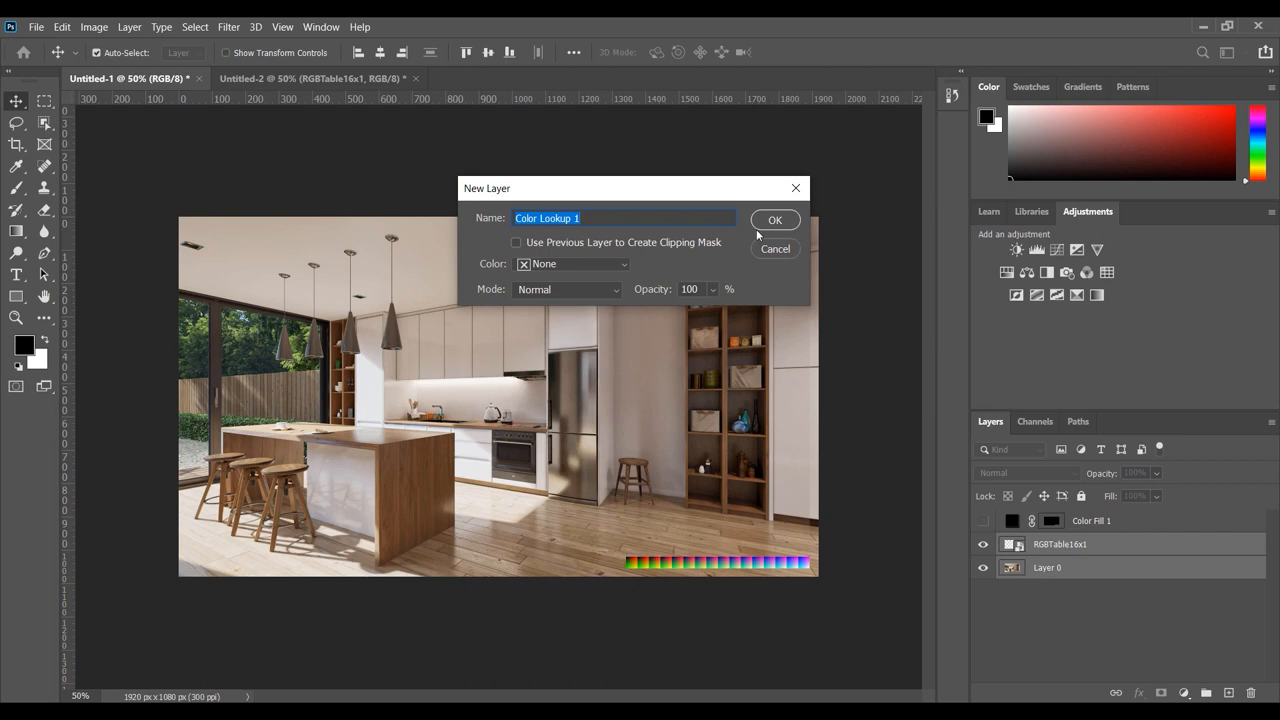
{"action": "left_click", "coordinate": [776, 218]}
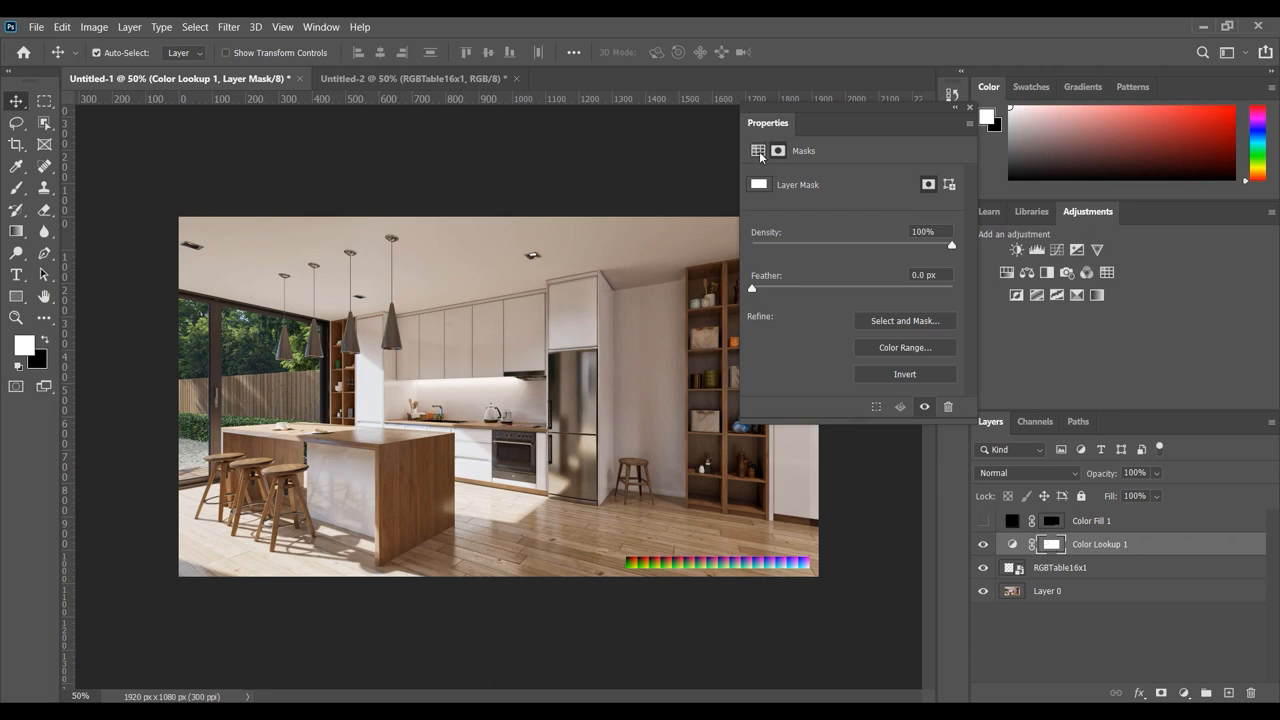
{"action": "left_click", "coordinate": [758, 150]}
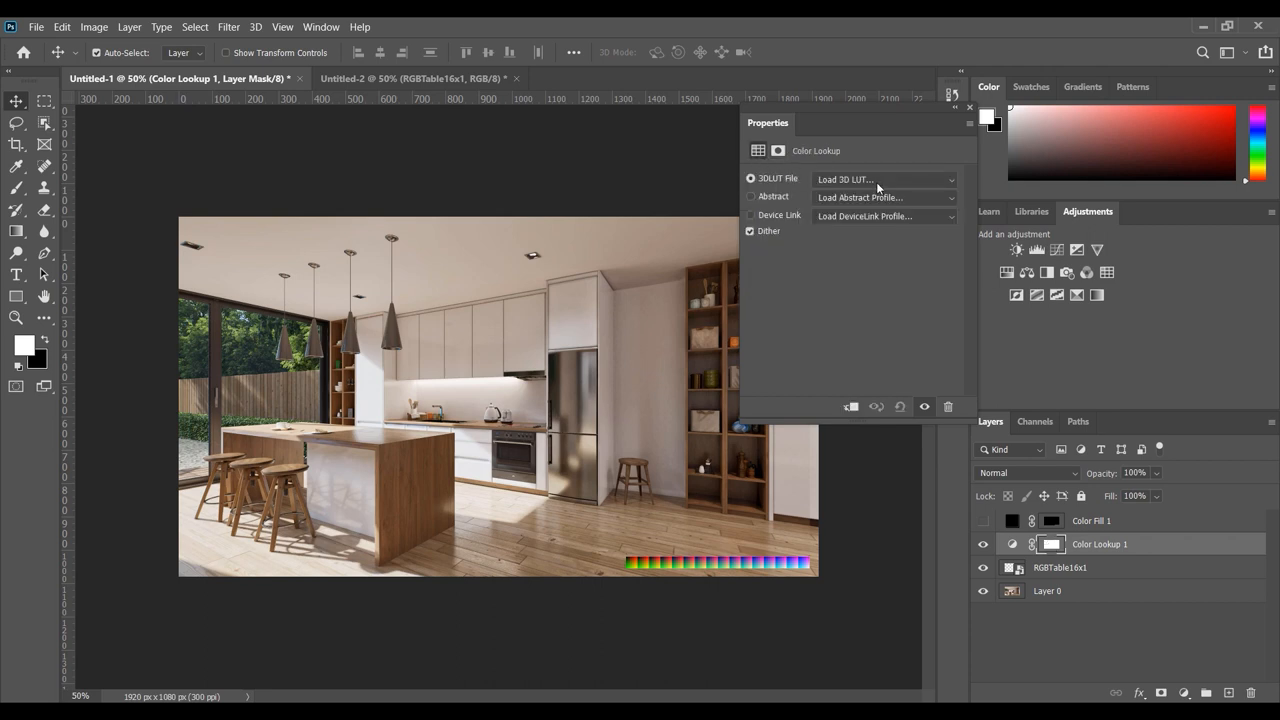
{"action": "left_click", "coordinate": [884, 180]}
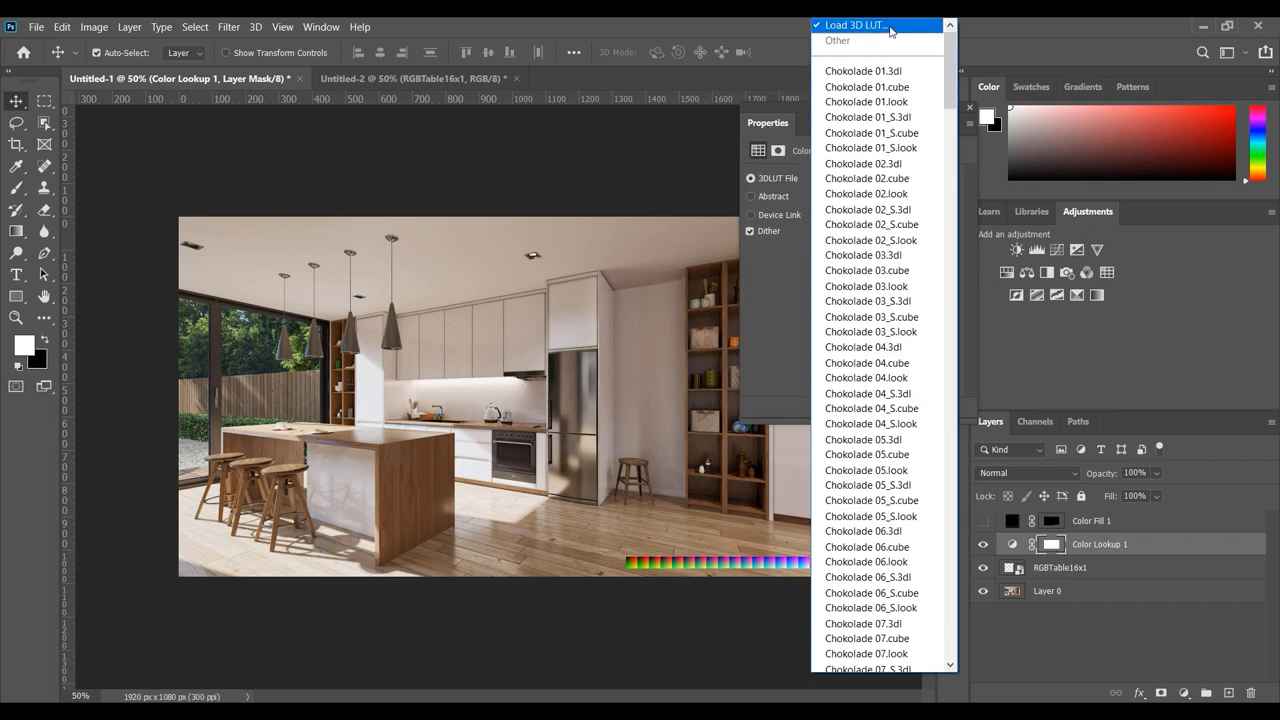
{"action": "left_click", "coordinate": [852, 24]}
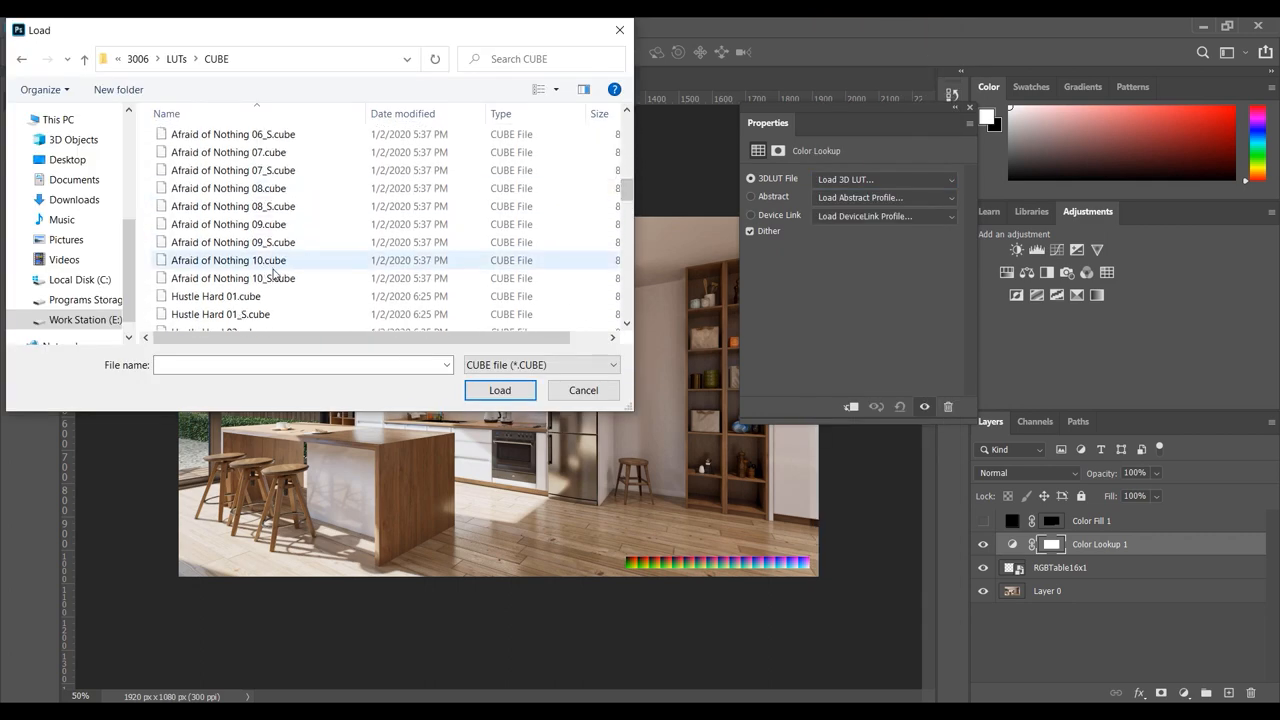
{"action": "left_click", "coordinate": [232, 278]}
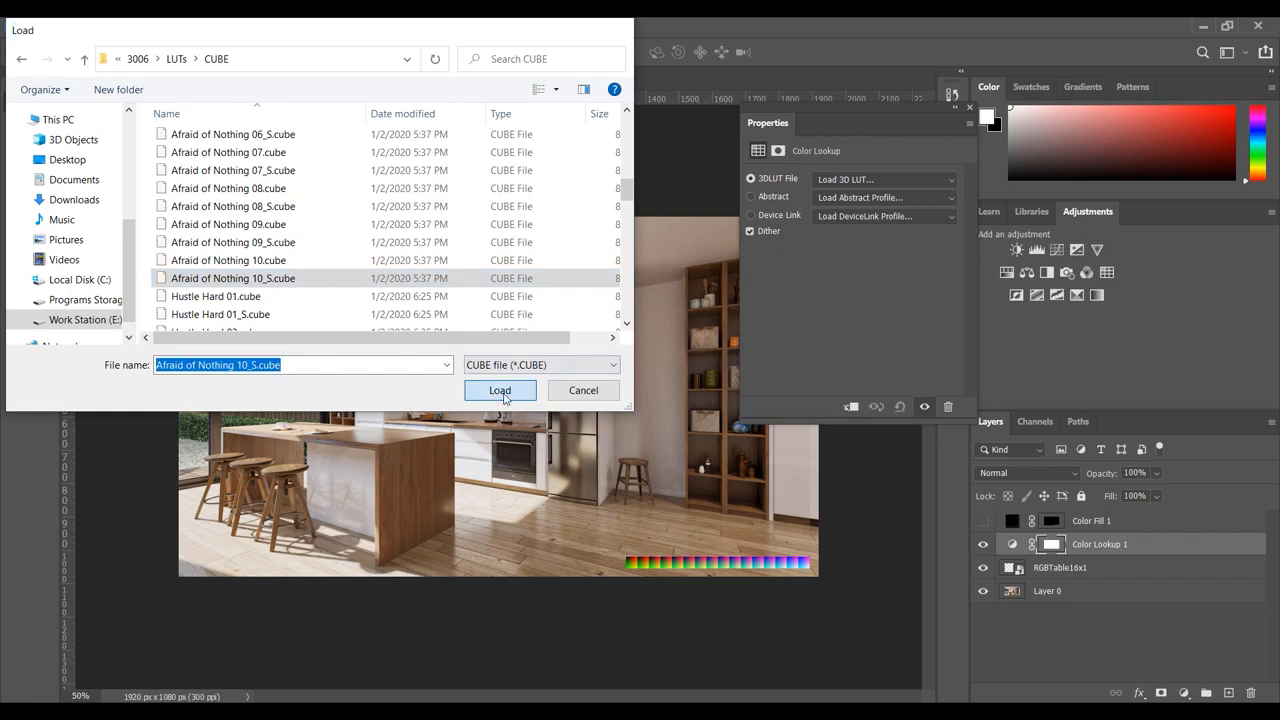
{"action": "left_click", "coordinate": [500, 390]}
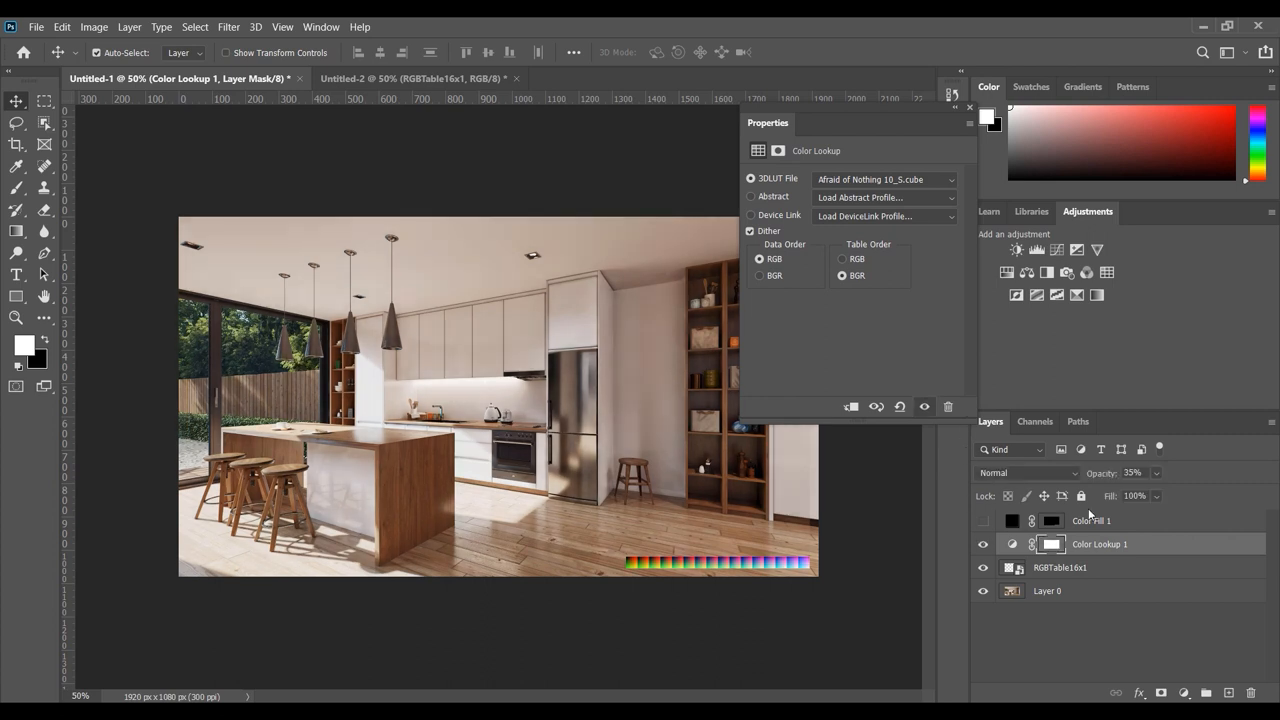
- Set the Color Lookup layer to 20% opacity and add a Levels adjustment layer
{"action": "left_click", "coordinate": [1132, 472]}
{"action": "type", "text": "20"}
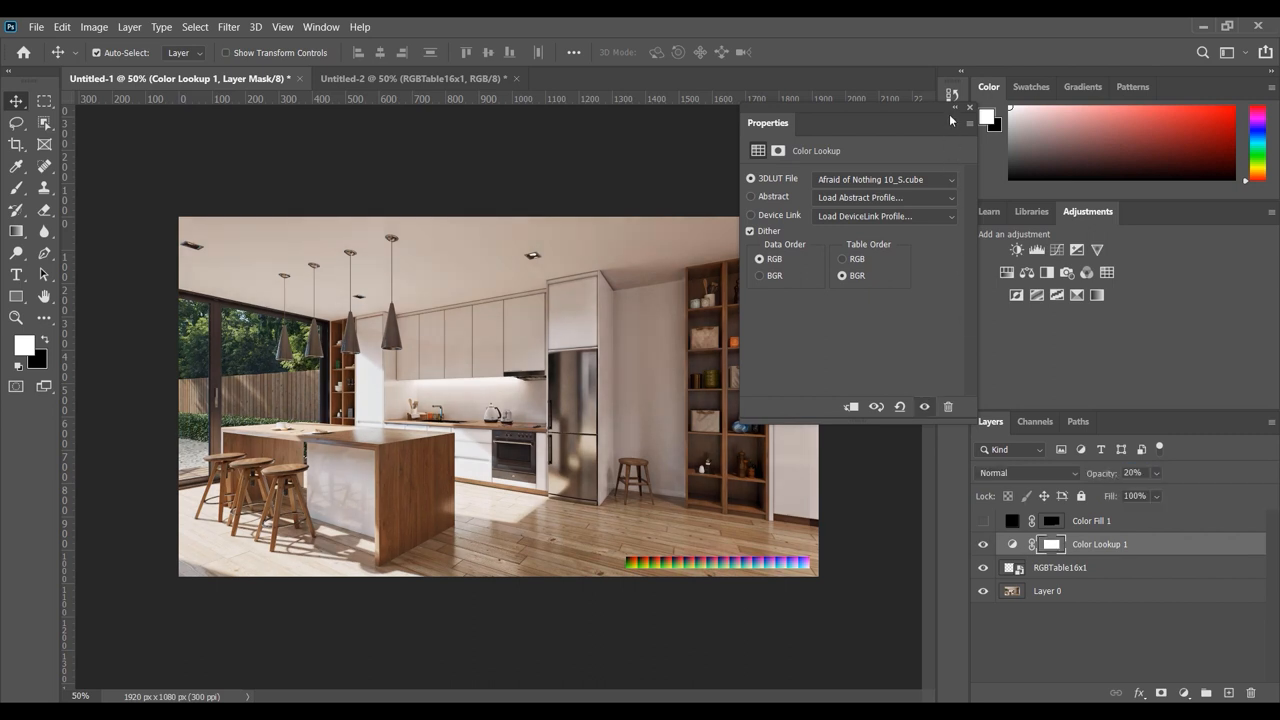
{"action": "left_click", "coordinate": [968, 108]}
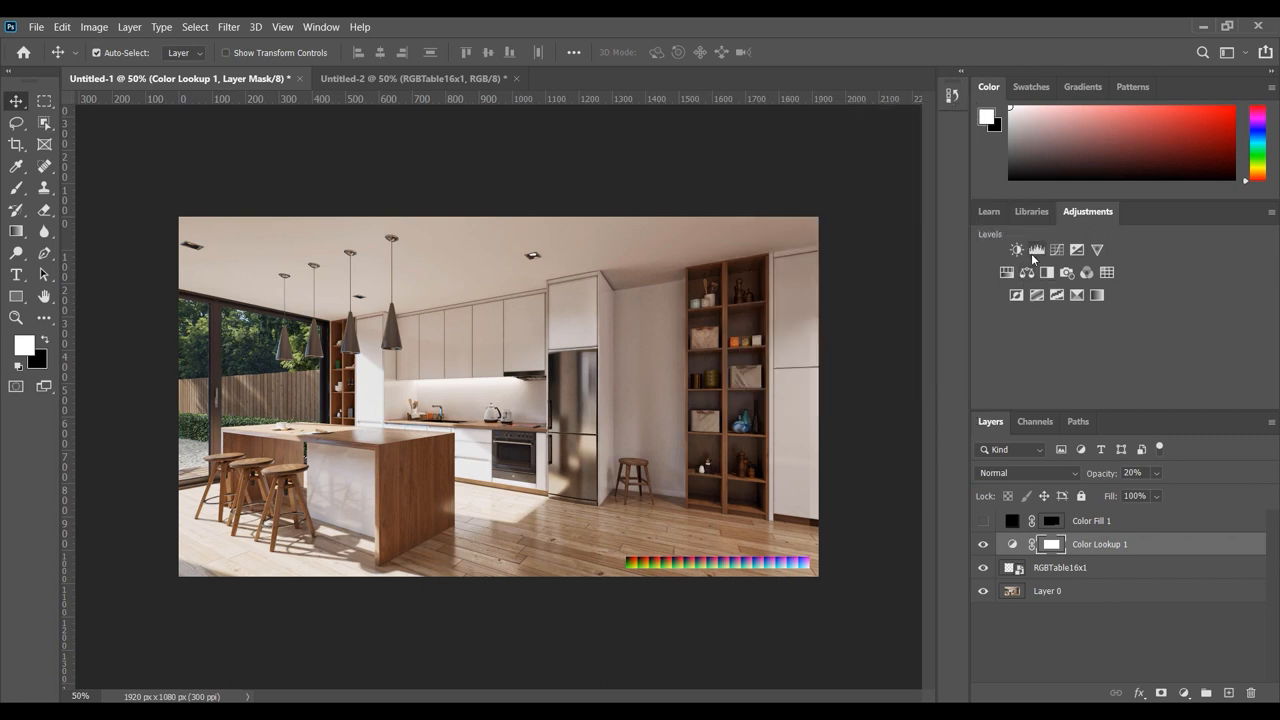
{"action": "left_click", "coordinate": [1016, 250]}
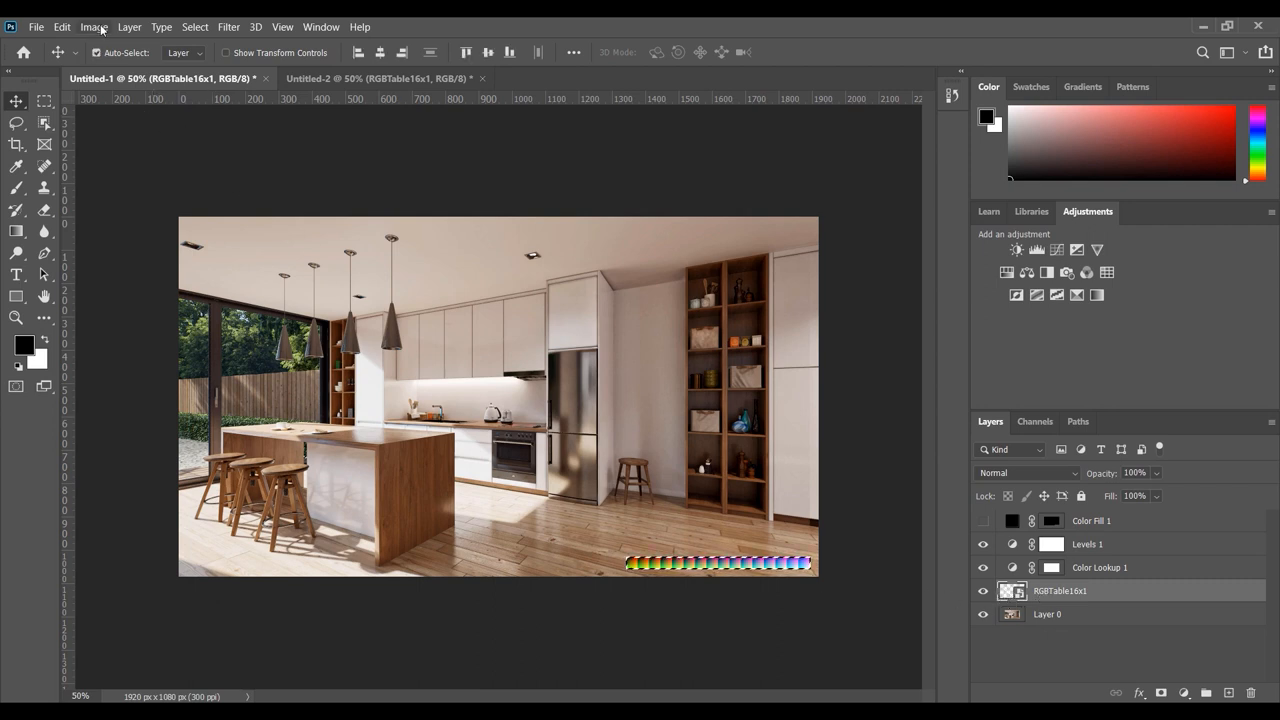
- Convert the document to 16 Bits/Channel via Image > Mode
{"action": "left_click", "coordinate": [92, 28]}
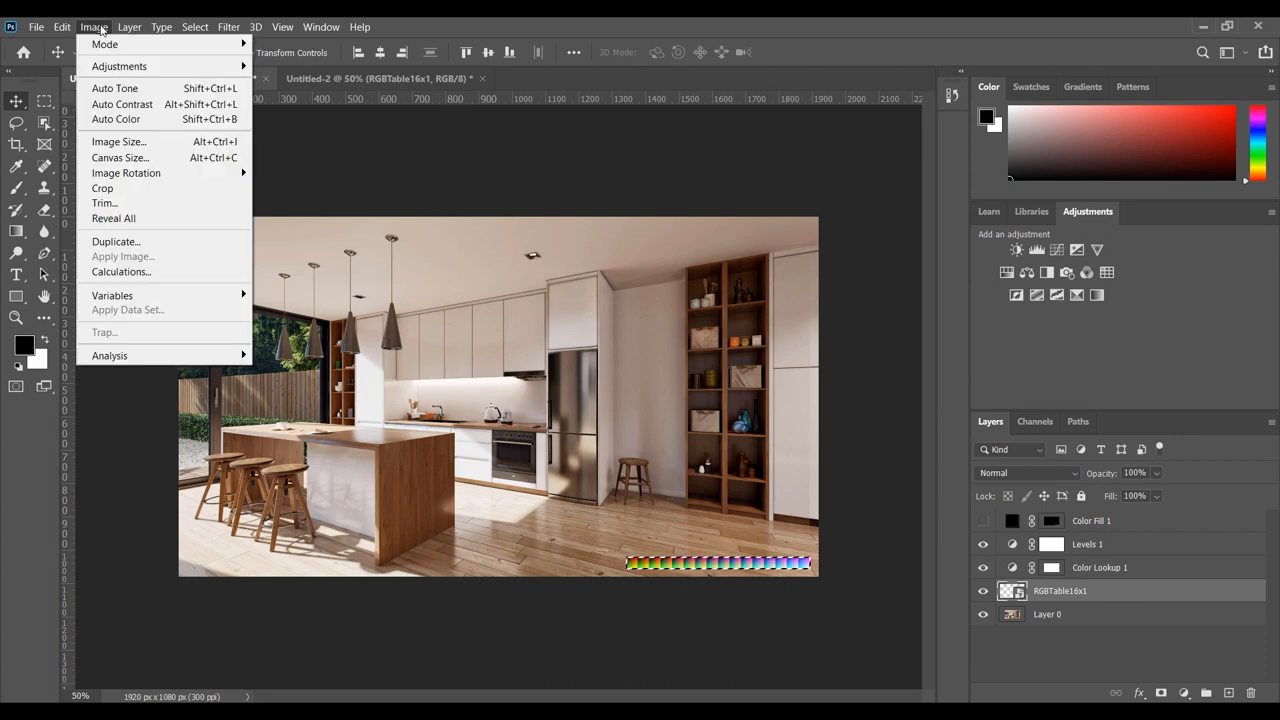
{"action": "mouse_move", "coordinate": [104, 44]}
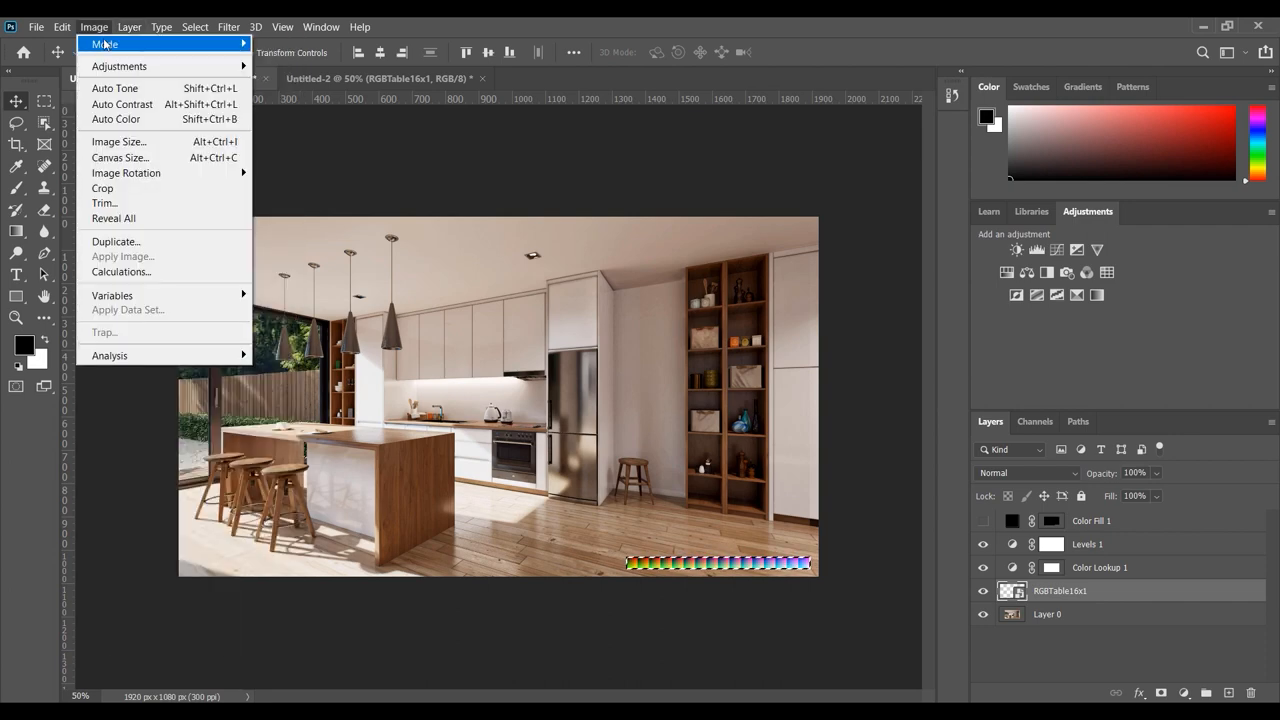
{"action": "mouse_move", "coordinate": [104, 44]}
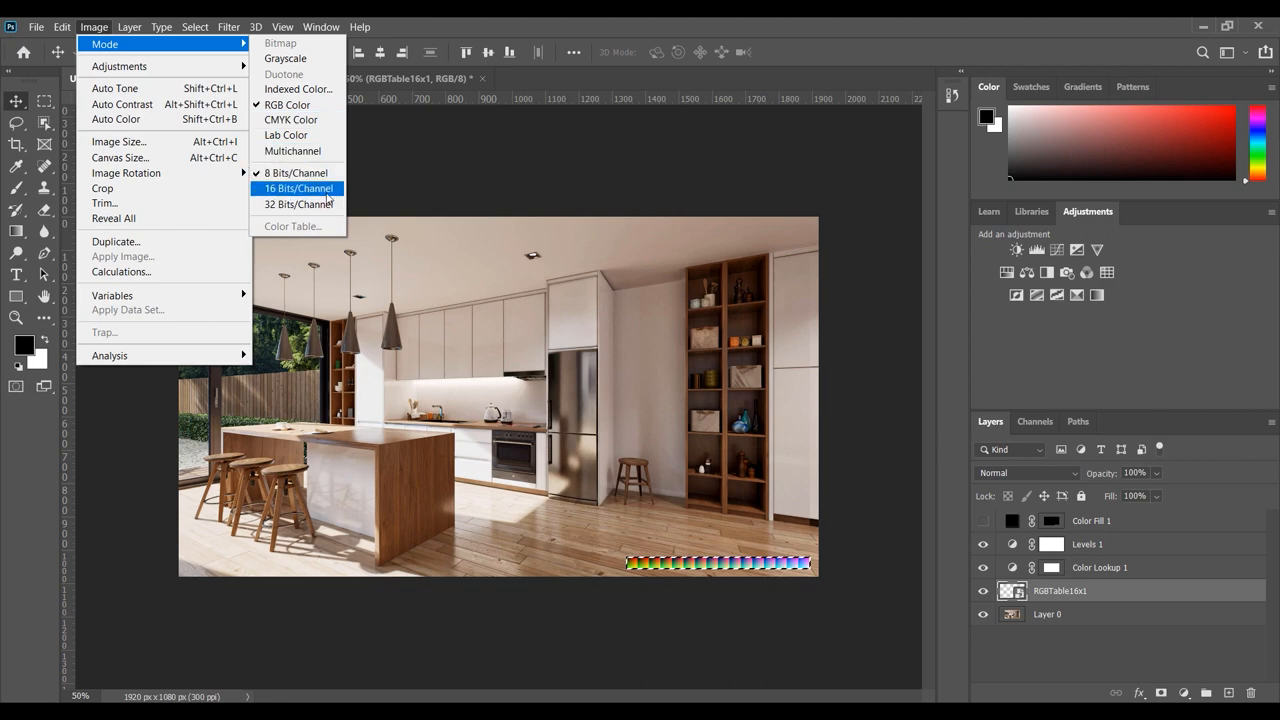
{"action": "left_click", "coordinate": [296, 188]}
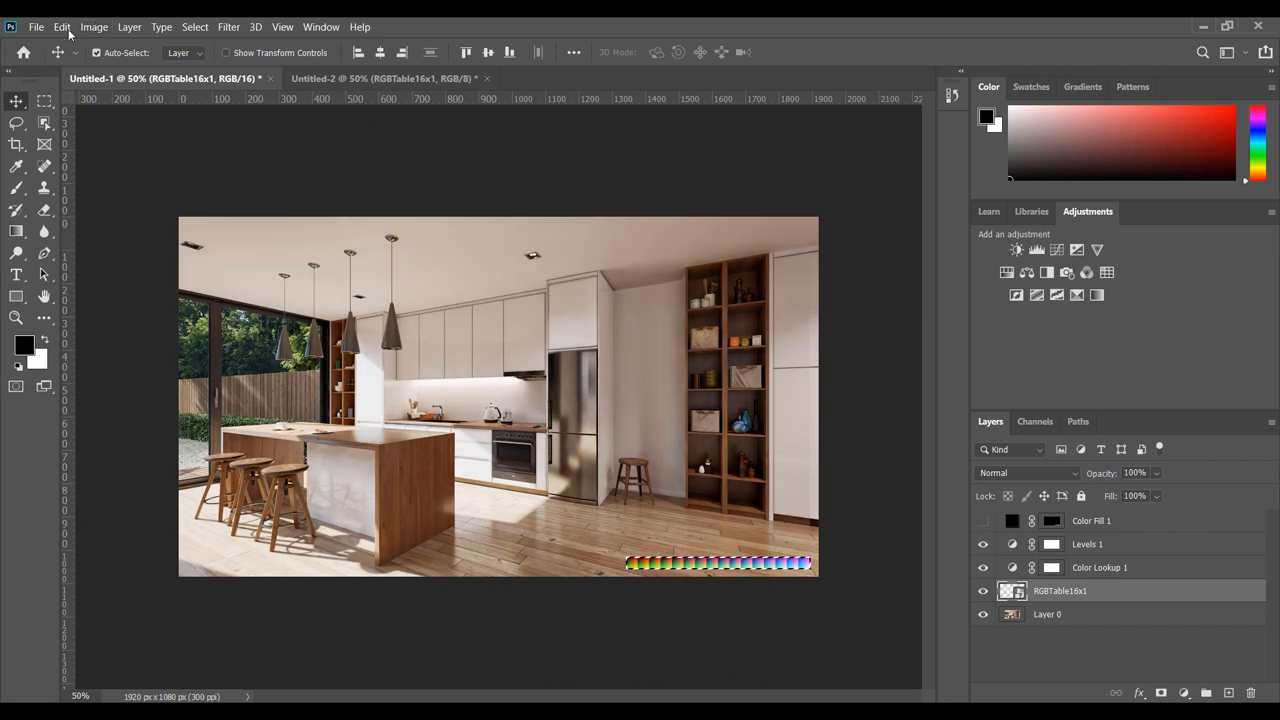
- Crop the canvas to the 351 × 35 px LUT strip and start Save As
{"action": "left_click", "coordinate": [92, 28]}
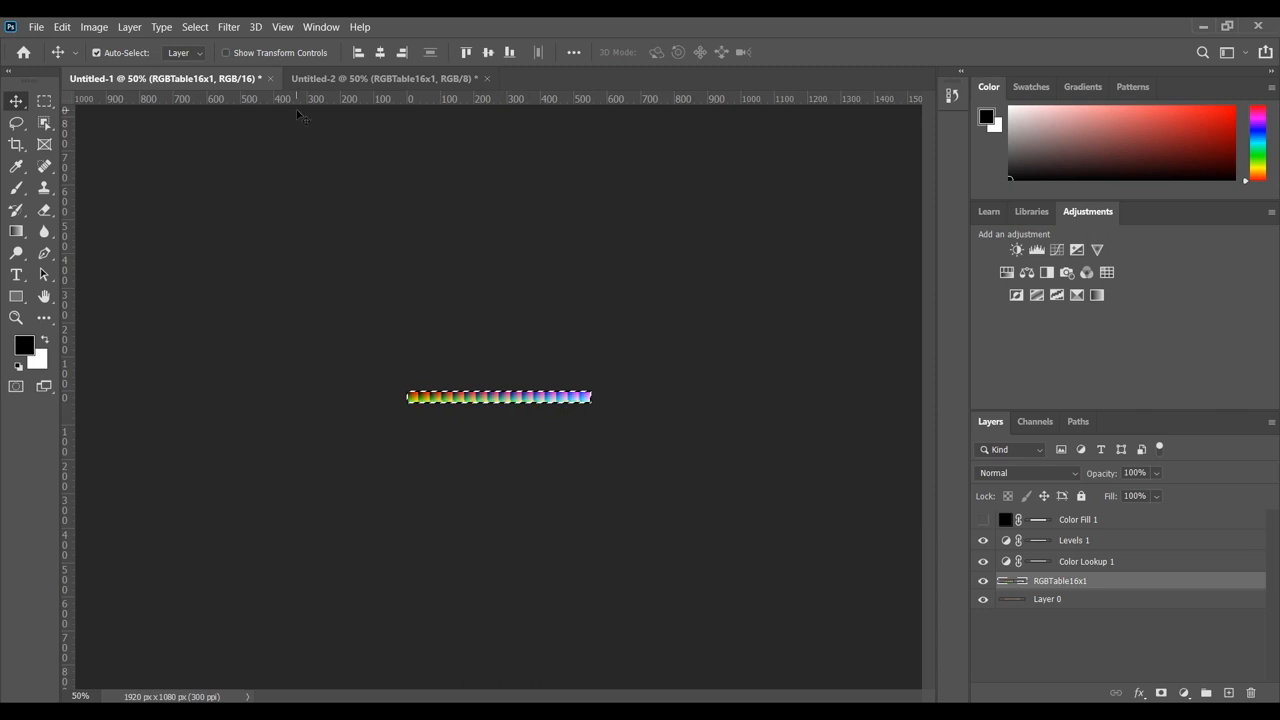
{"action": "left_click", "coordinate": [36, 28]}
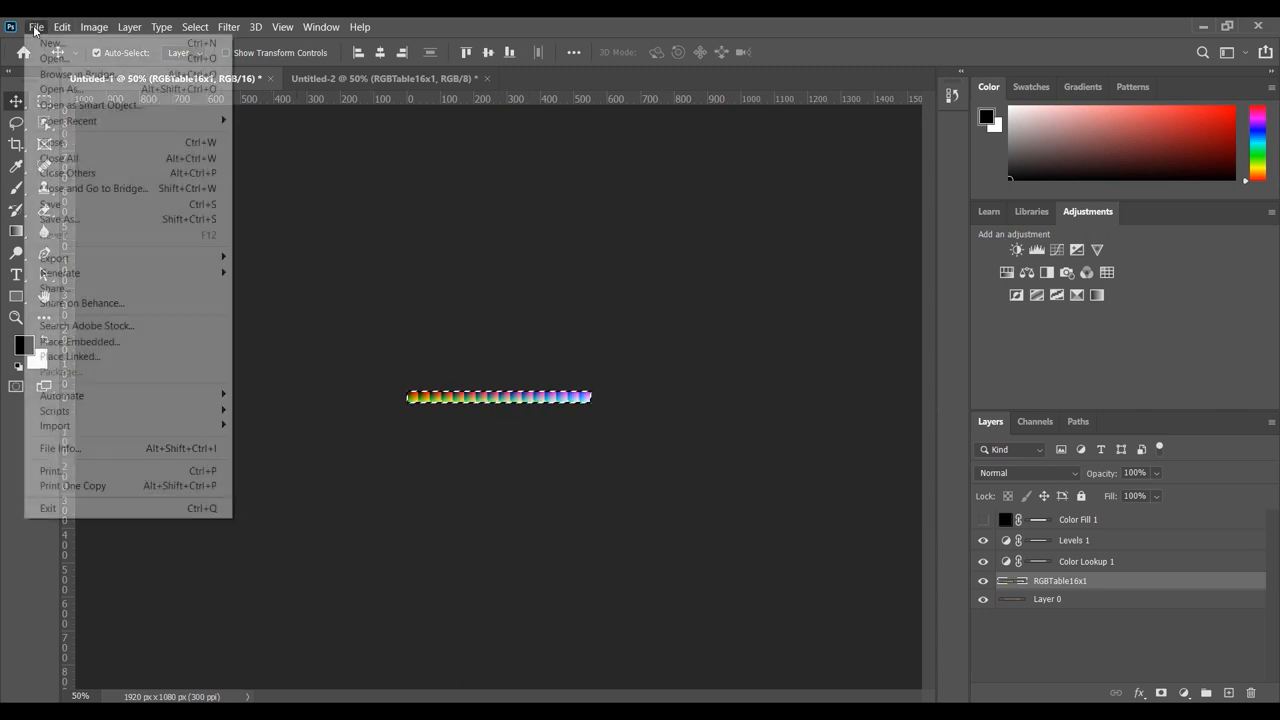
{"action": "mouse_move", "coordinate": [58, 218]}
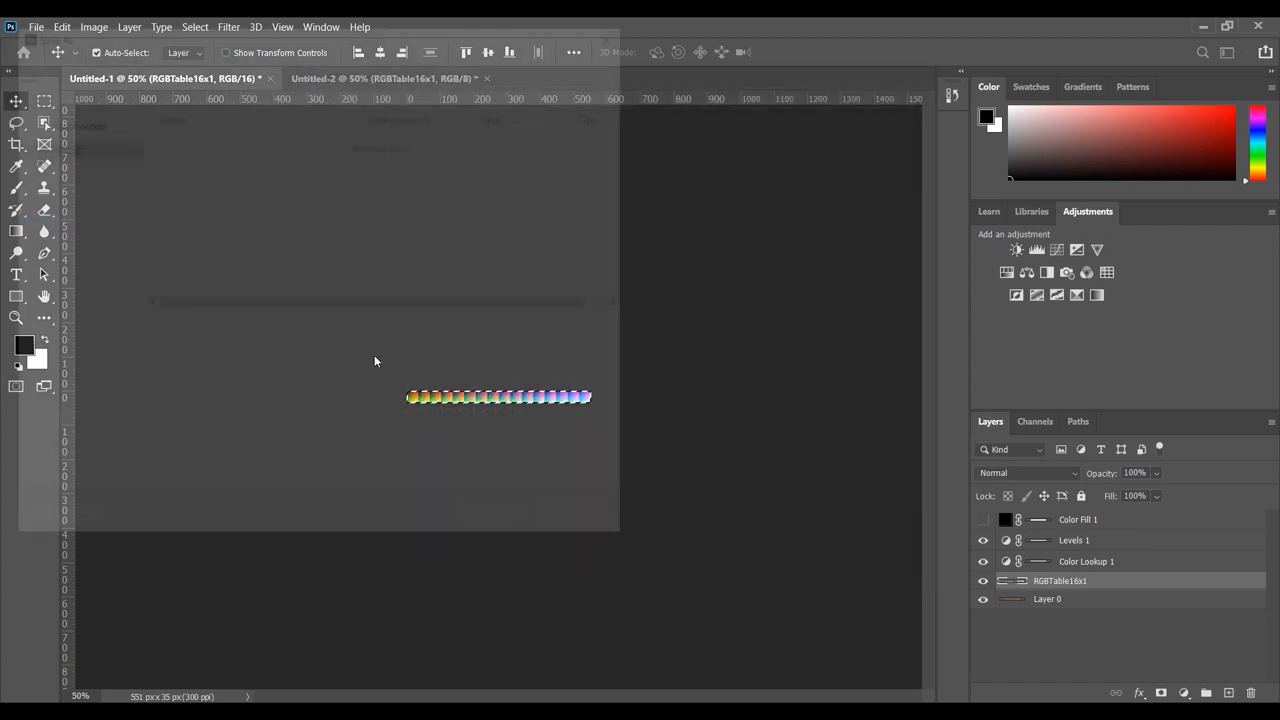
- Save the graded strip as 'LUT' TIFF in the Interior5 folder, confirming TIFF Options
{"action": "left_click", "coordinate": [370, 348]}
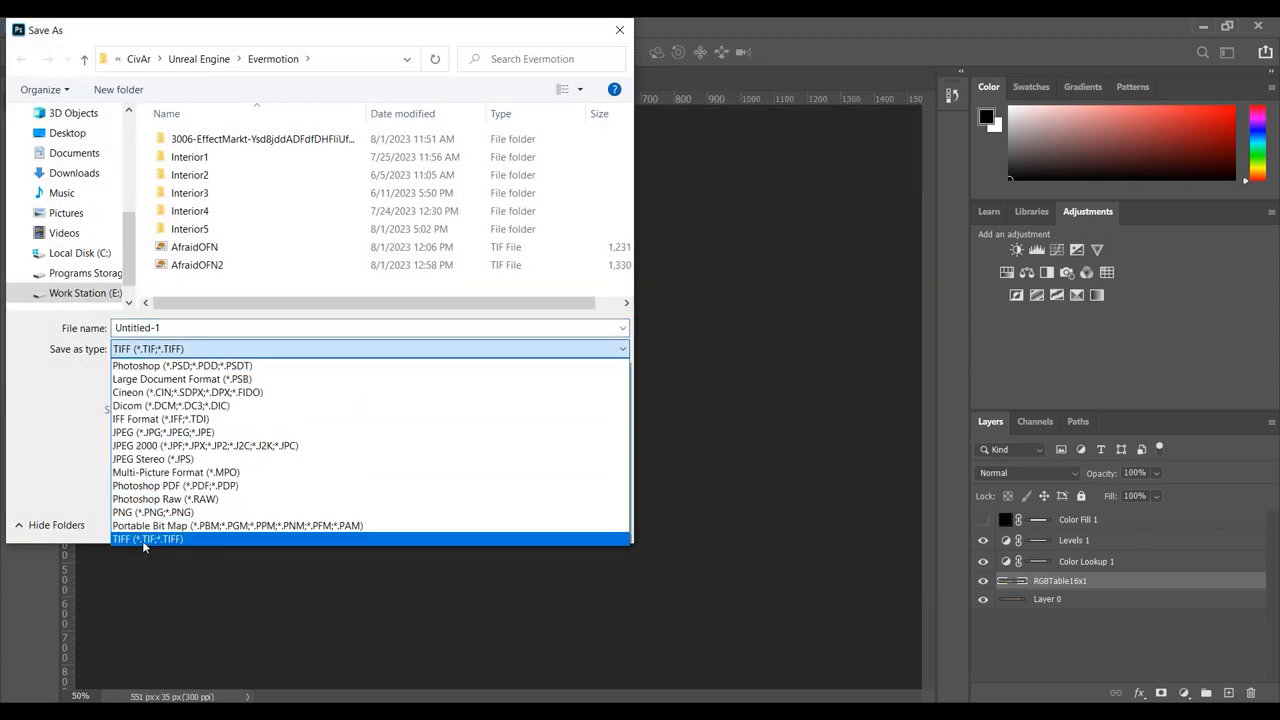
{"action": "left_click", "coordinate": [148, 538]}
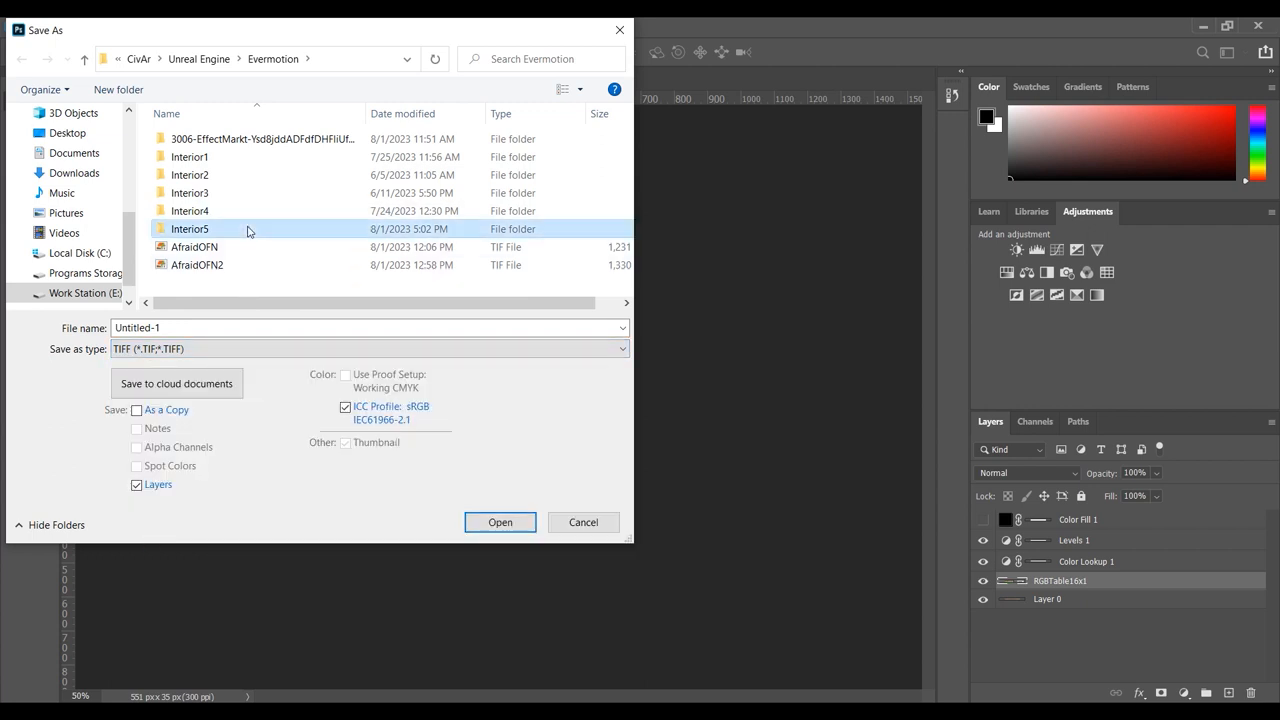
{"action": "double_click", "coordinate": [190, 228]}
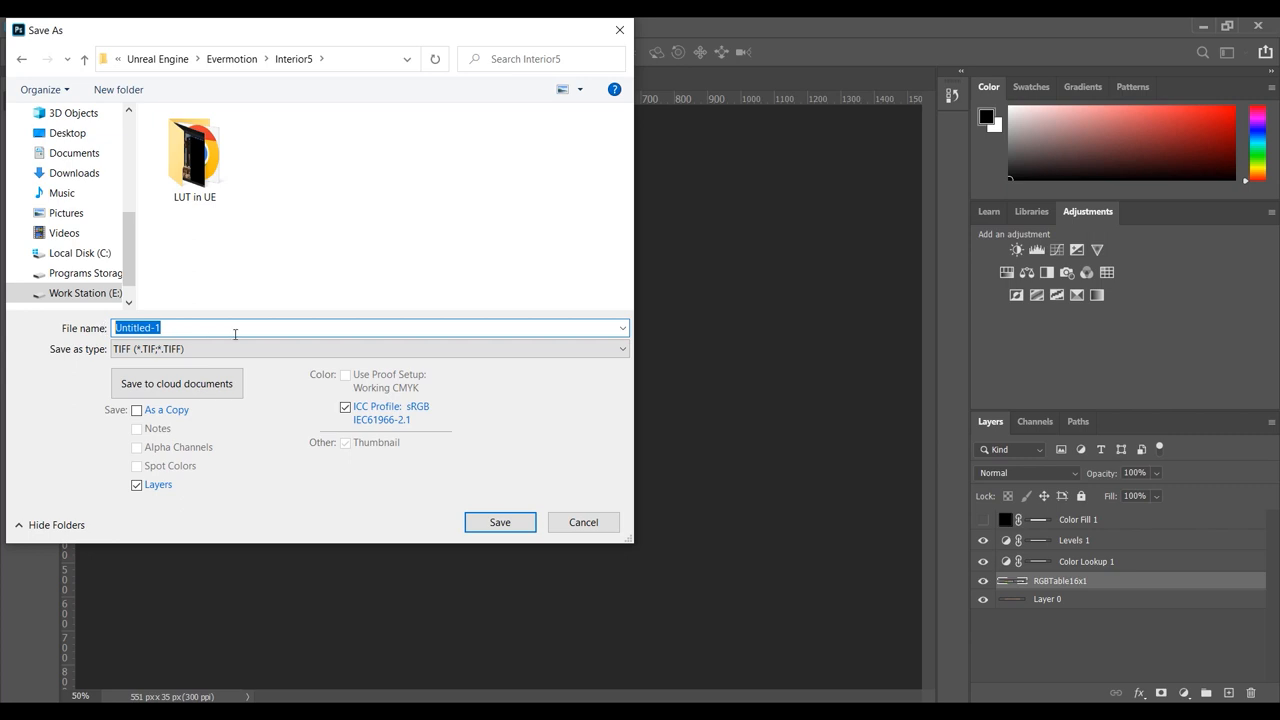
{"action": "type", "text": "LUT"}
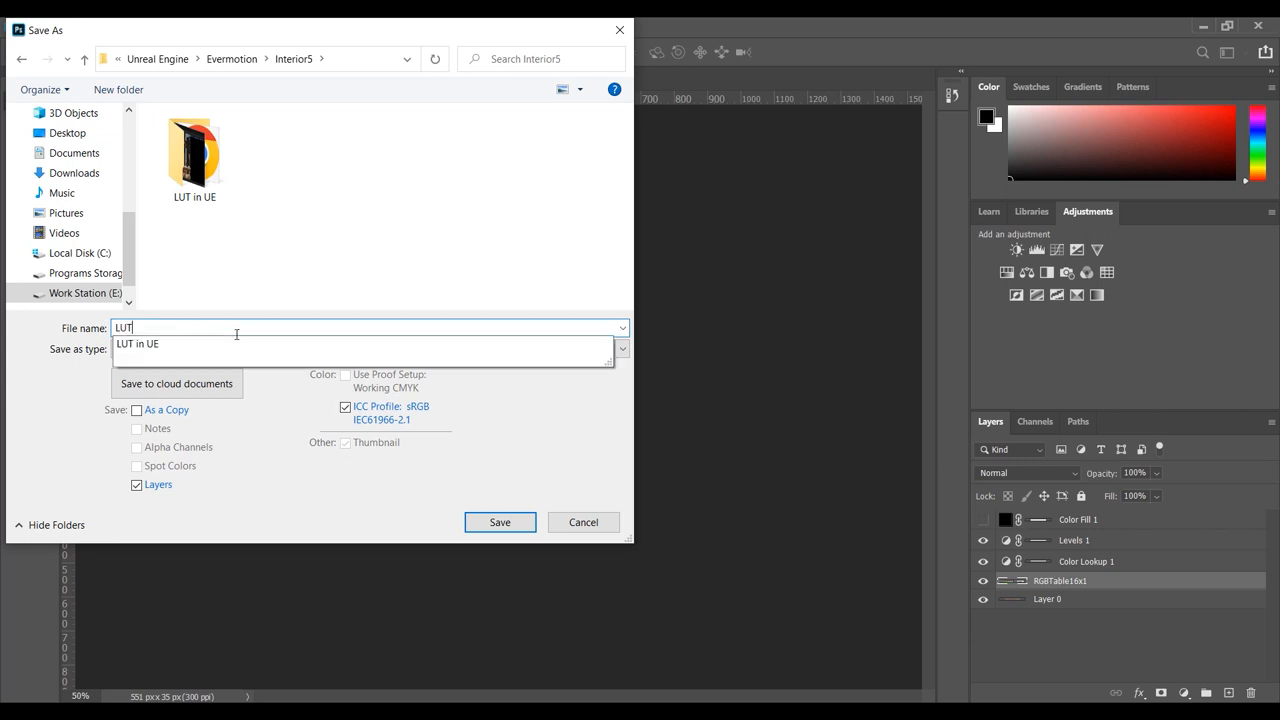
{"action": "left_click", "coordinate": [500, 522]}
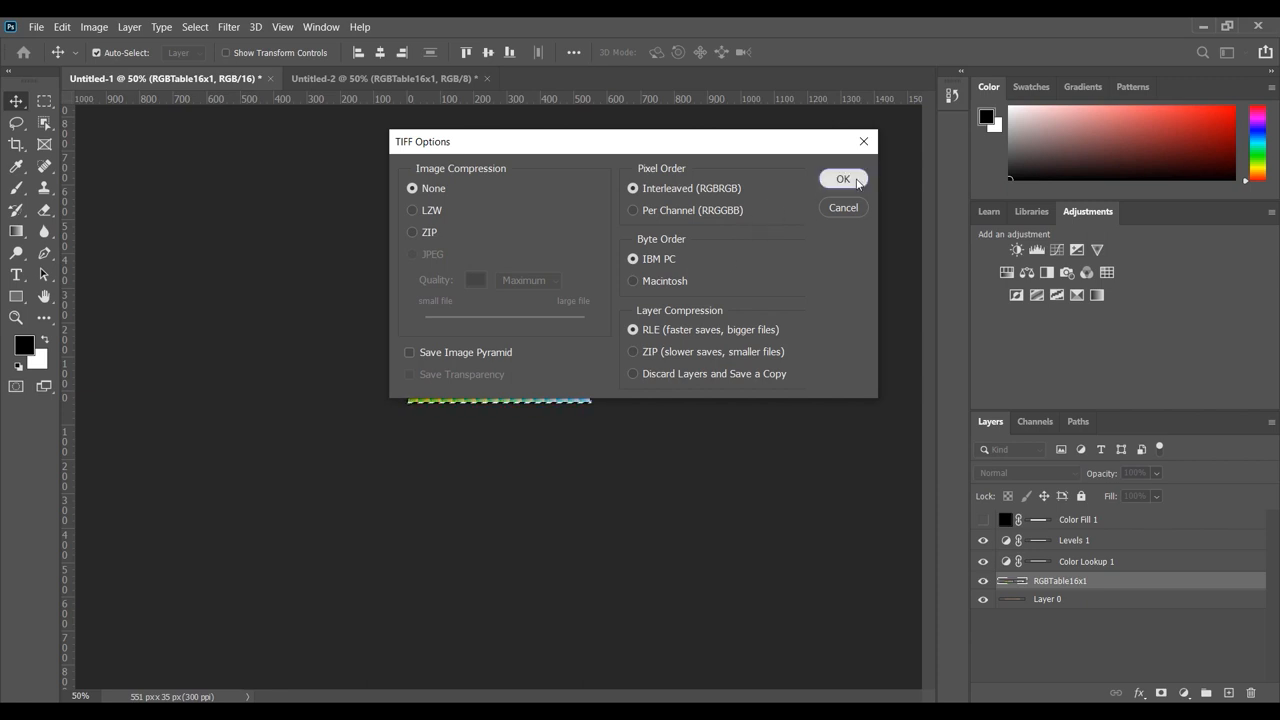
{"action": "left_click", "coordinate": [844, 180]}
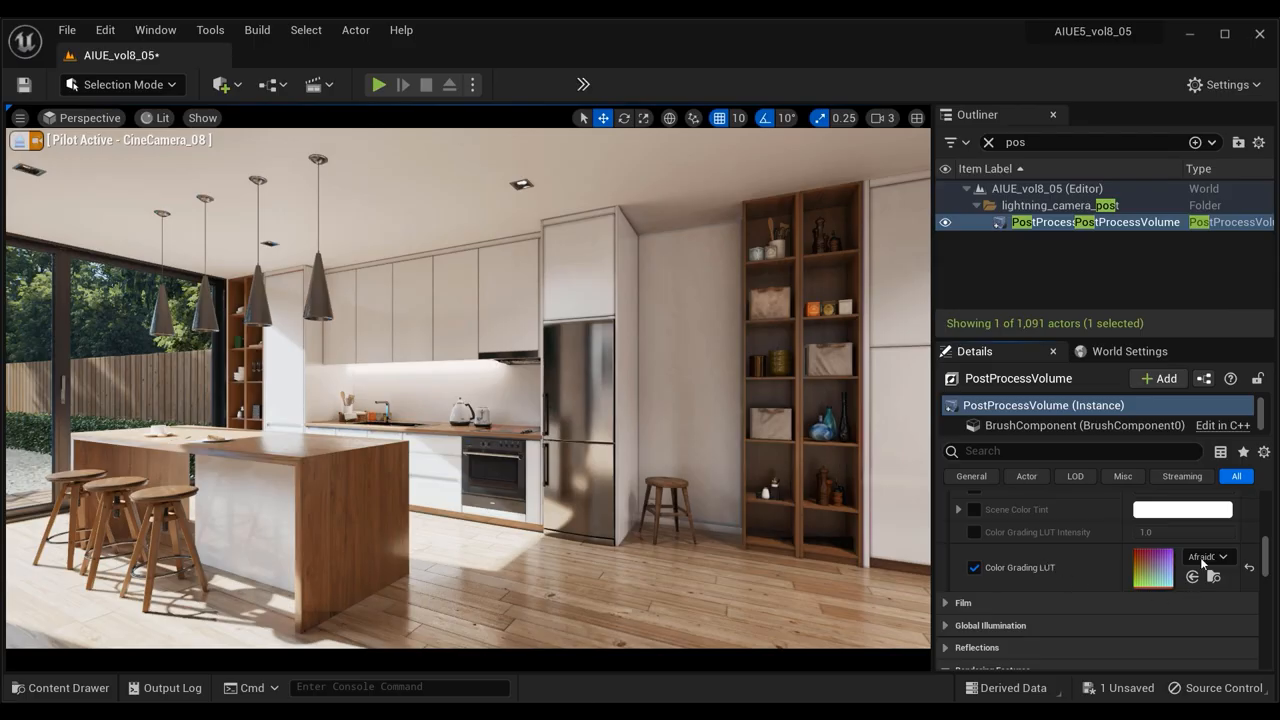
{"action": "mouse_move", "coordinate": [1204, 556]}
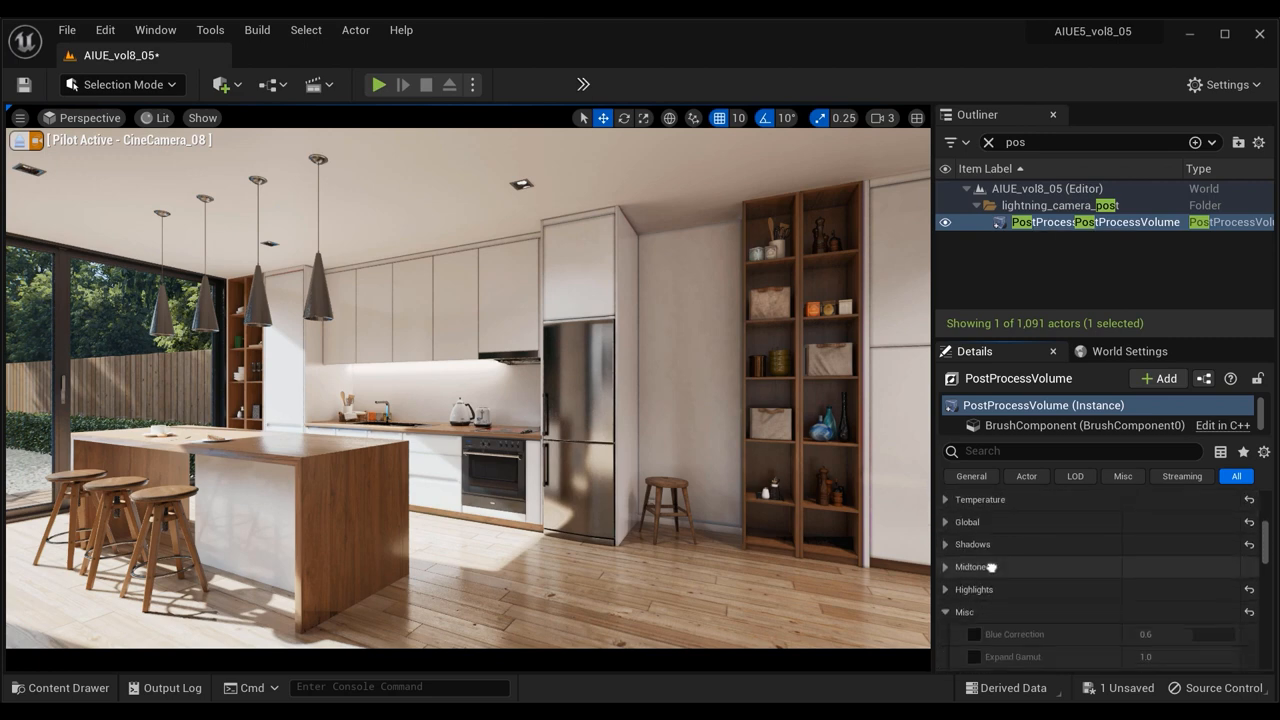
- Scroll Details to Misc and compare the Color Grading LUT off and on, leaving it enabled
{"action": "scroll", "scroll_direction": "down", "scroll_amount": 3}
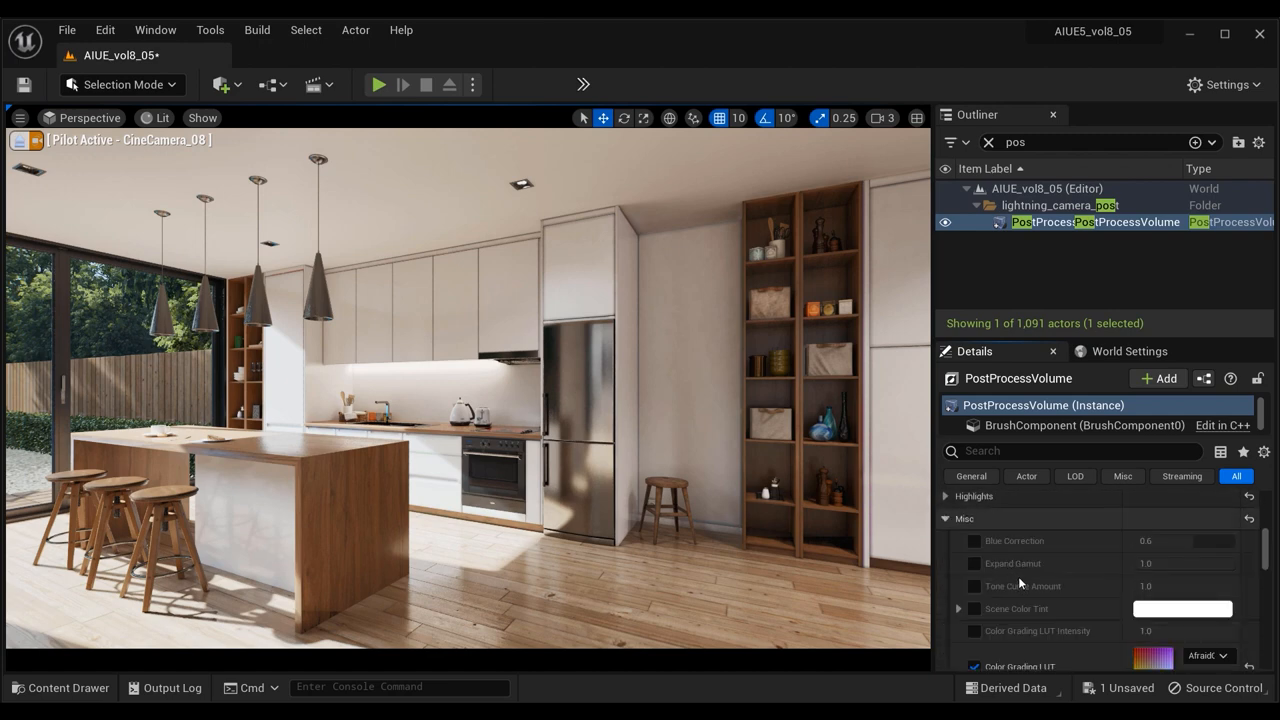
{"action": "scroll", "scroll_direction": "down", "scroll_amount": 3}
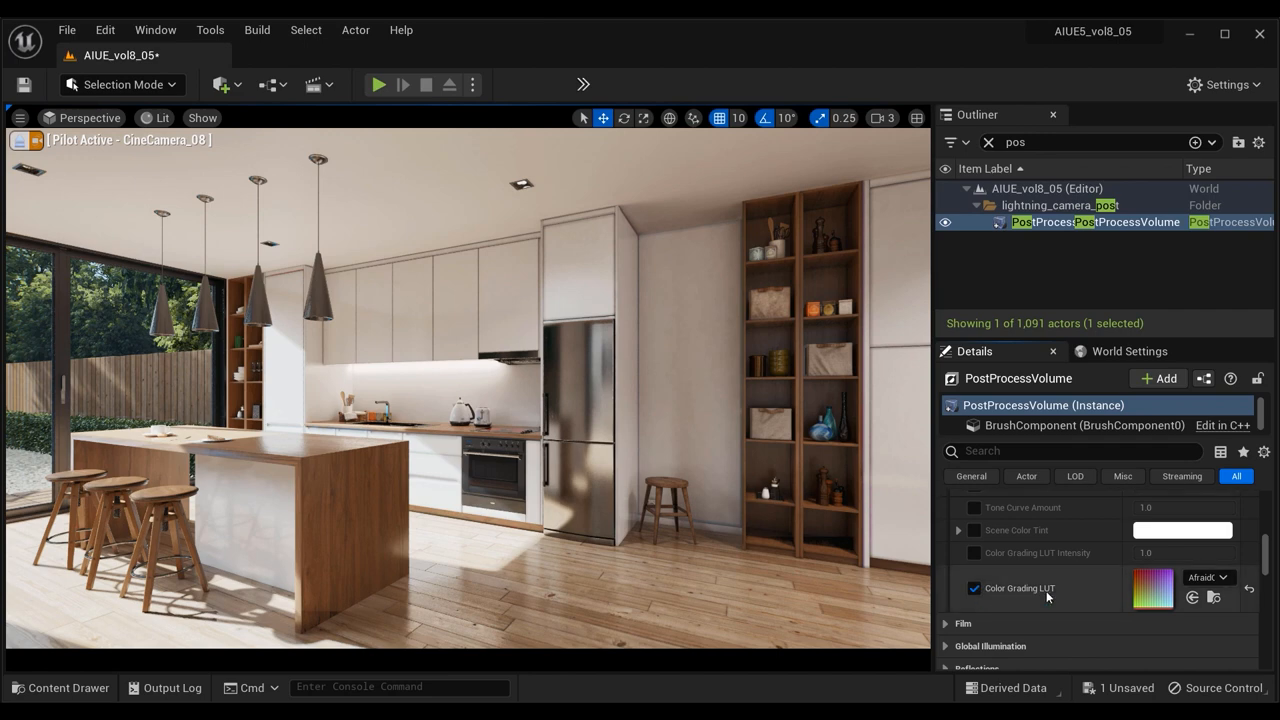
{"action": "left_click", "coordinate": [974, 588]}
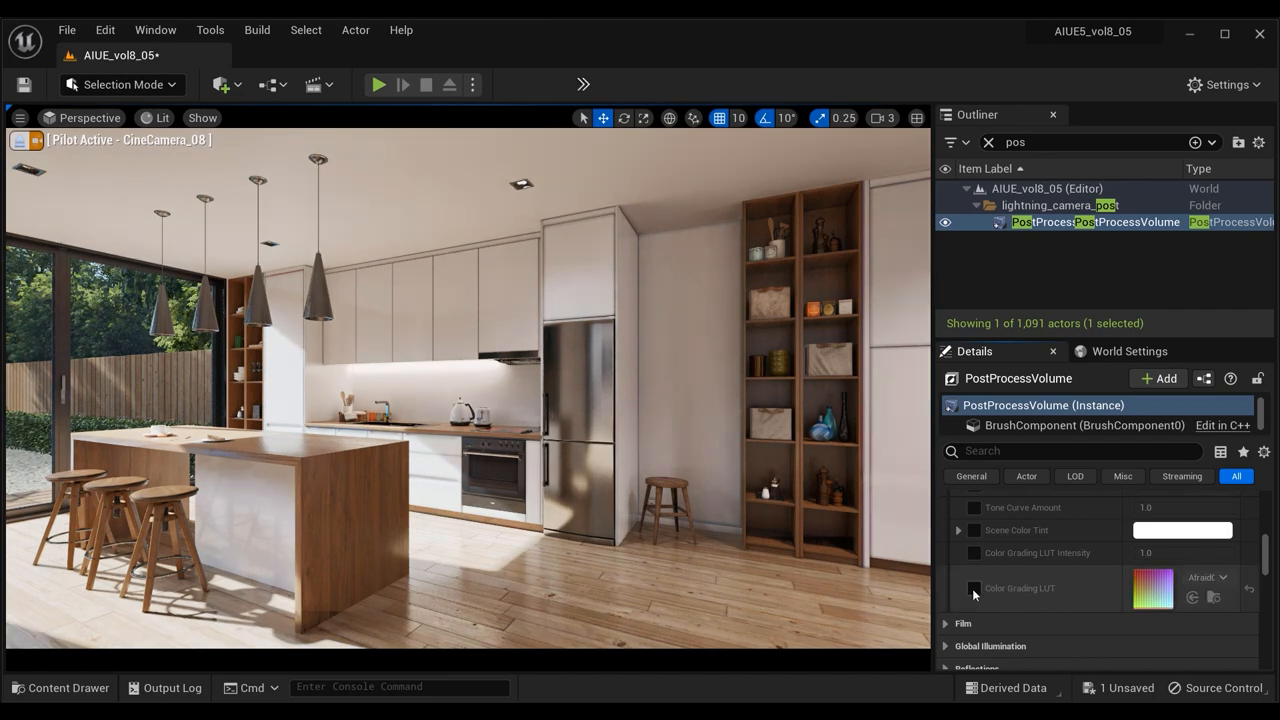
{"action": "left_click", "coordinate": [974, 588]}
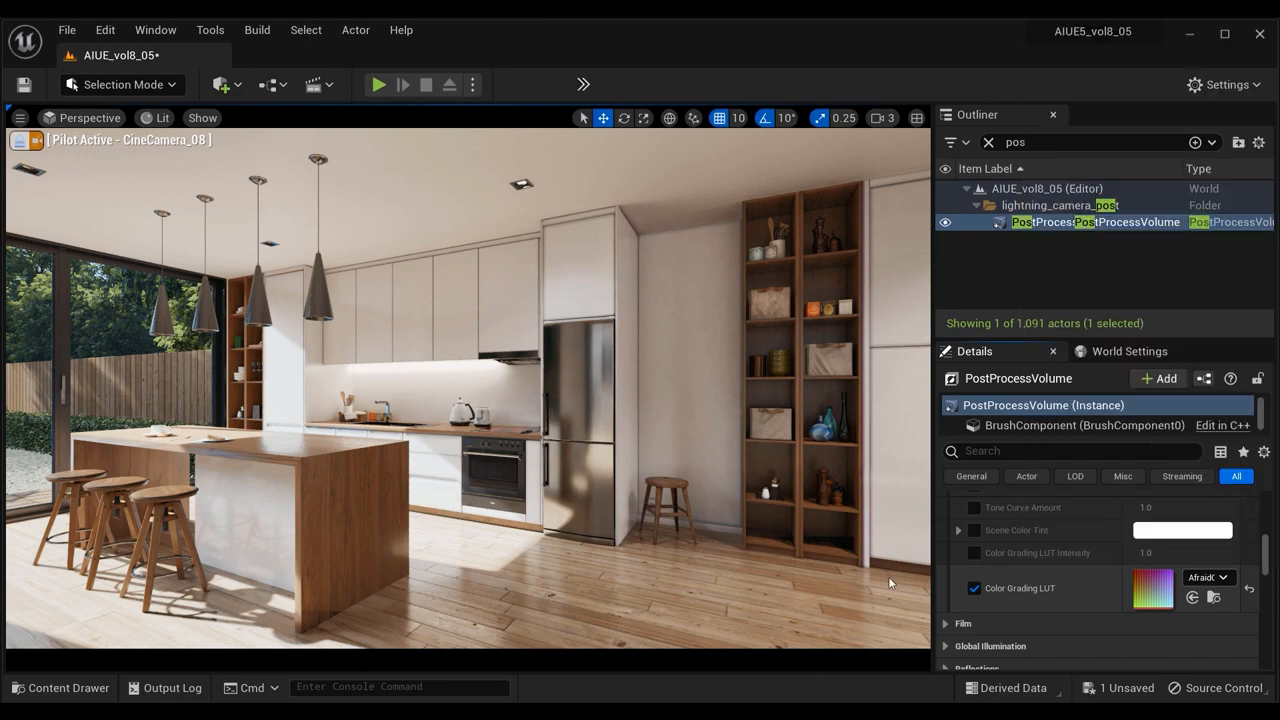
{"action": "left_click", "coordinate": [1220, 576]}
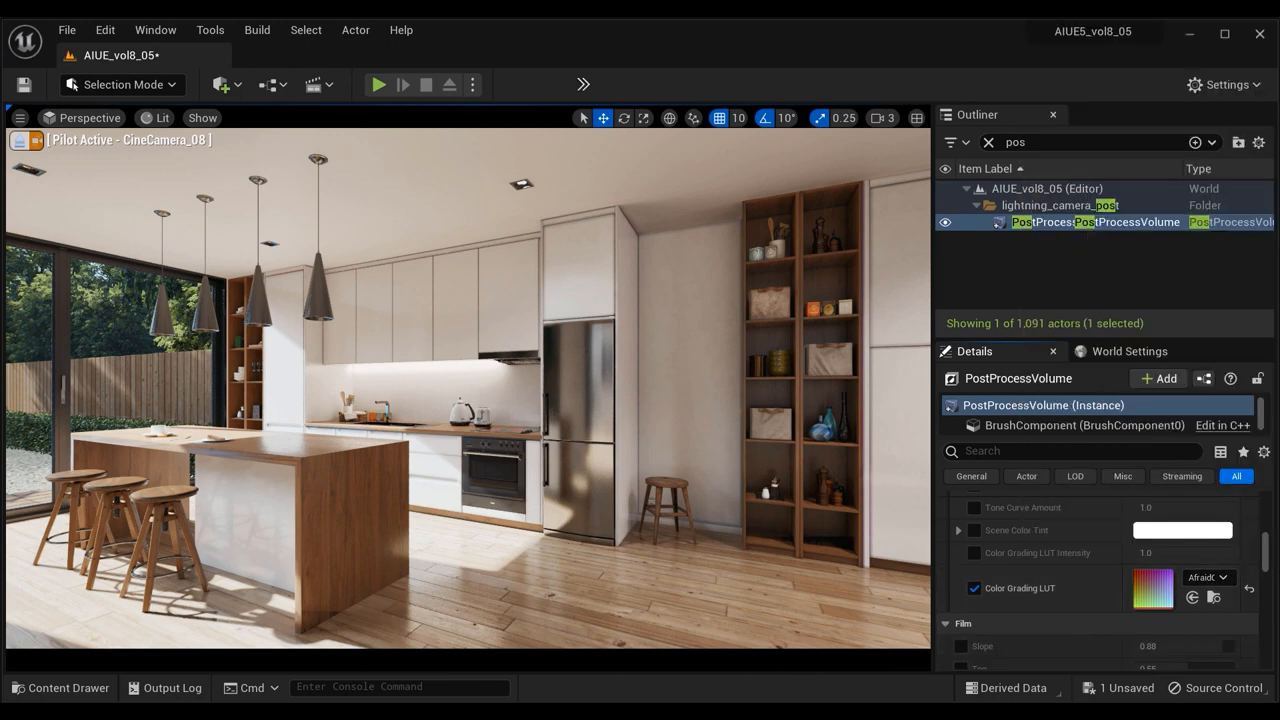
- Import the LUT1 image from Interior5 into the ColorGrading content folder
{"action": "left_click", "coordinate": [60, 688]}
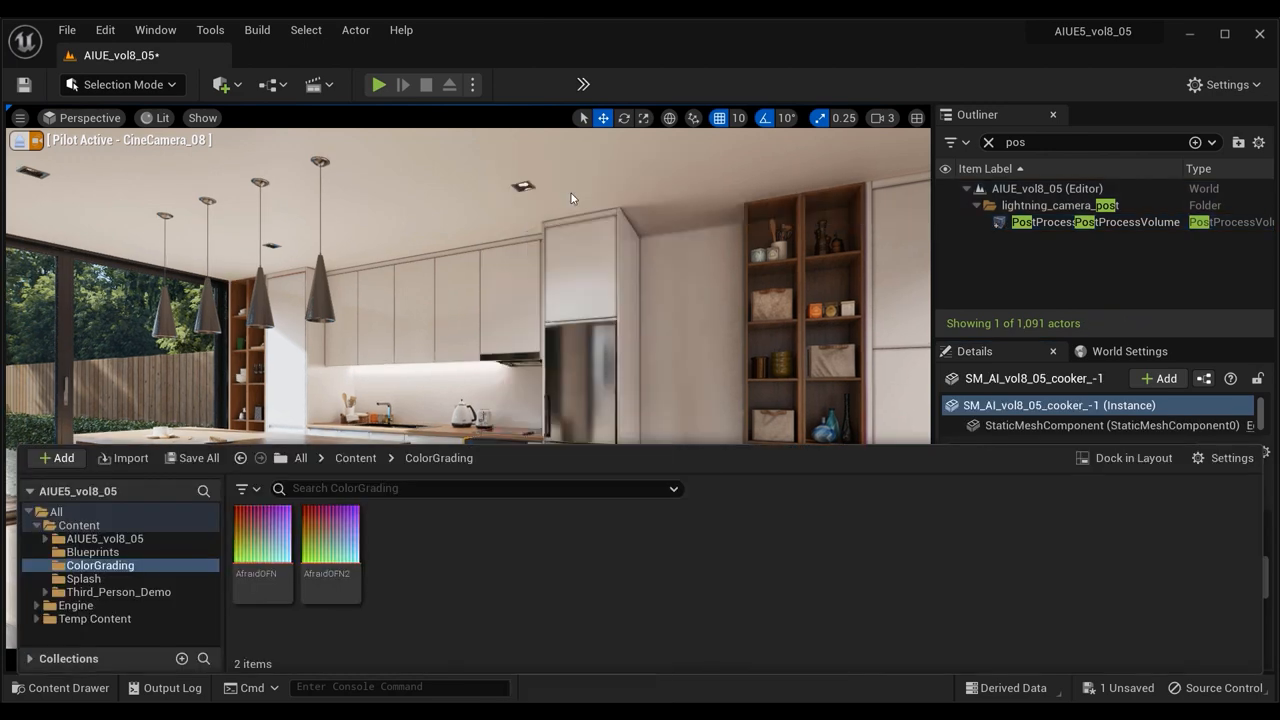
{"action": "left_click", "coordinate": [122, 456]}
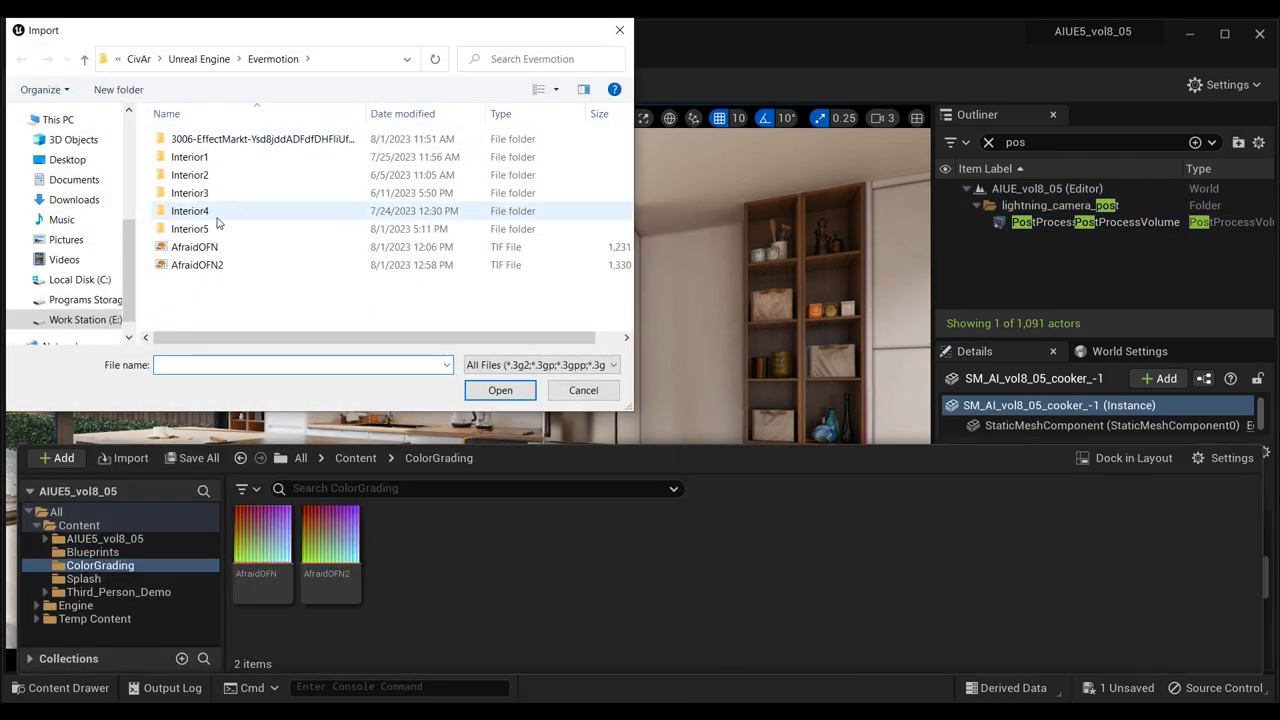
{"action": "double_click", "coordinate": [188, 228]}
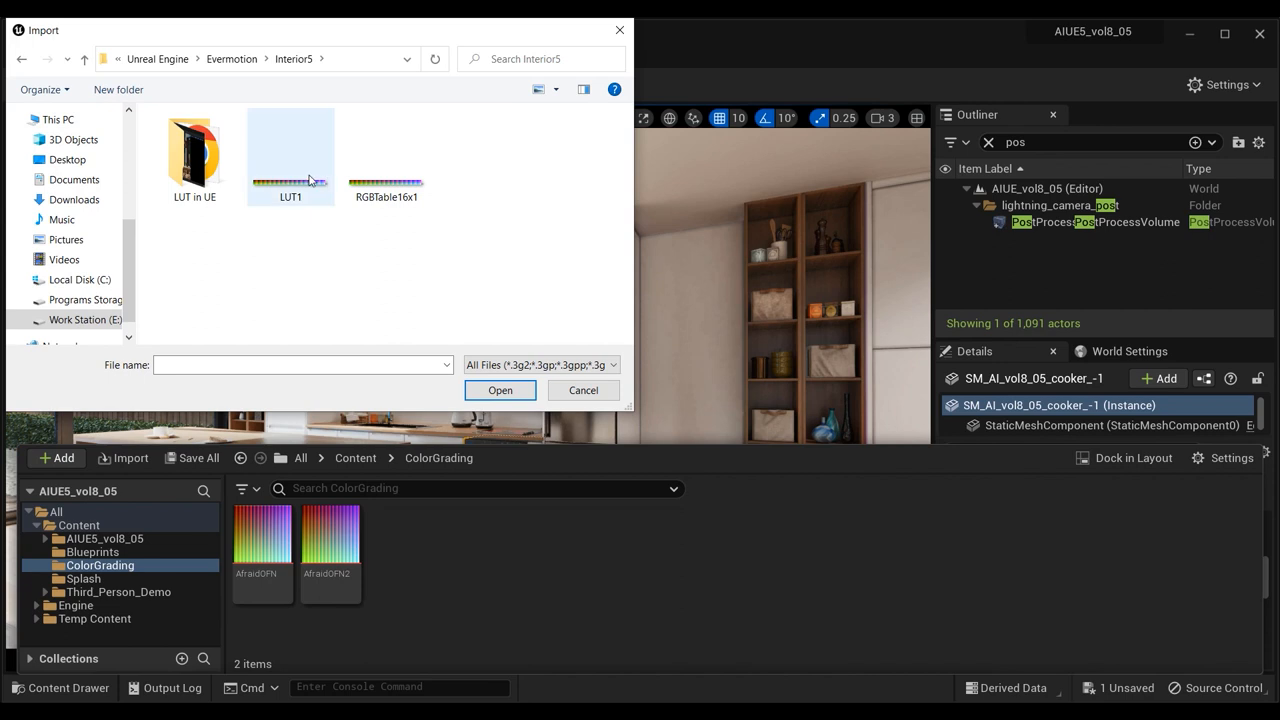
{"action": "left_click", "coordinate": [500, 390]}
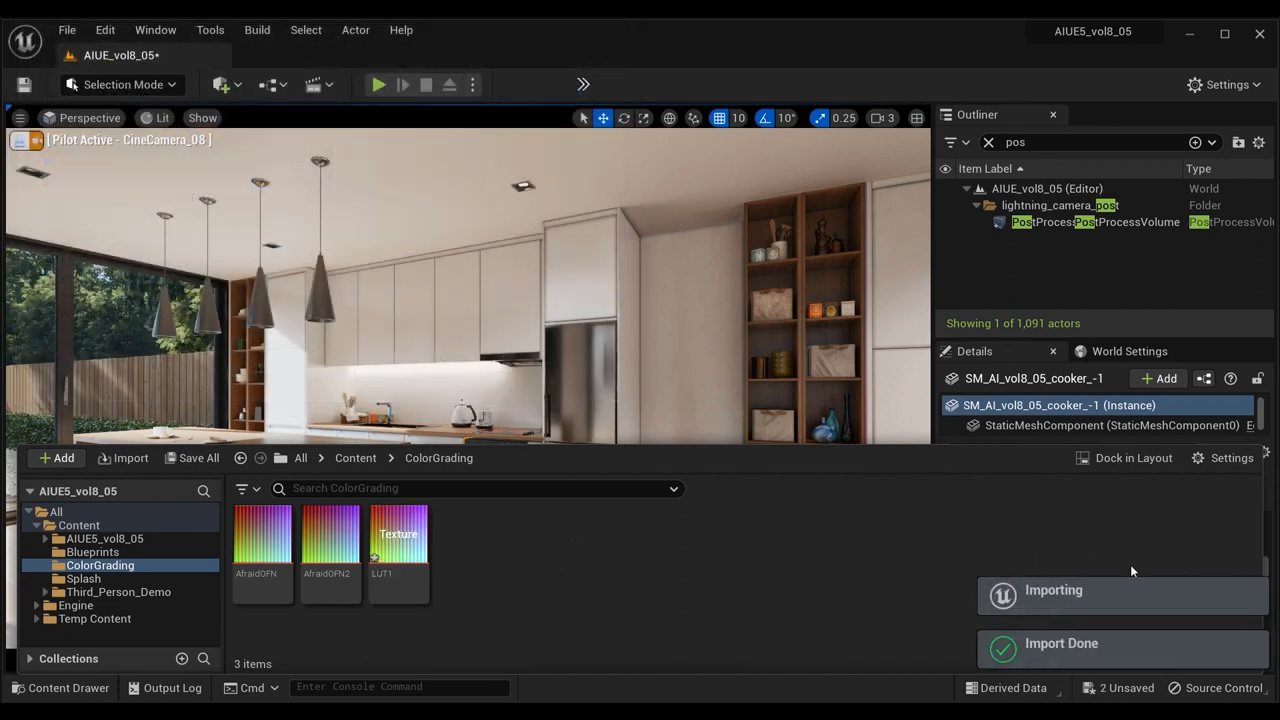
{"action": "left_click", "coordinate": [398, 534]}
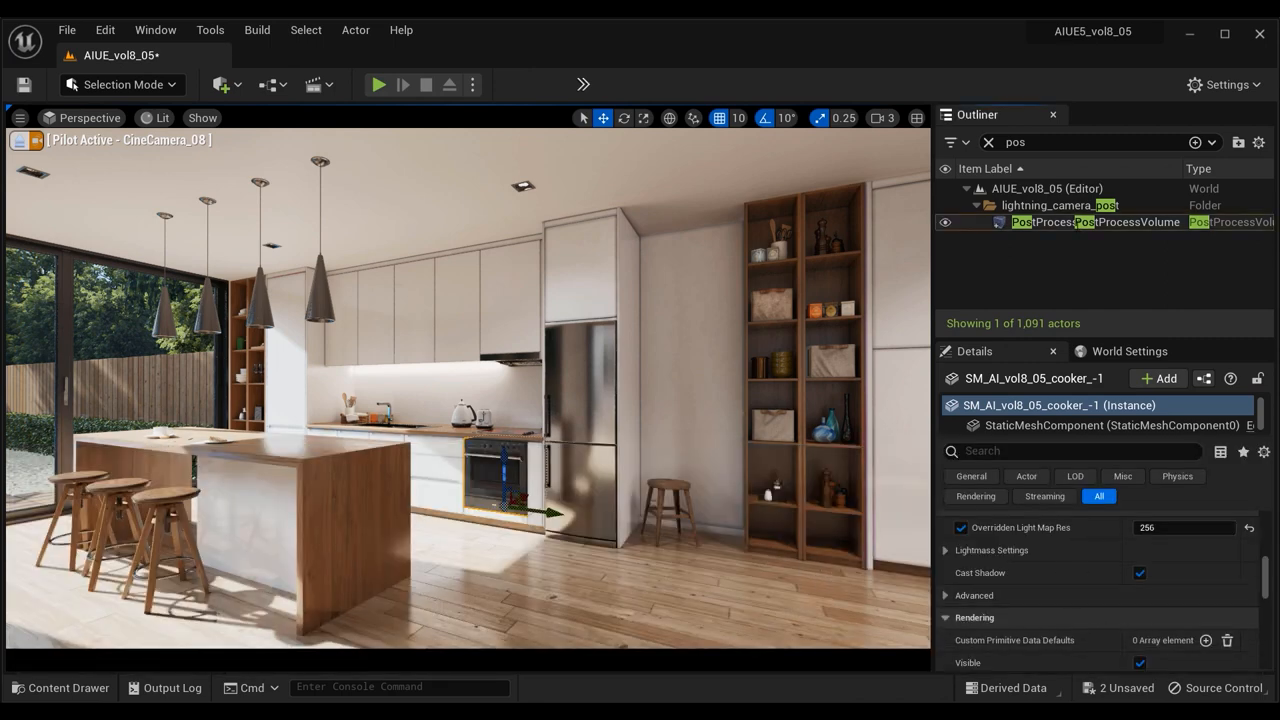
- Grade the PostProcessVolume with LUT1, compare it off and on, then view another camera
{"action": "left_click", "coordinate": [1136, 222]}
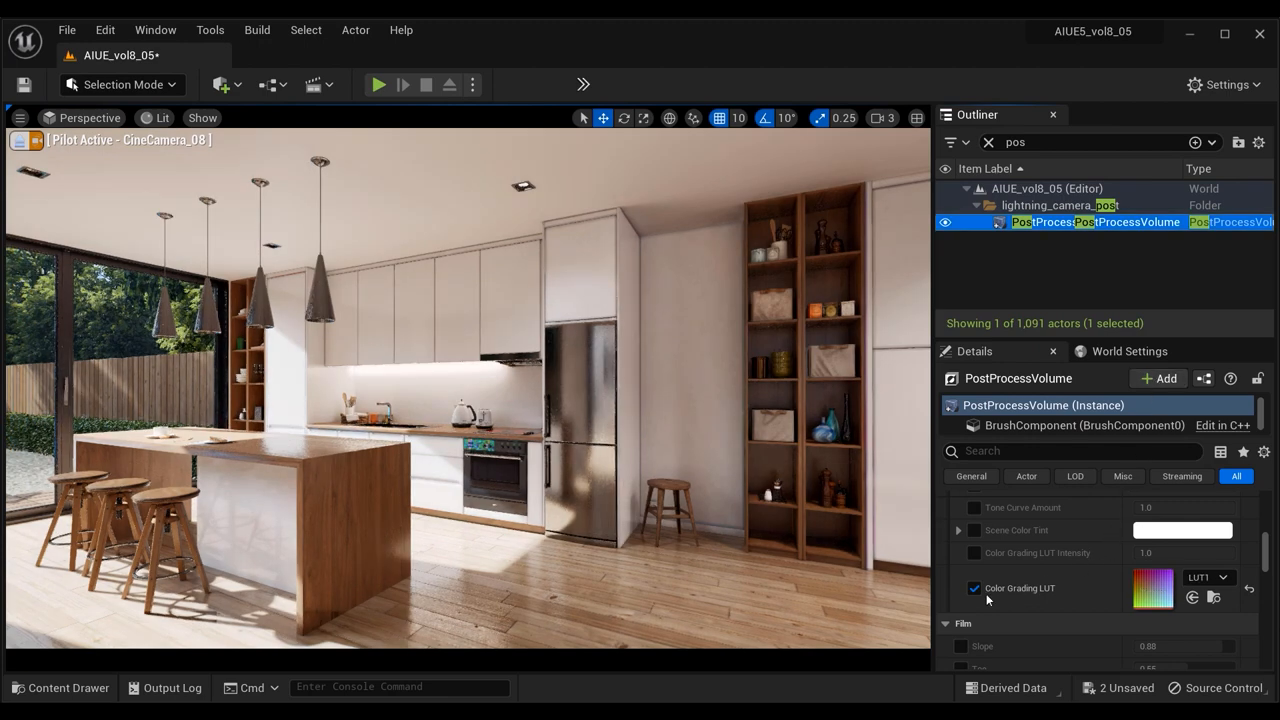
{"action": "left_click", "coordinate": [974, 588]}
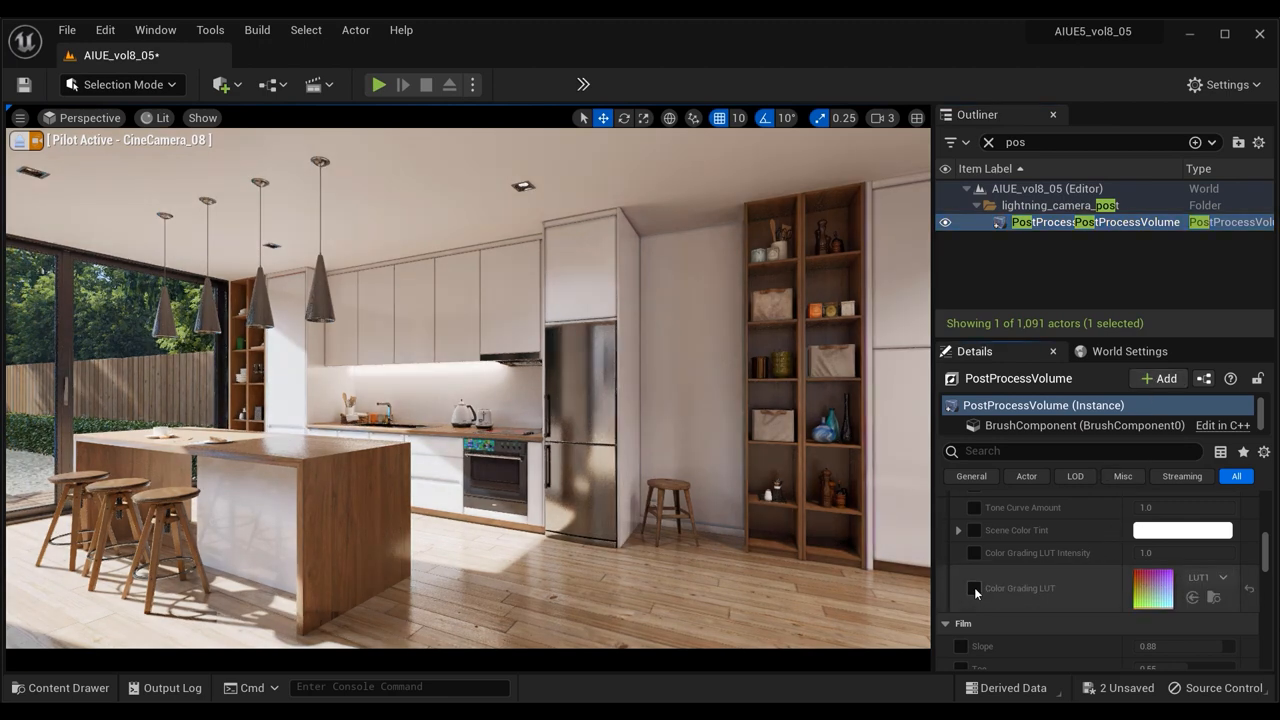
{"action": "left_click", "coordinate": [976, 588]}
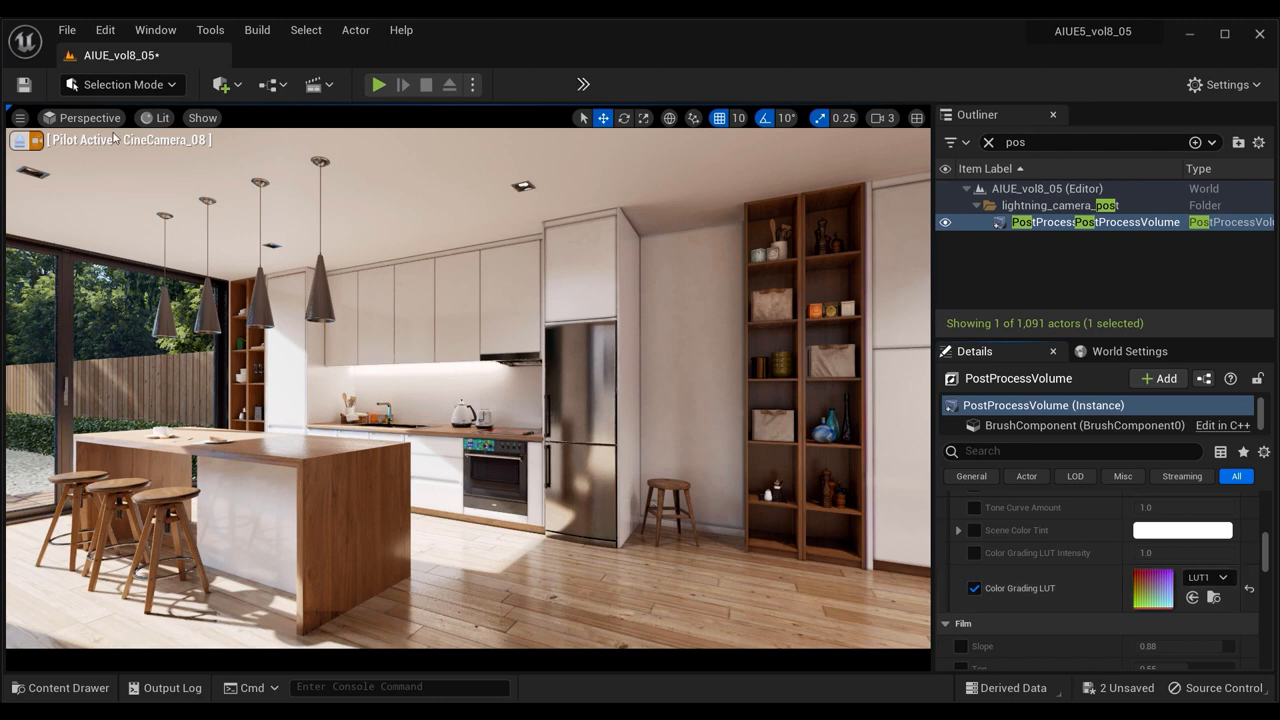
{"action": "left_click", "coordinate": [90, 116]}
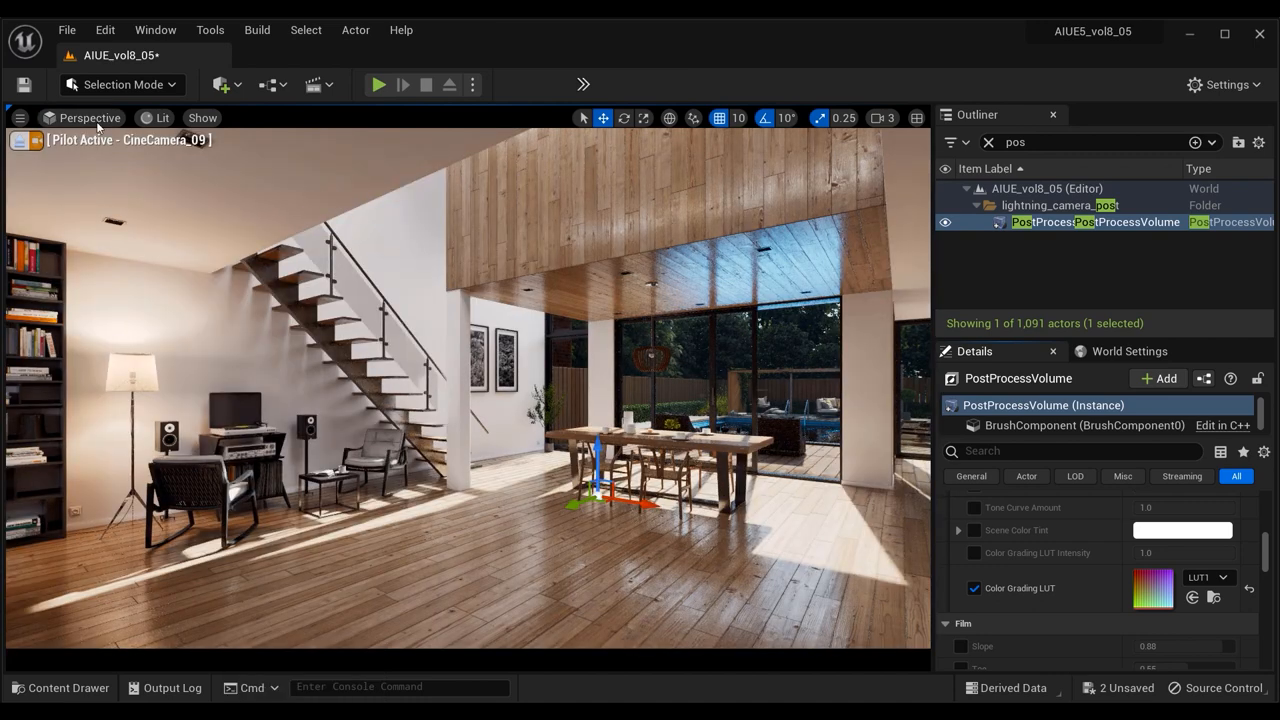
- Pilot CineCamera_10 in the hallway and compare the LUT1 grading off and back on
{"action": "left_click", "coordinate": [90, 116]}
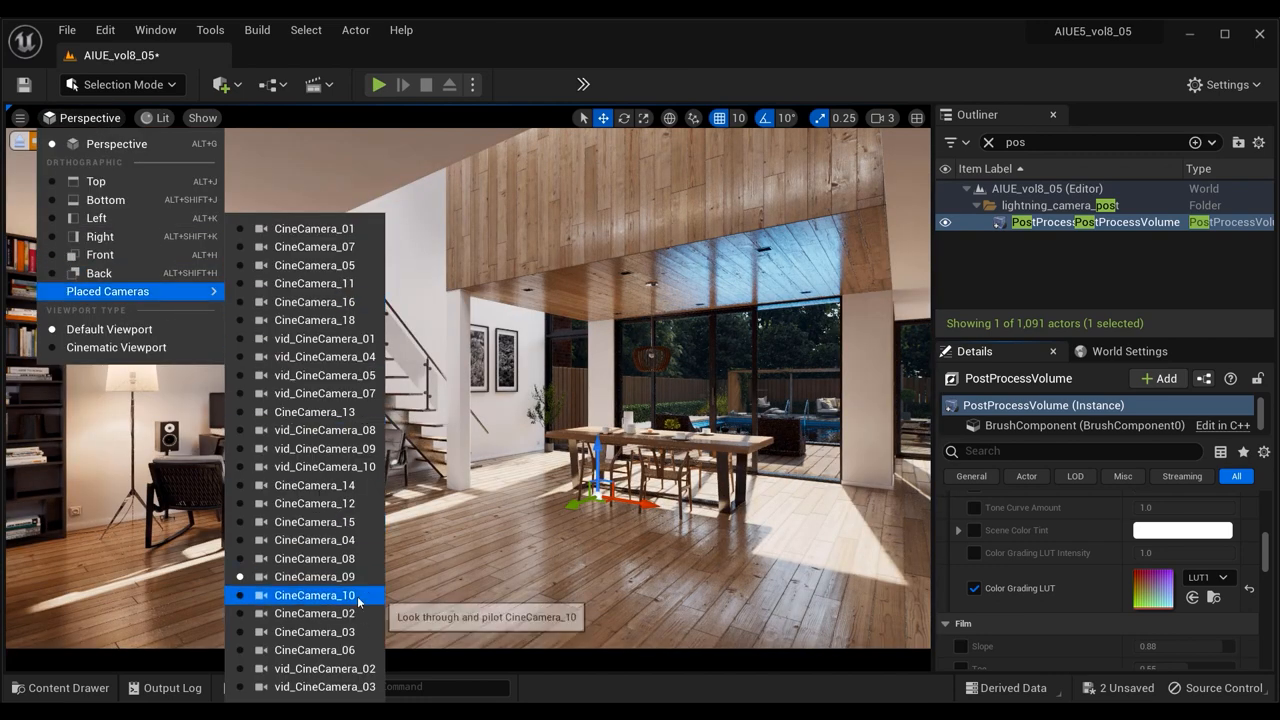
{"action": "left_click", "coordinate": [316, 596]}
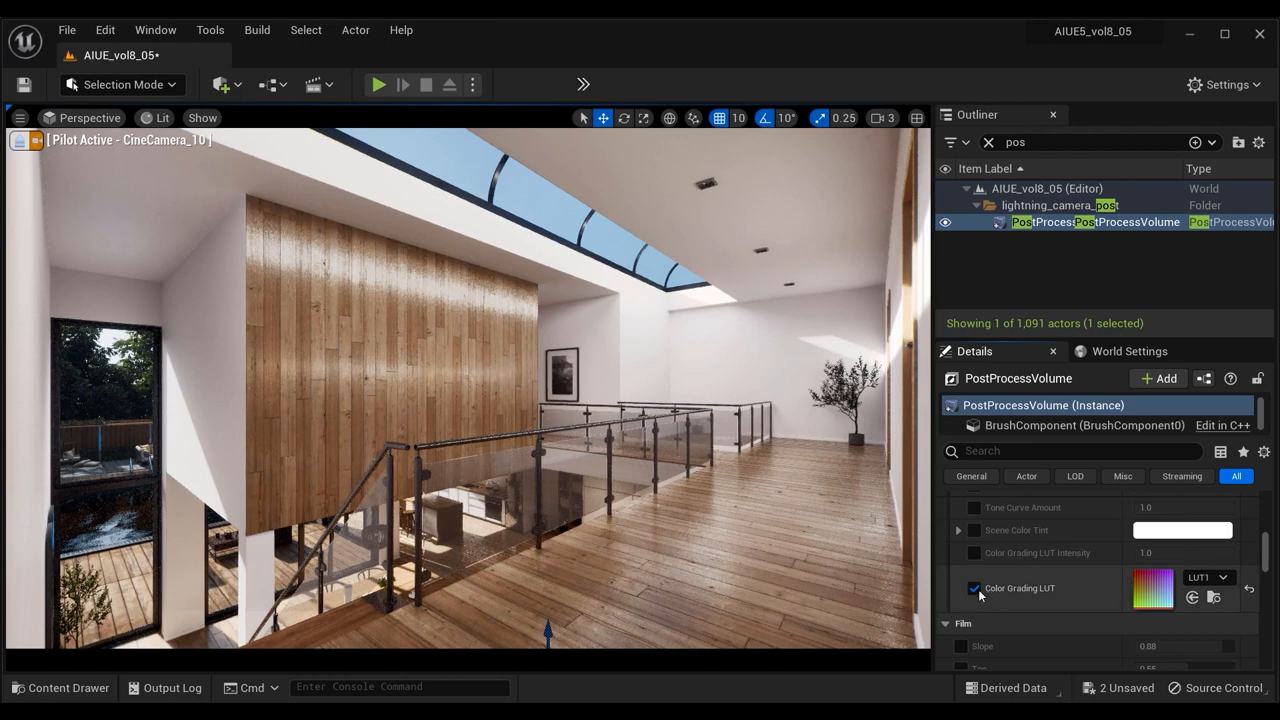
{"action": "left_click", "coordinate": [974, 588]}
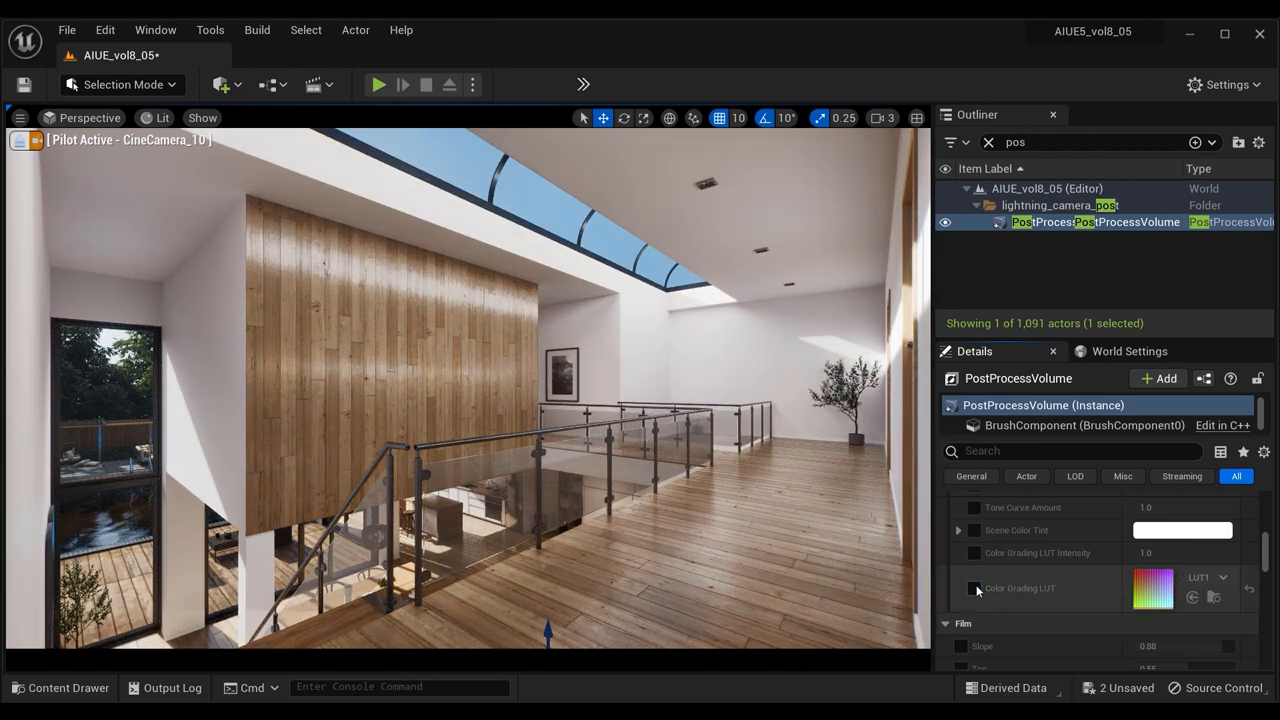
{"action": "left_click", "coordinate": [976, 588]}
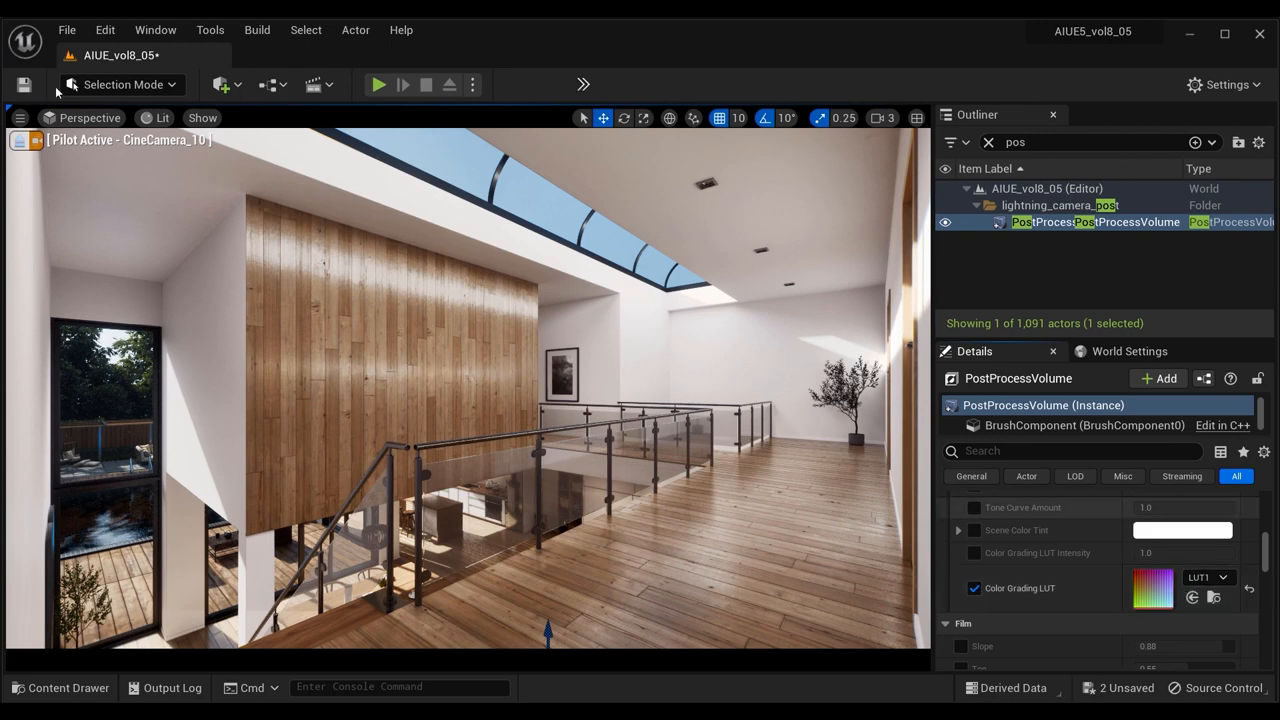
- Pilot another camera and CineCamera_12 on the study area, toggling LUT1 on and then off
{"action": "left_click", "coordinate": [88, 116]}
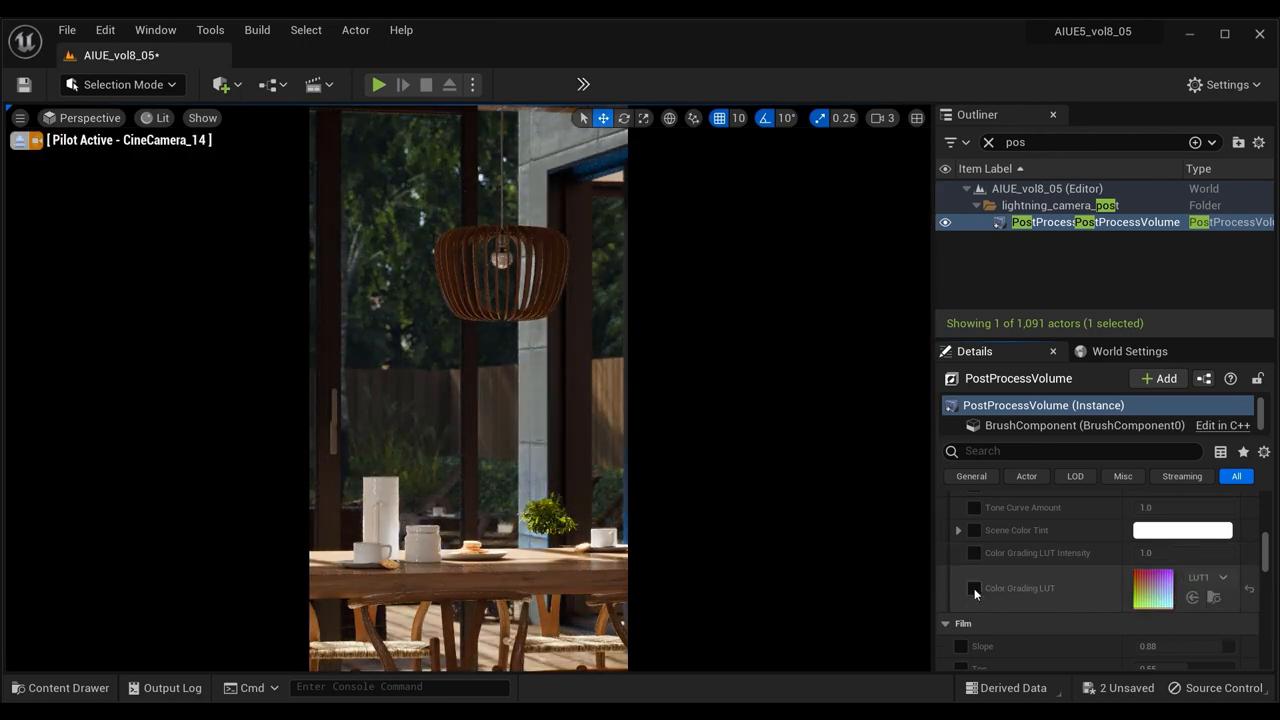
{"action": "left_click", "coordinate": [976, 588]}
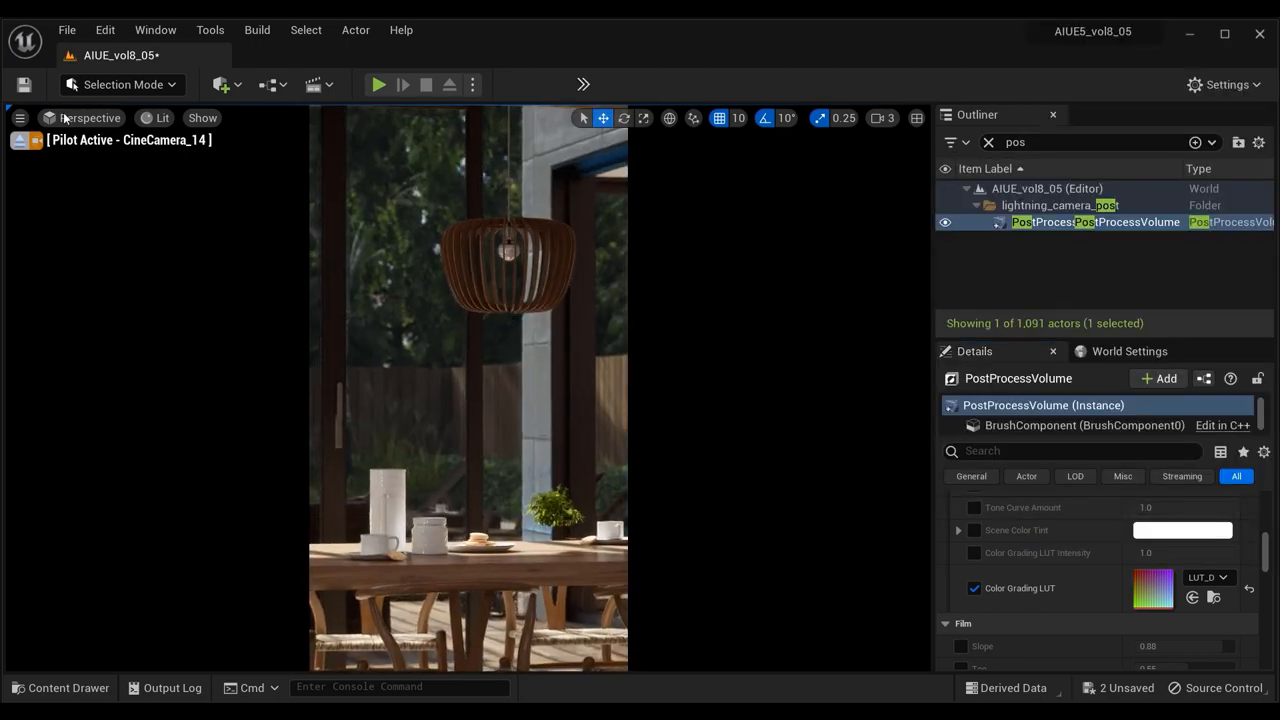
{"action": "left_click", "coordinate": [90, 116]}
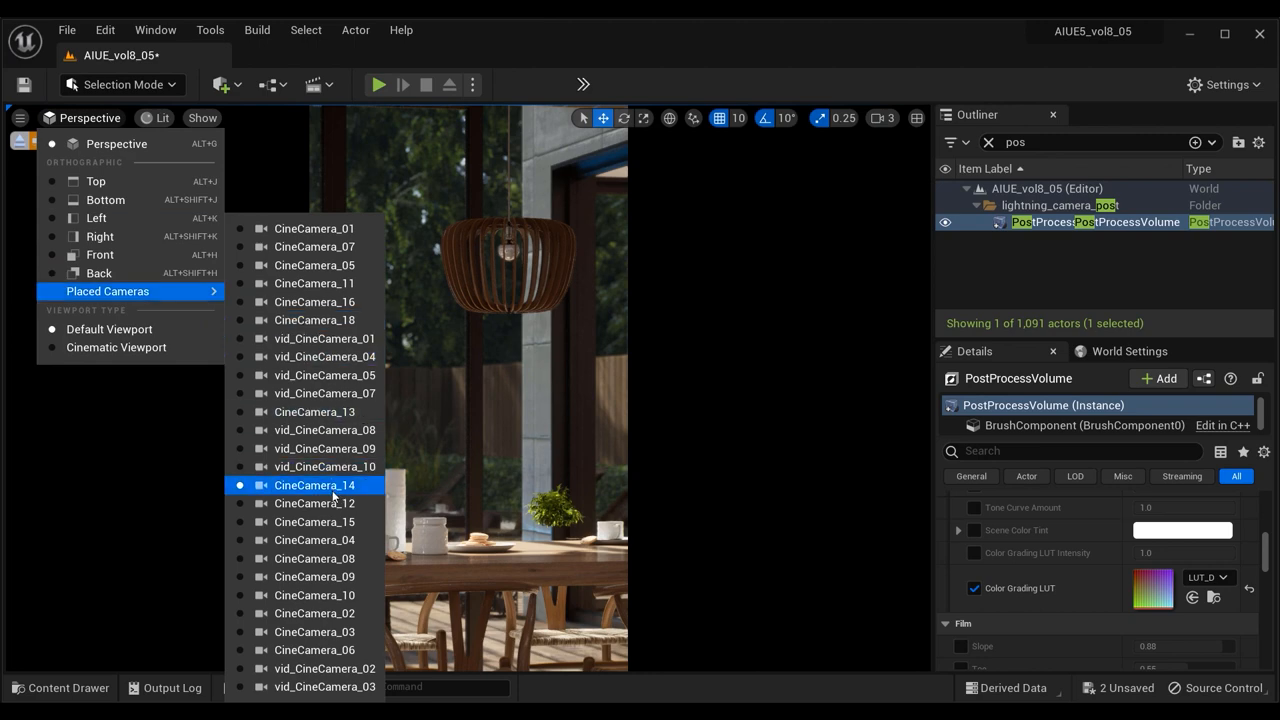
{"action": "left_click", "coordinate": [314, 504]}
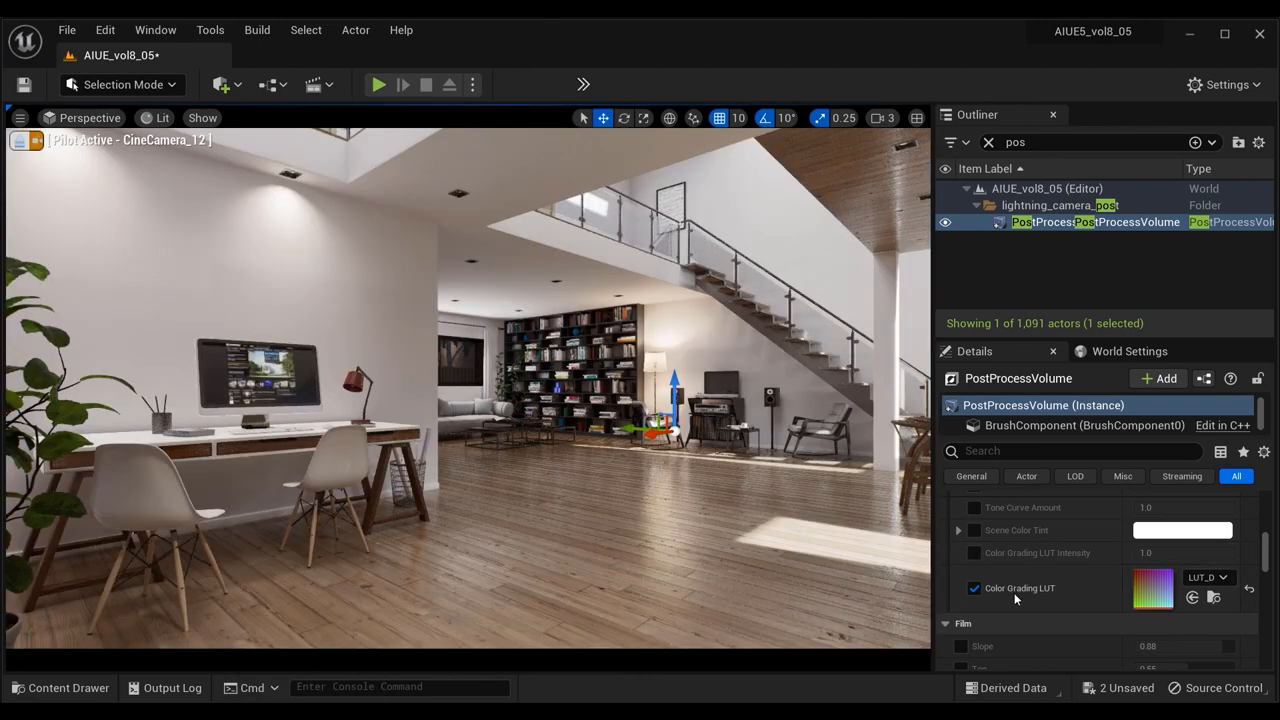
{"action": "left_click", "coordinate": [976, 588]}
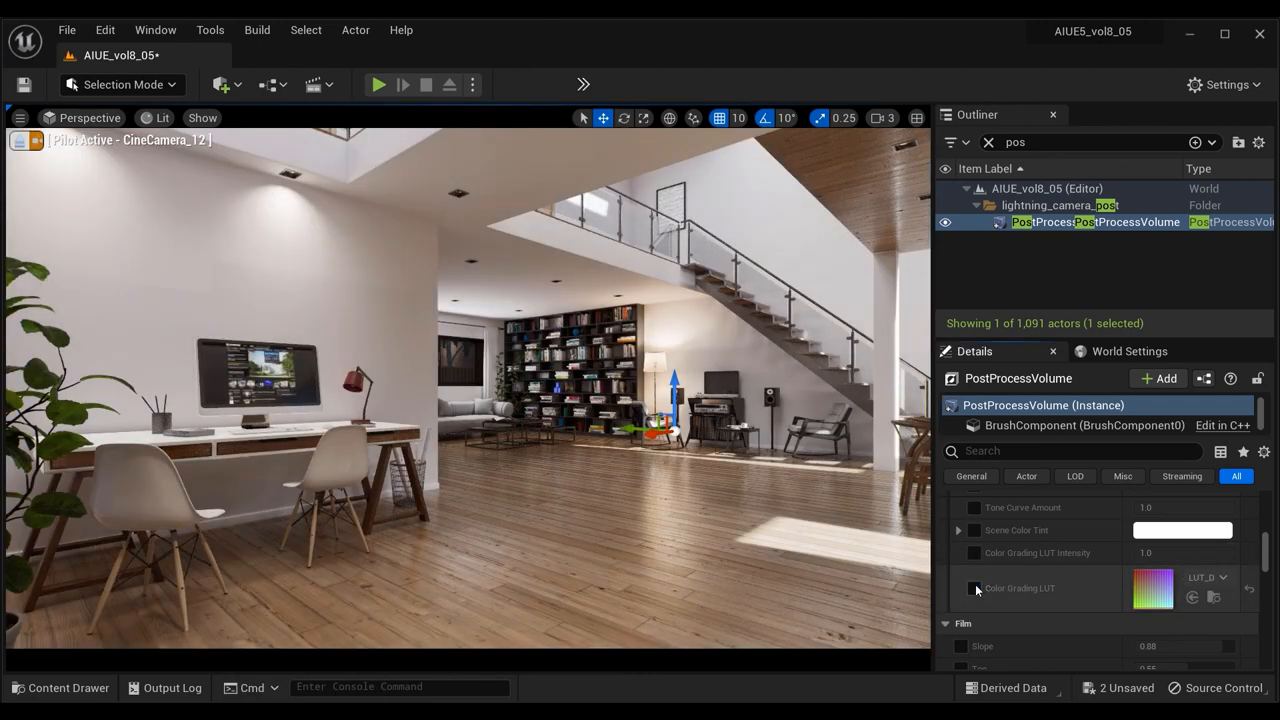